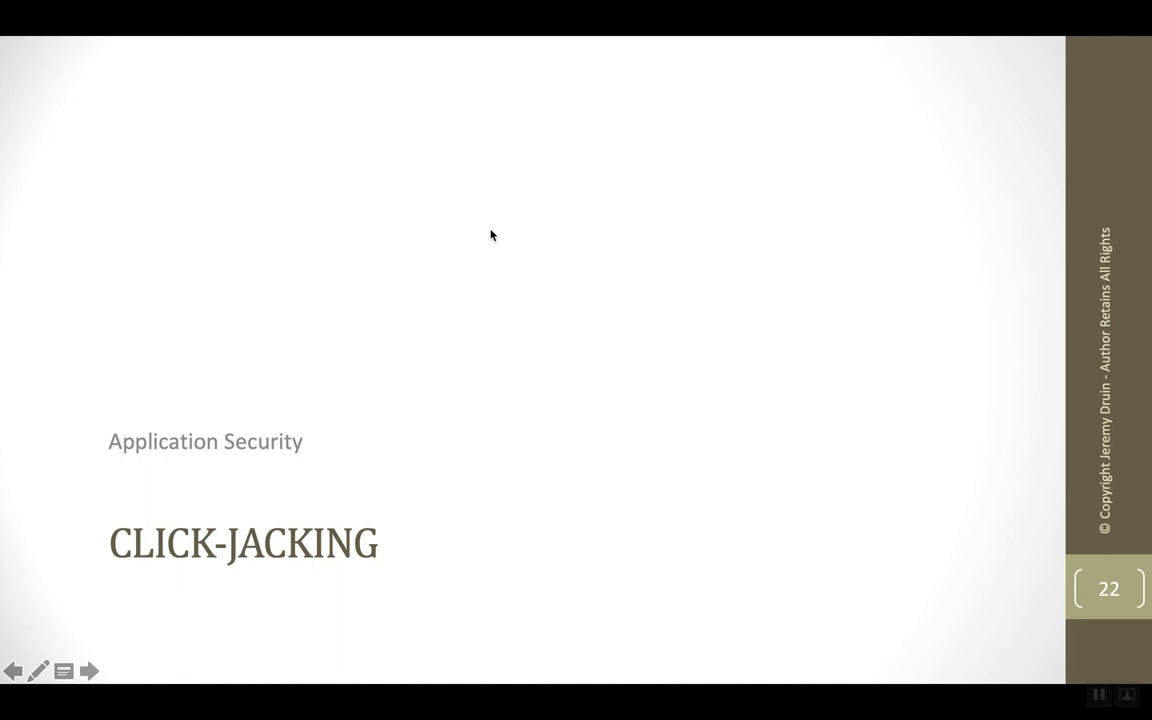
Step: Advance from the Click-Jacking title slide to the HTML iFrame hosting slide
left_click(88, 671)
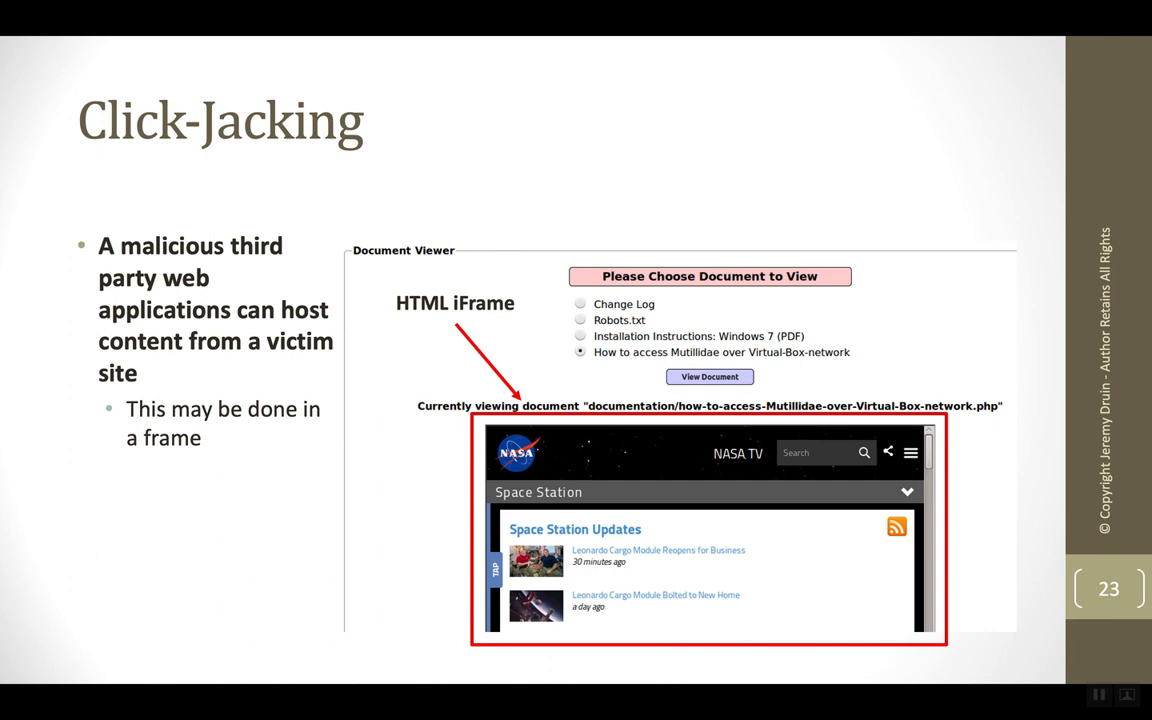
key("right")
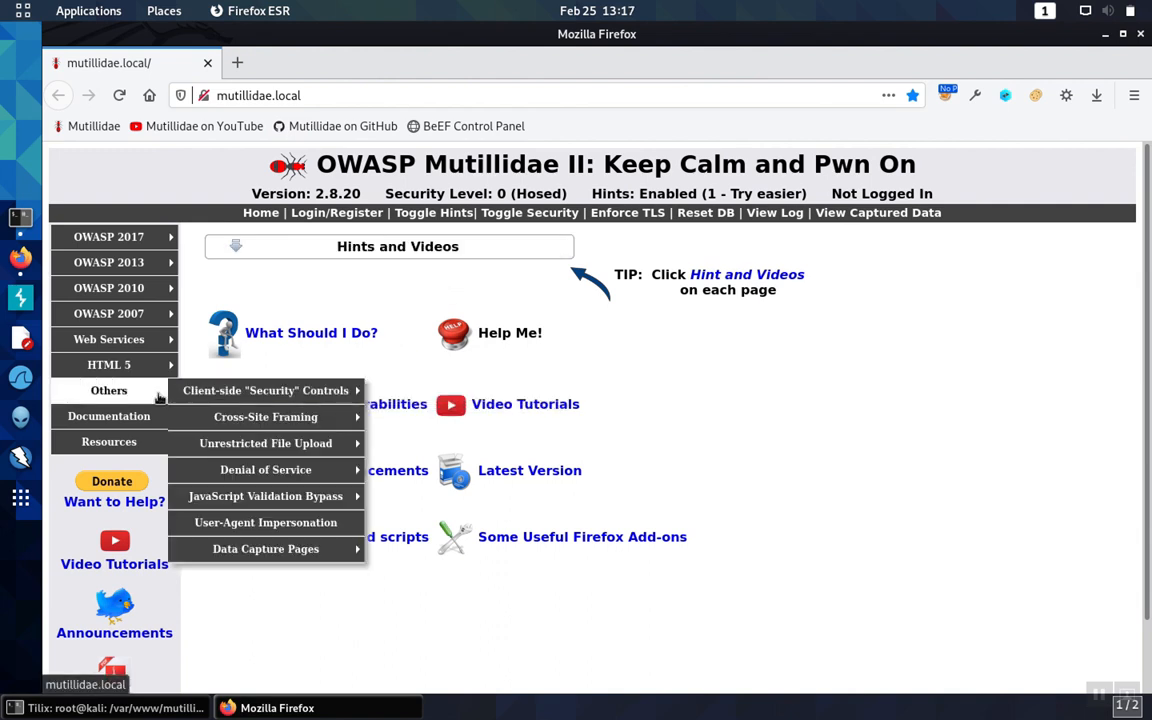
mouse_move(265, 417)
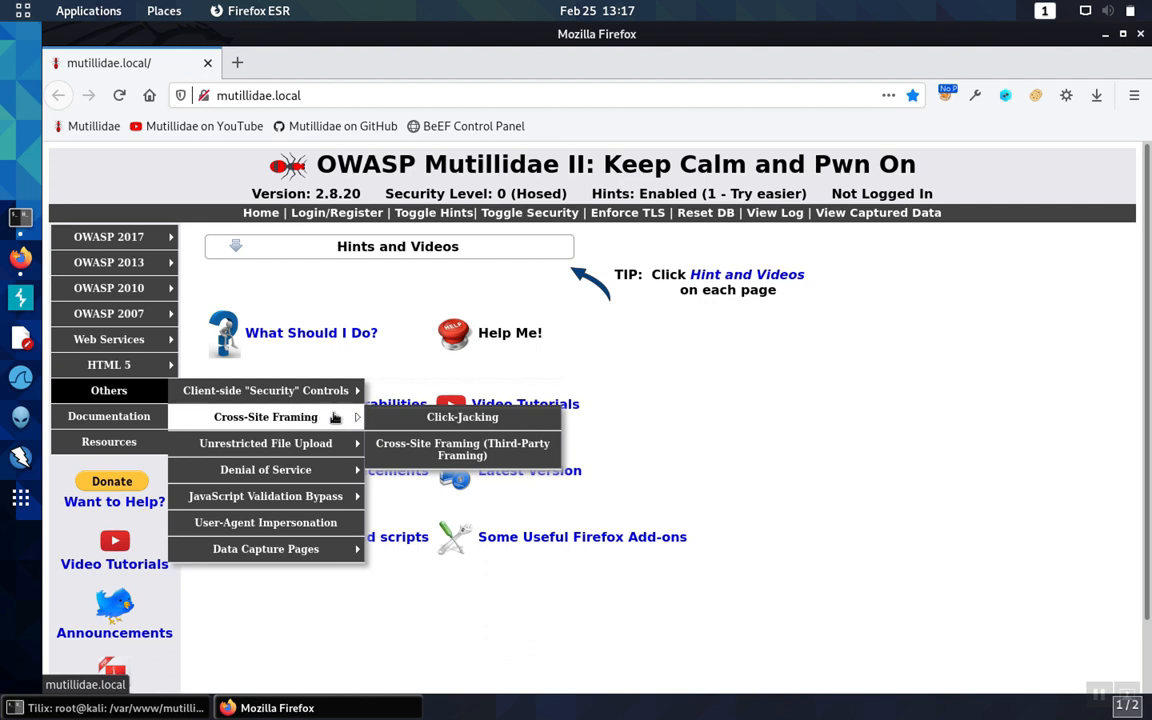
mouse_move(462, 417)
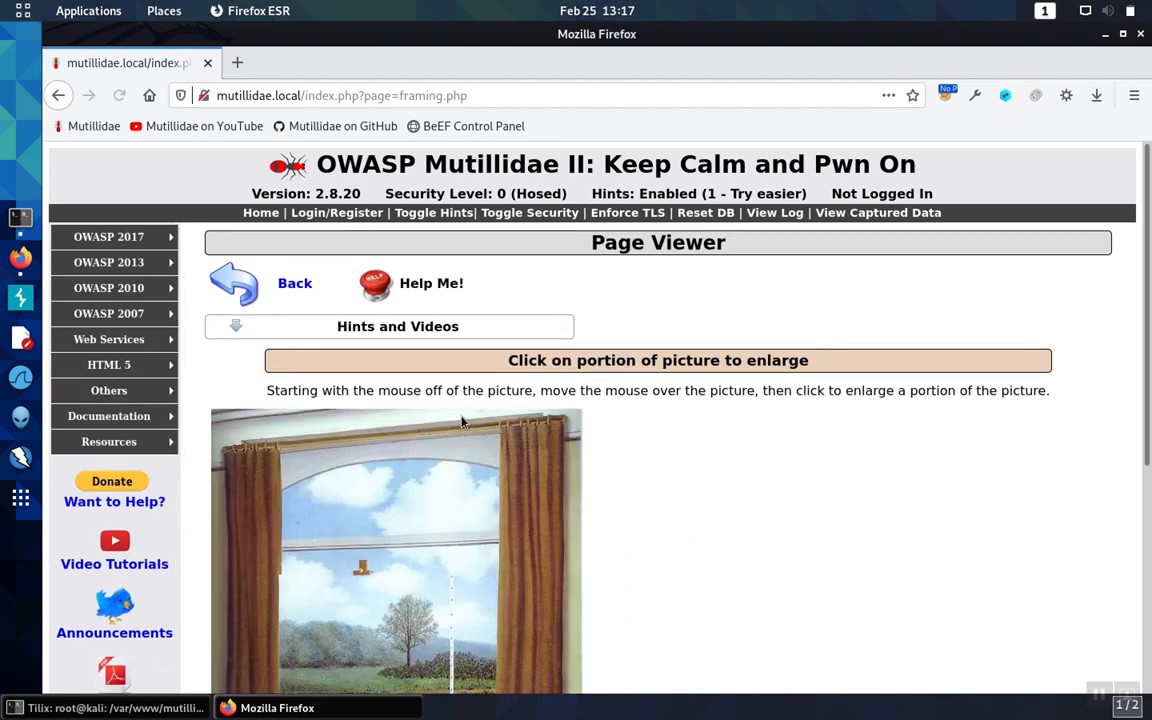
mouse_move(522, 465)
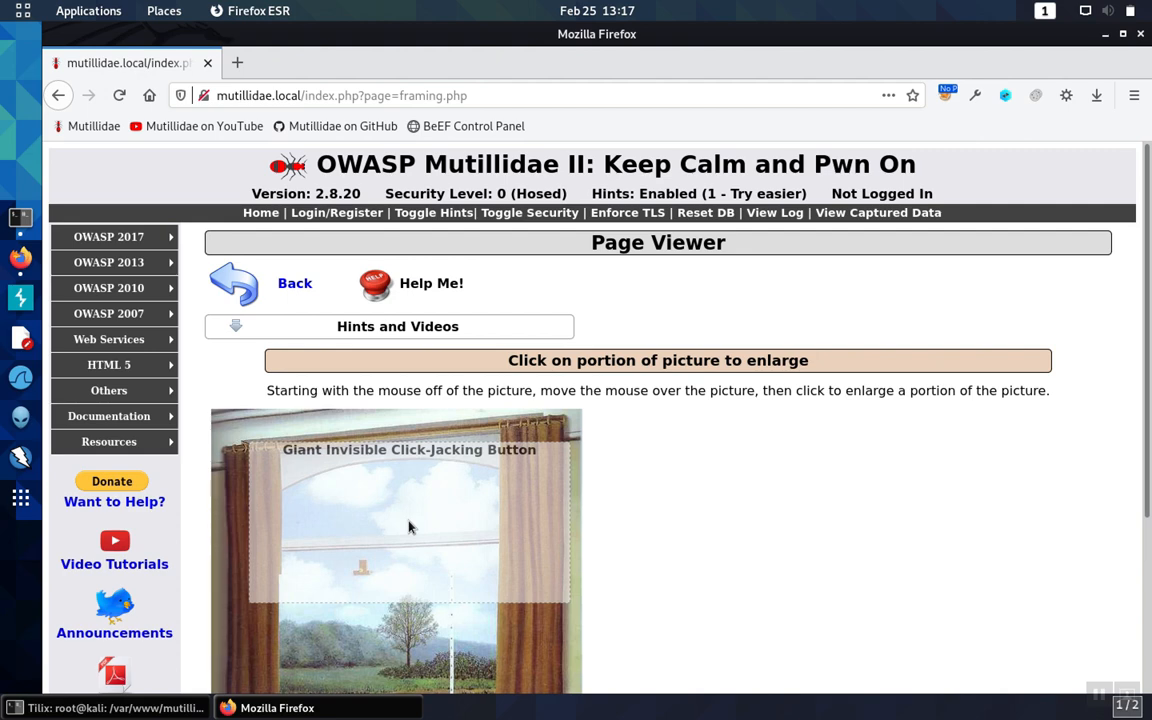
Step: Hit the invisible button over the picture and dismiss the hijacked-page alert
left_click(408, 527)
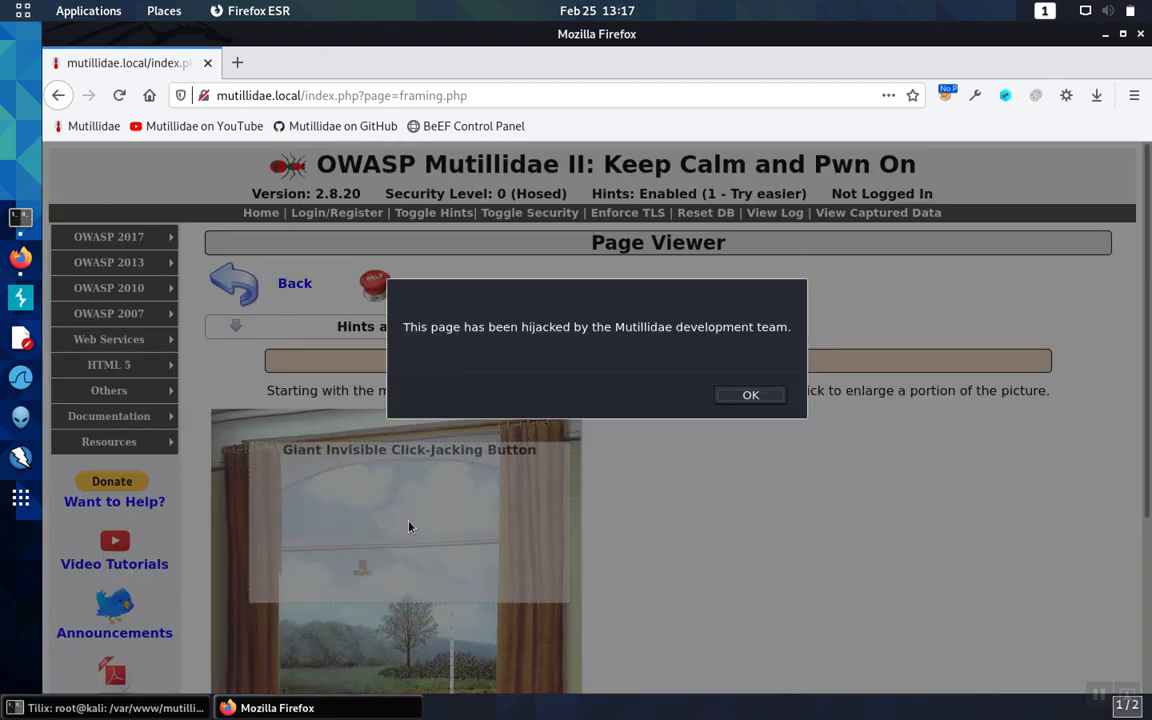
mouse_move(718, 398)
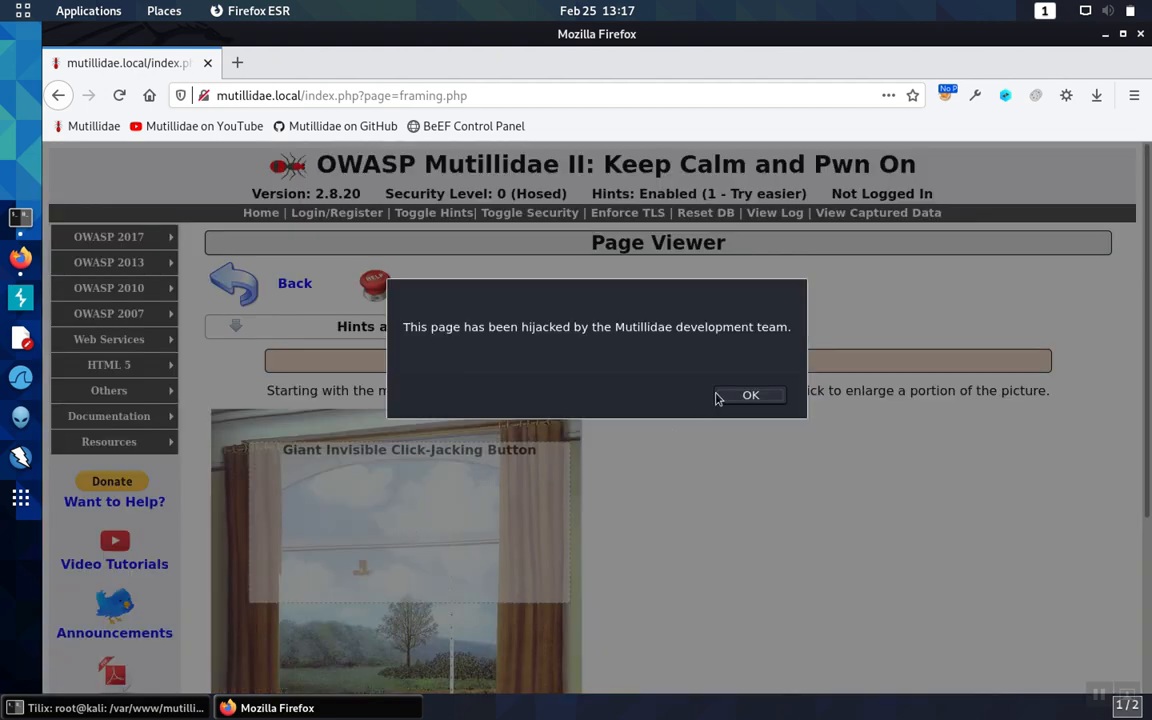
left_click(750, 394)
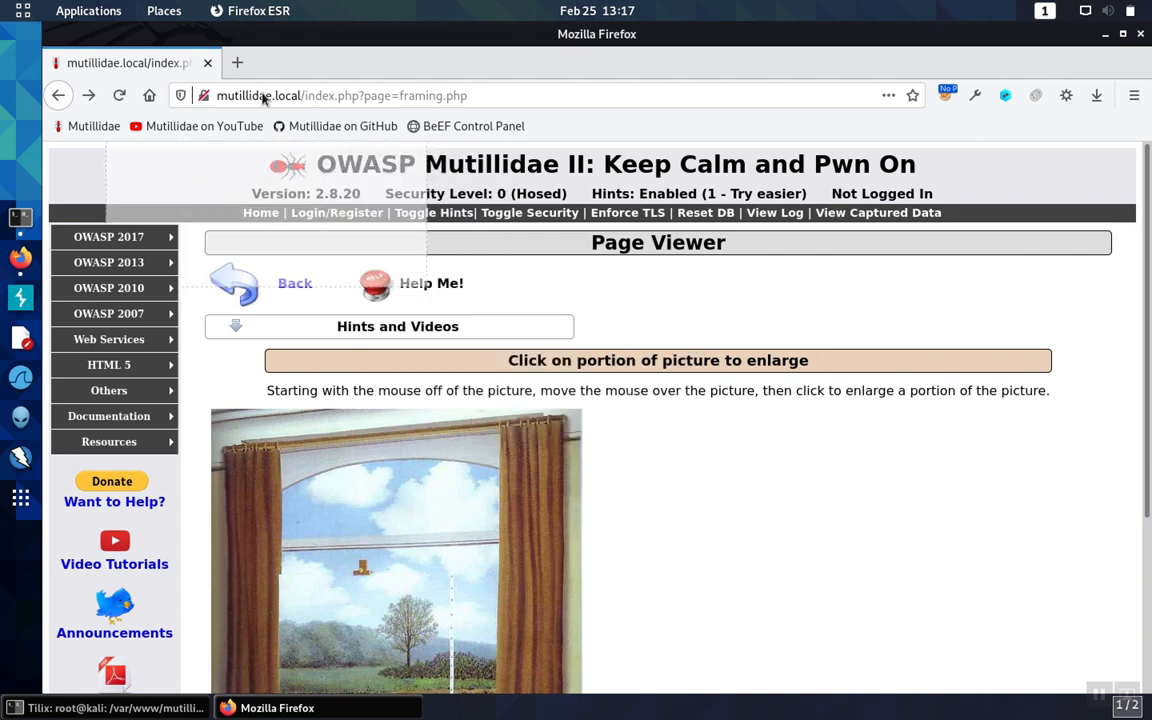
left_click(93, 126)
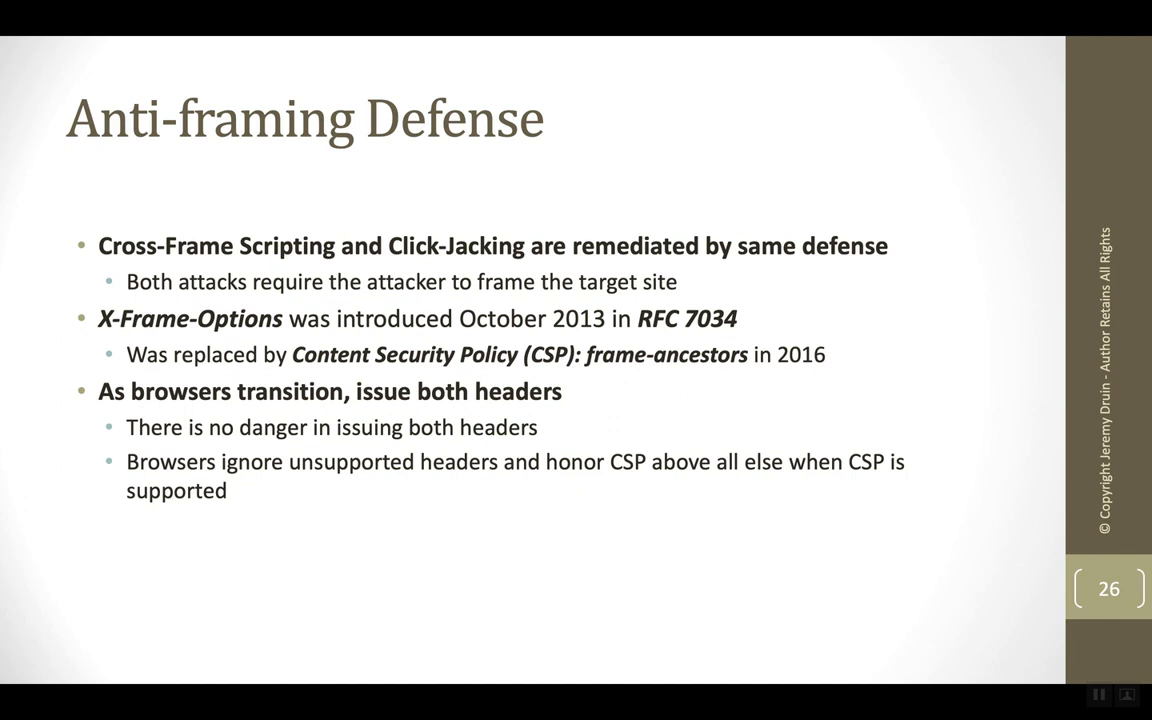
Step: Advance the deck to slide 28 on the X-FRAME-OPTIONS DENY header
key("Right")
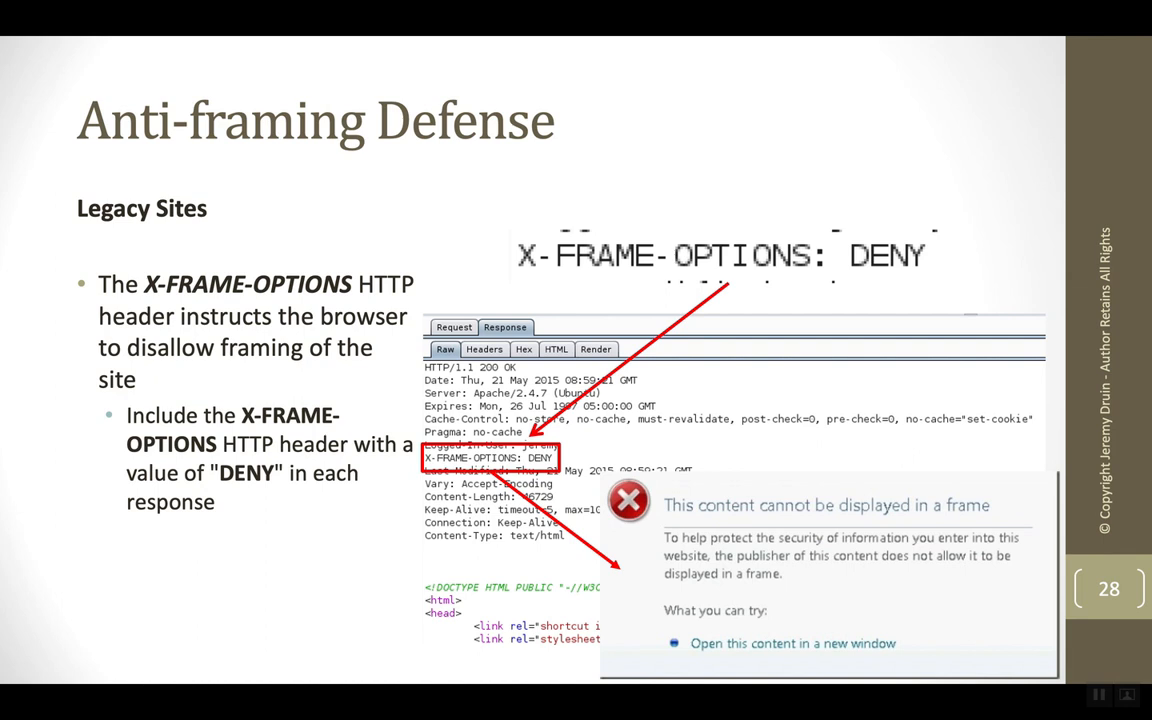
key("right")
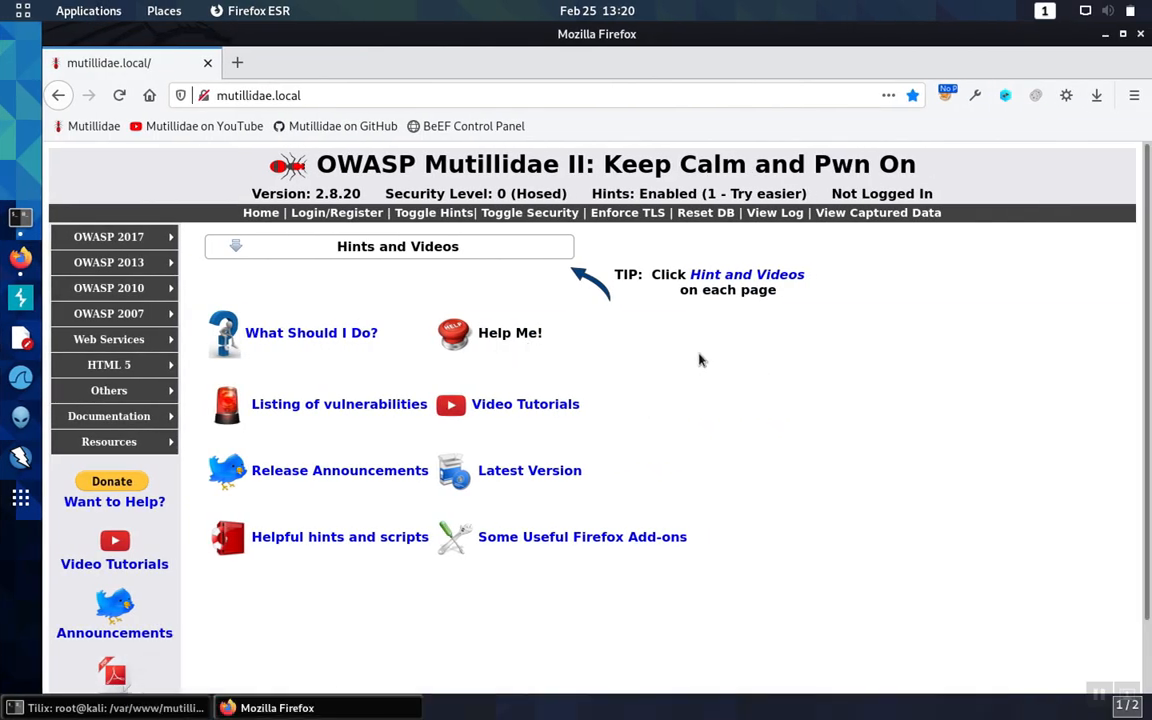
mouse_move(430, 296)
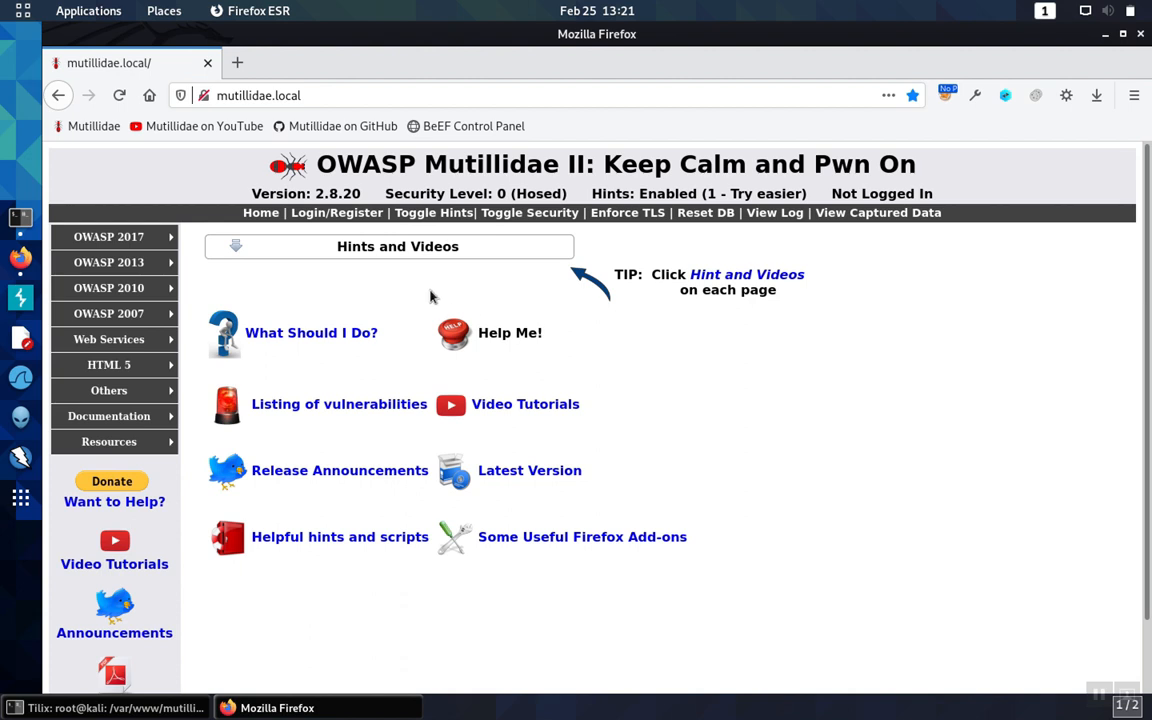
mouse_move(183, 385)
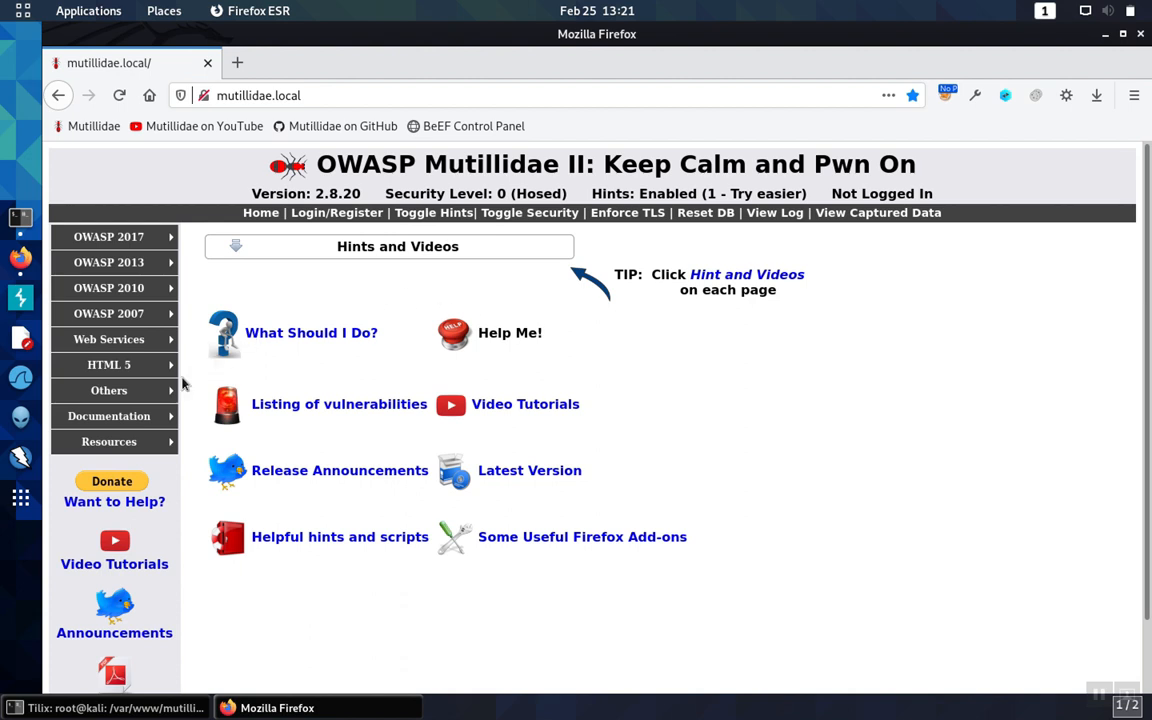
Step: Expand Mutillidae's Others menu to reveal the Cross-Site Framing submenu
left_click(108, 390)
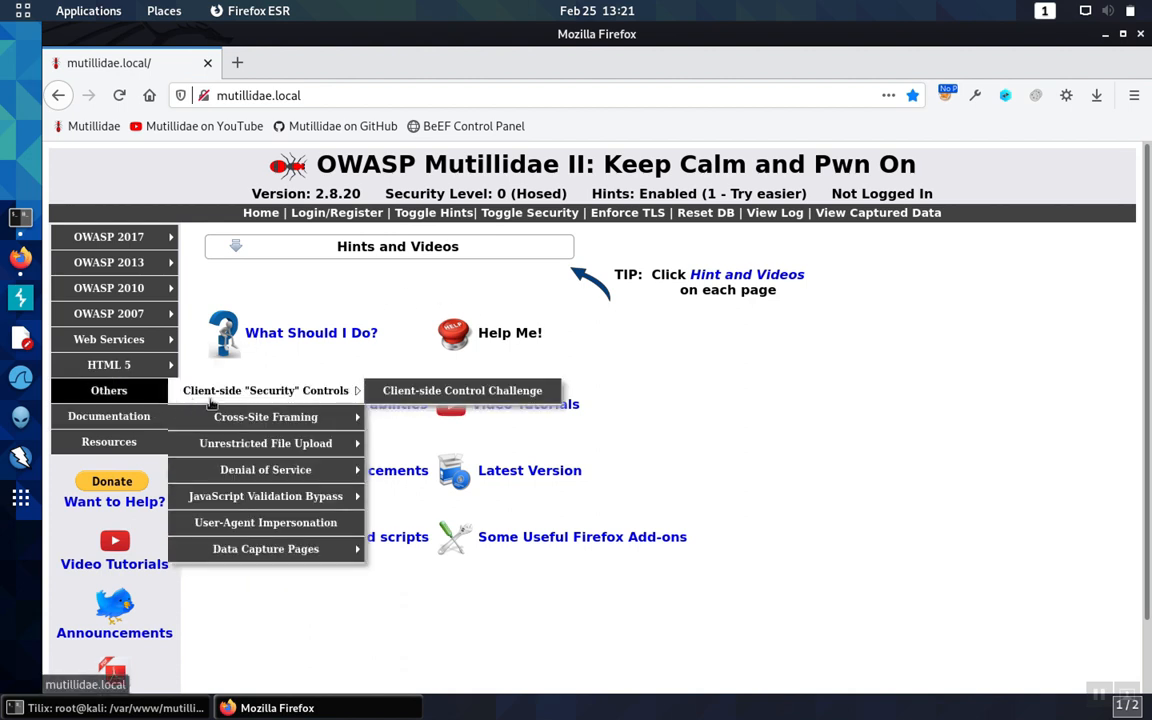
mouse_move(265, 417)
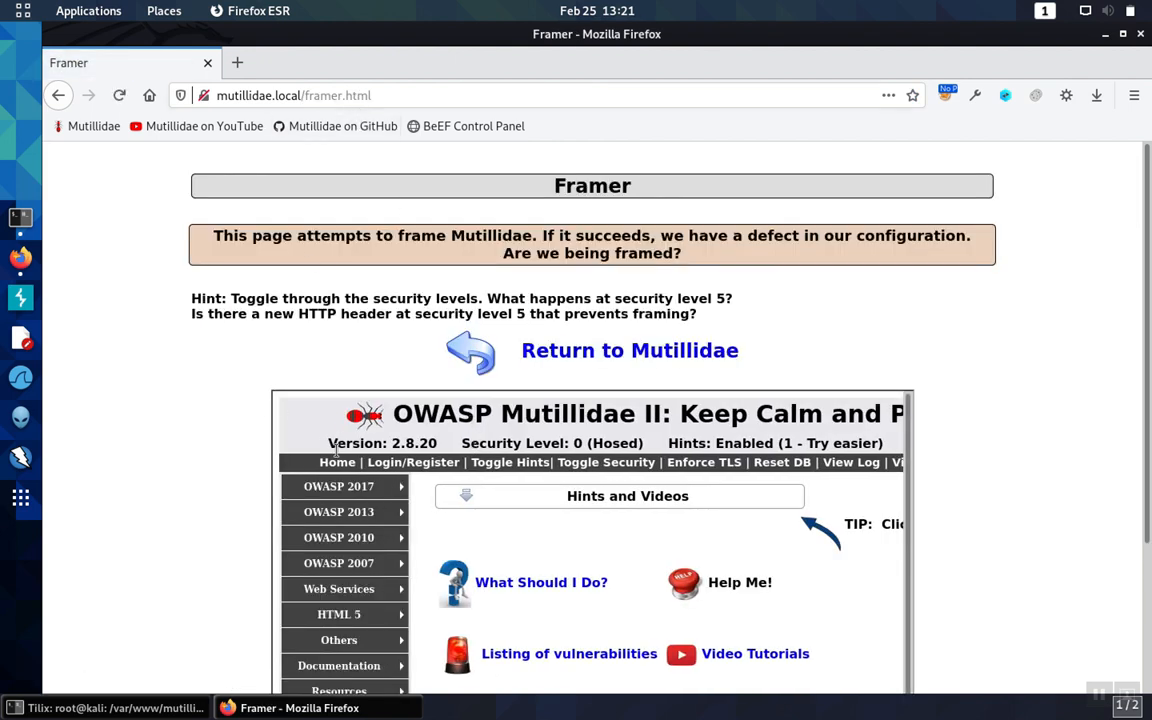
mouse_move(200, 427)
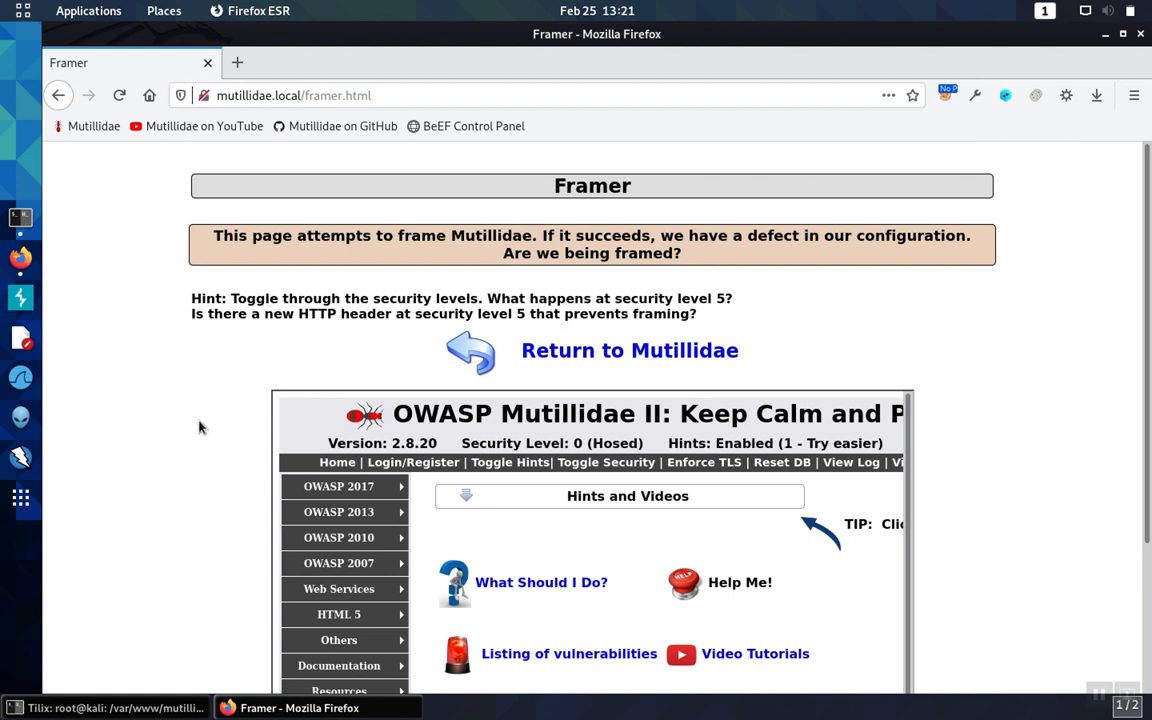
mouse_move(181, 402)
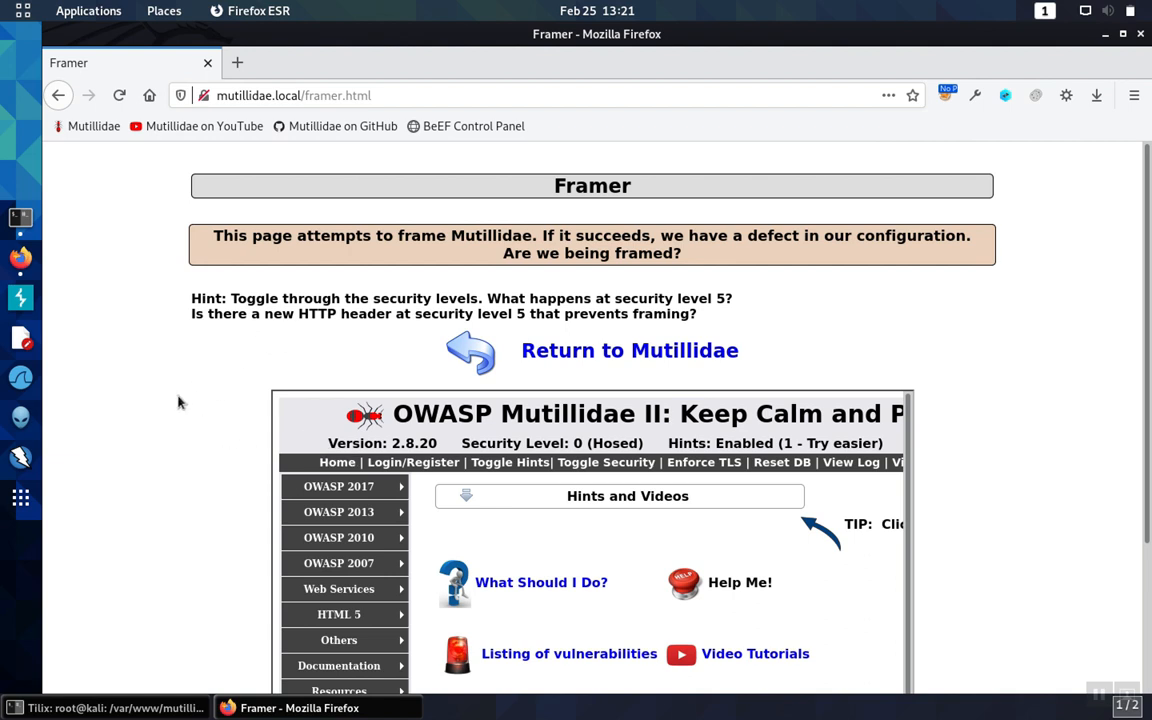
mouse_move(146, 356)
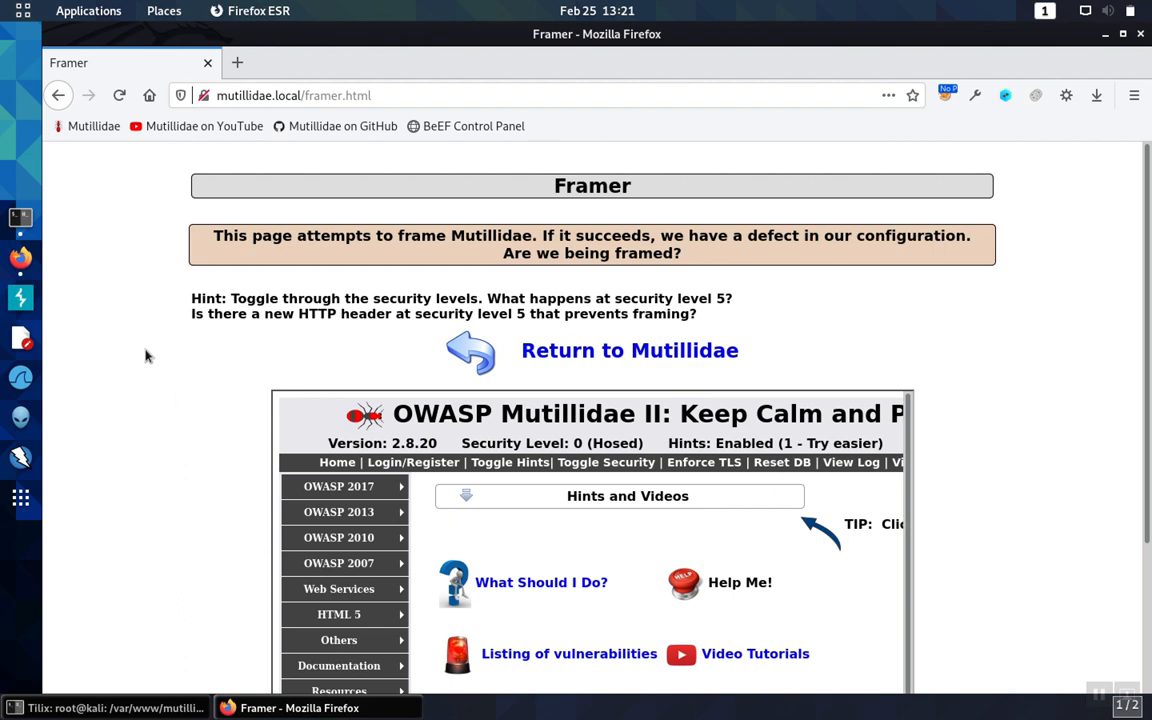
mouse_move(21, 218)
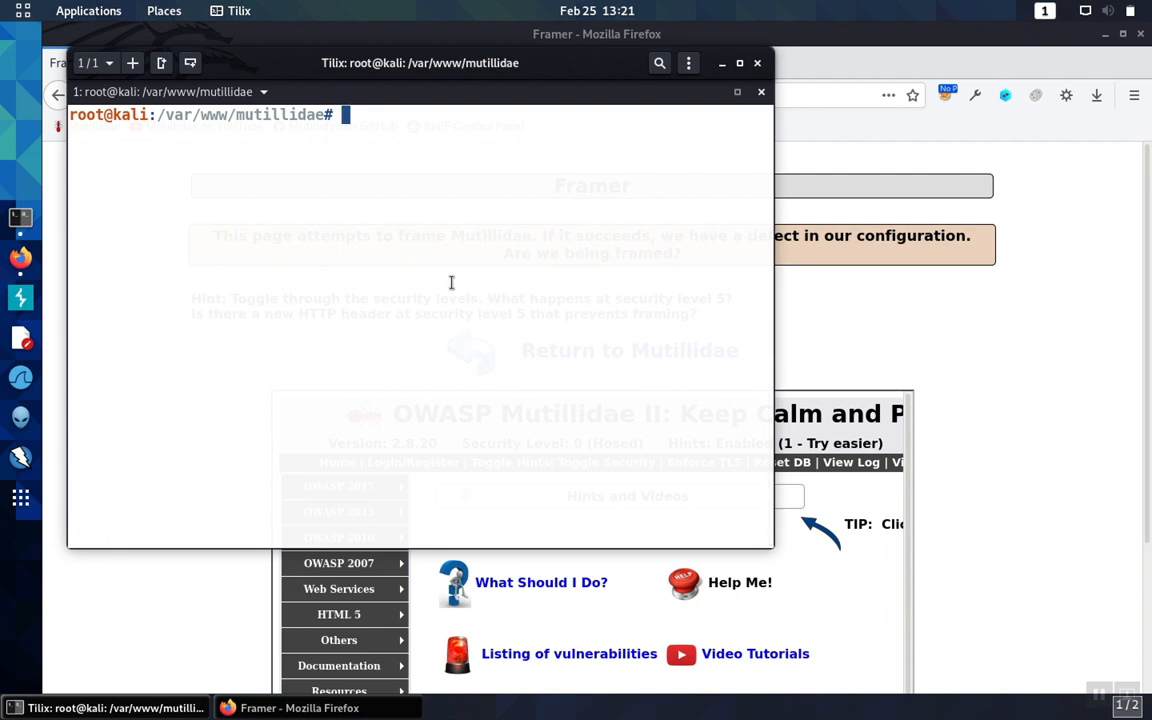
Step: Change into /etc/apache2 and list its configuration files
type("cd")
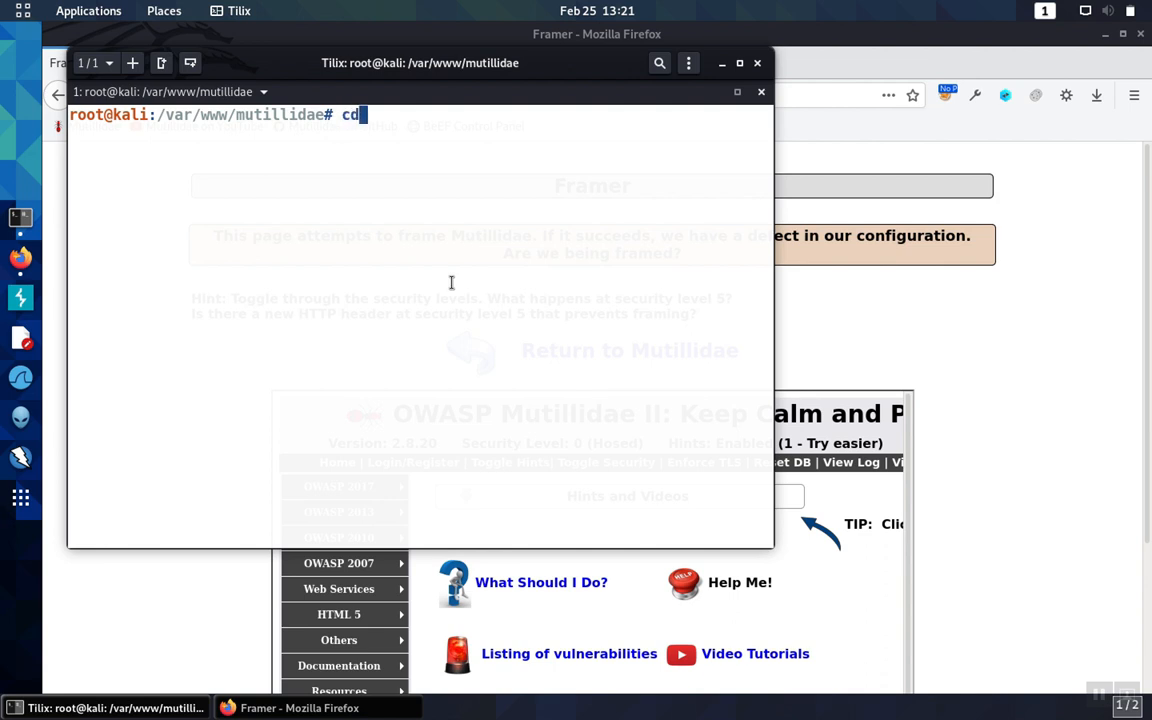
type("/etc/apa")
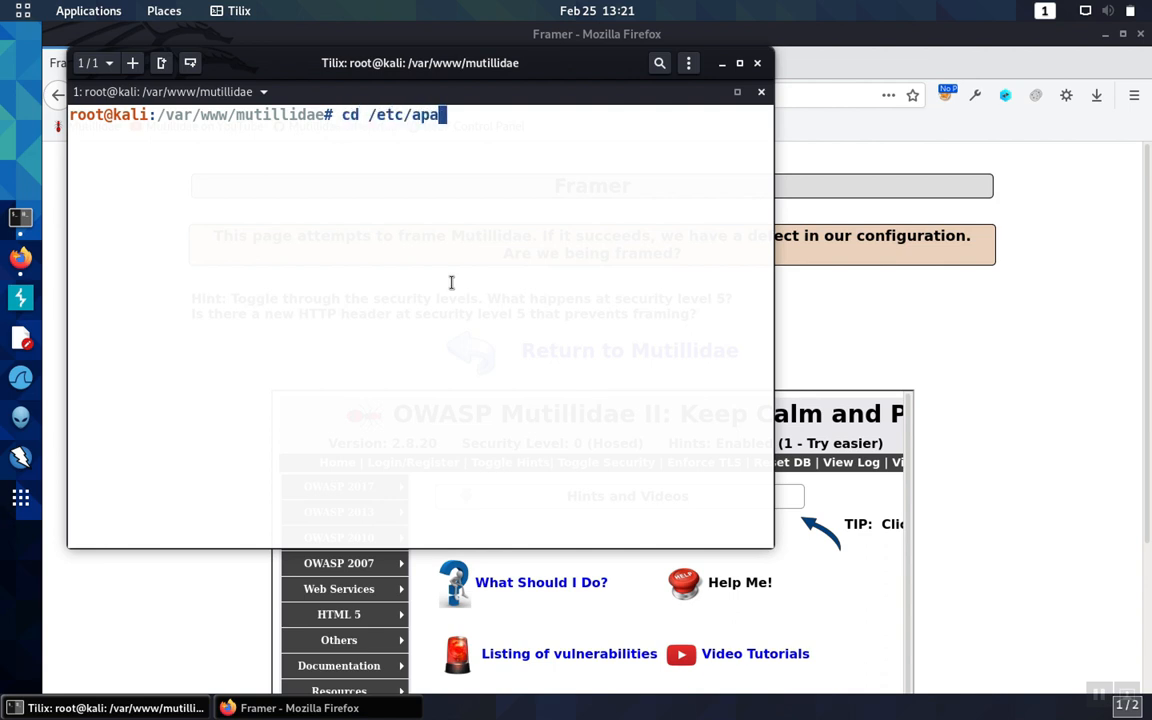
type("che2/")
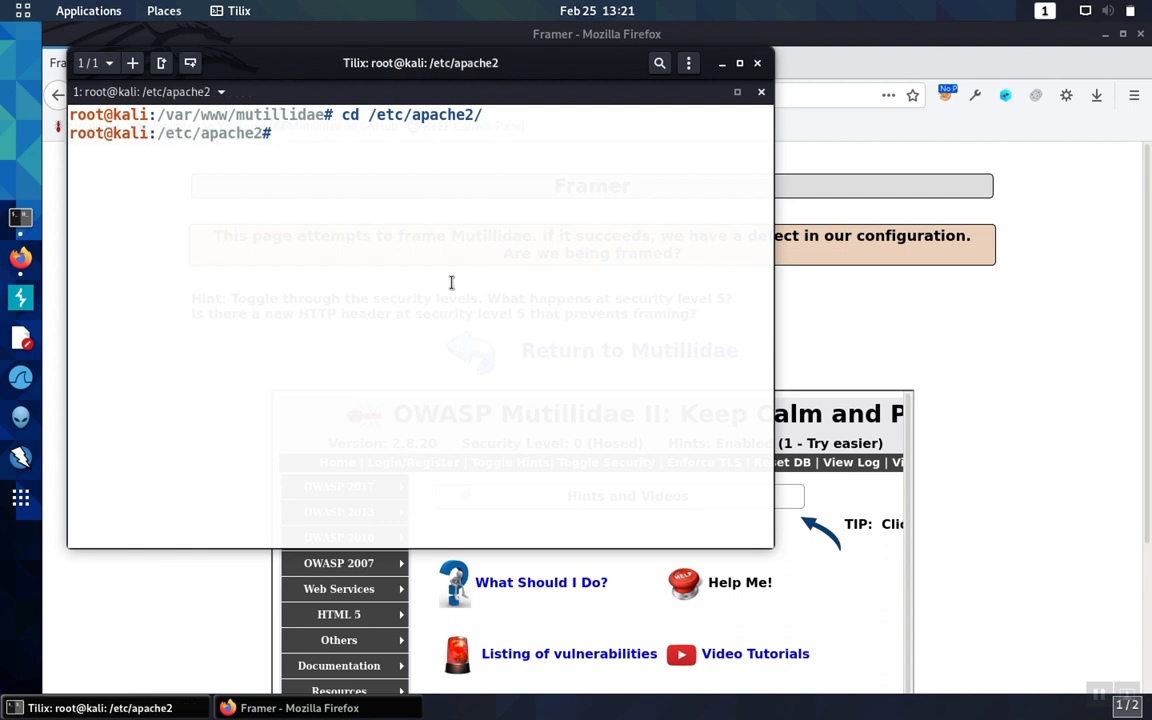
type("ls conf")
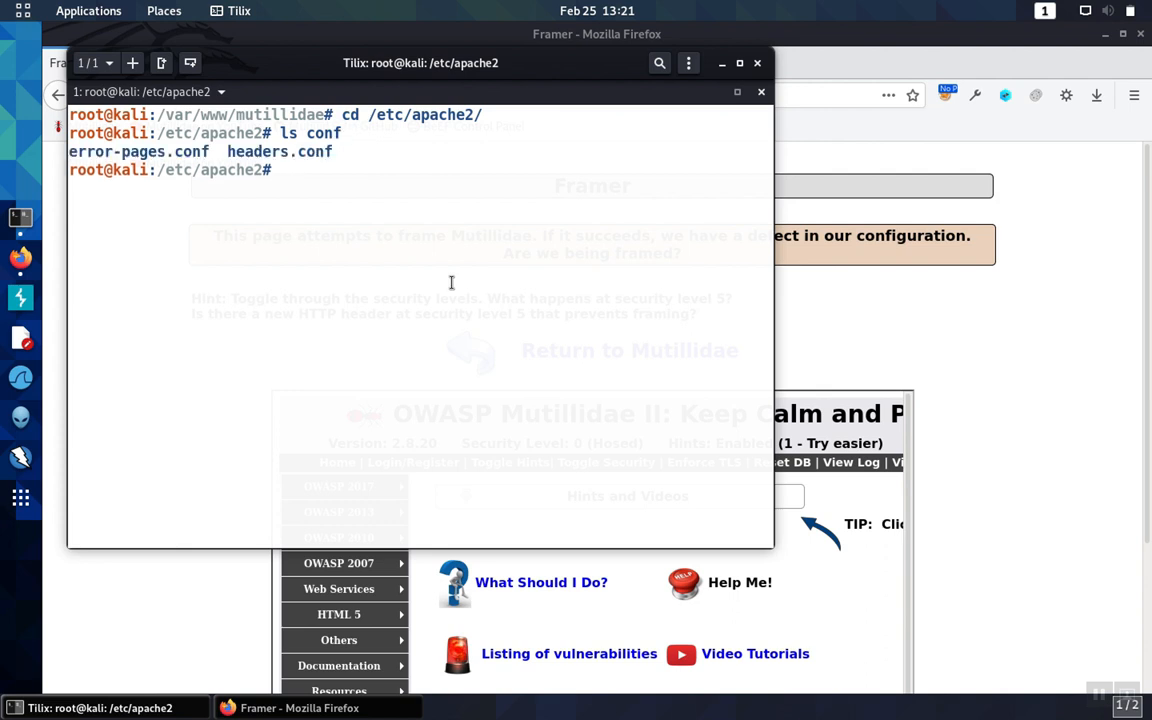
Step: Type the command cat sites-available/mutillidae.conf at the prompt
type("cat")
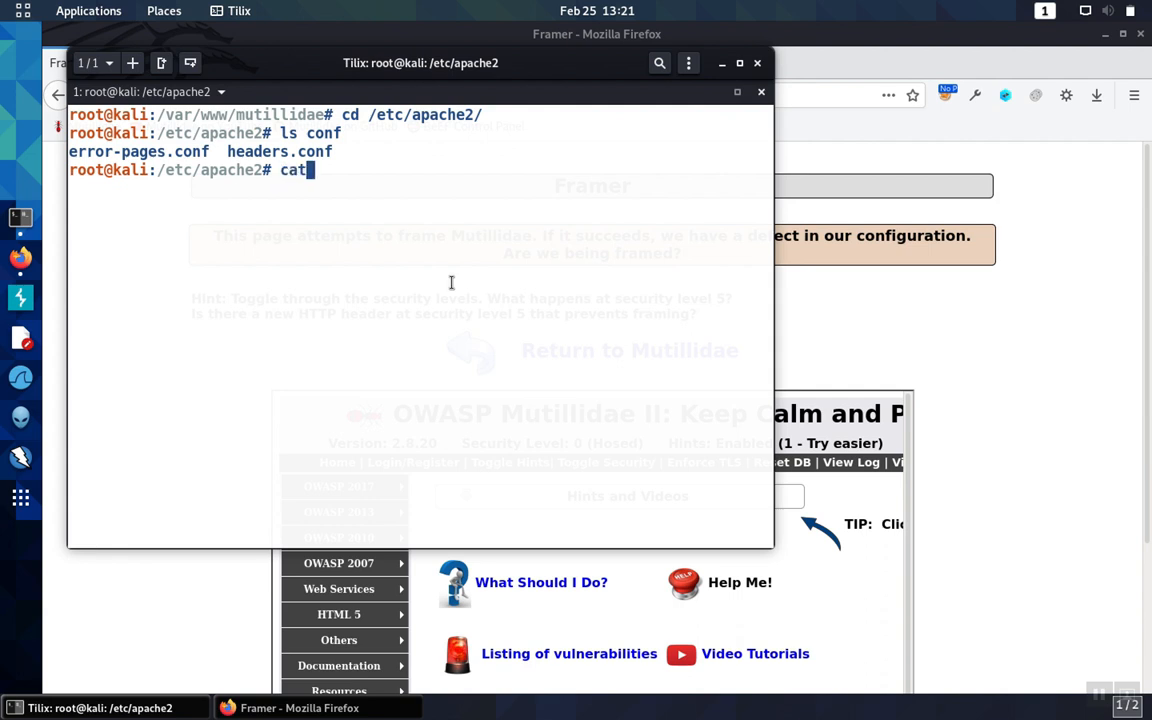
type("sites-")
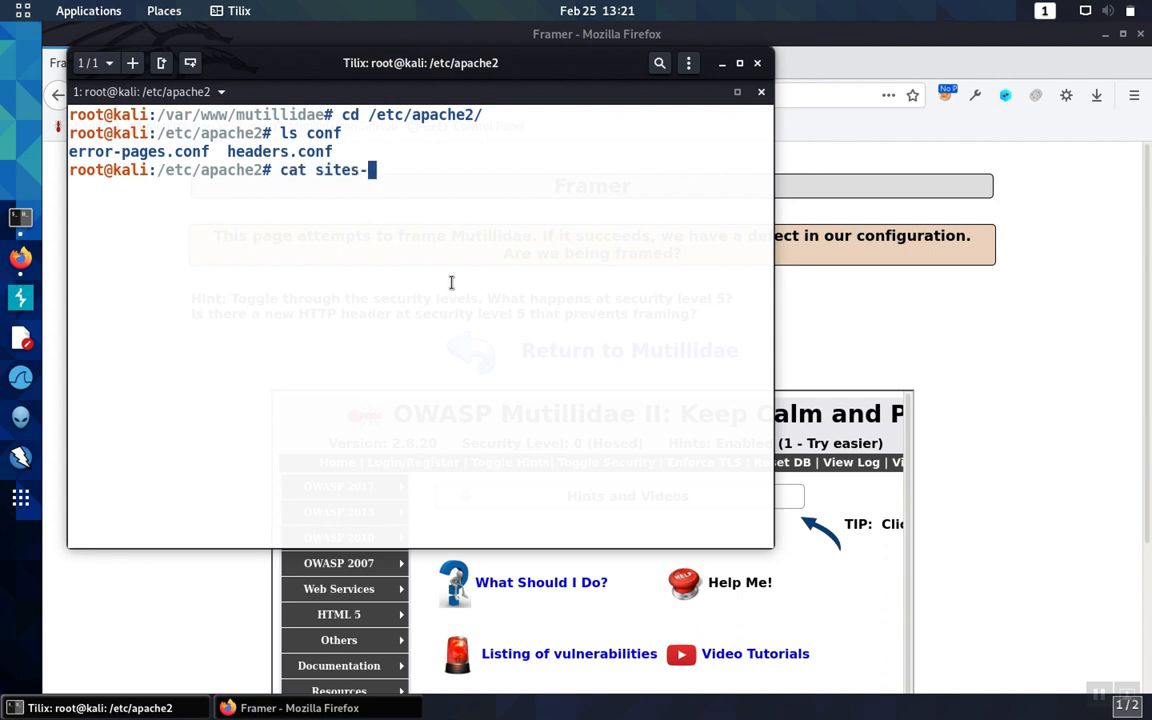
type("available/")
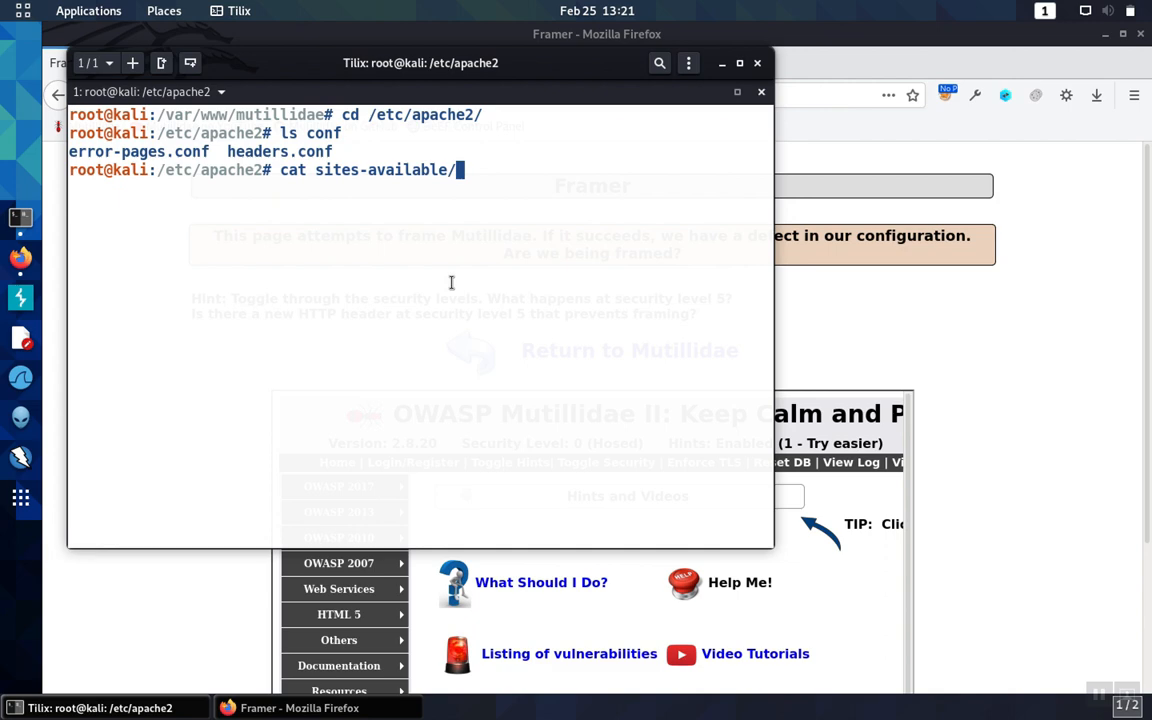
type("mutillidae.conf")
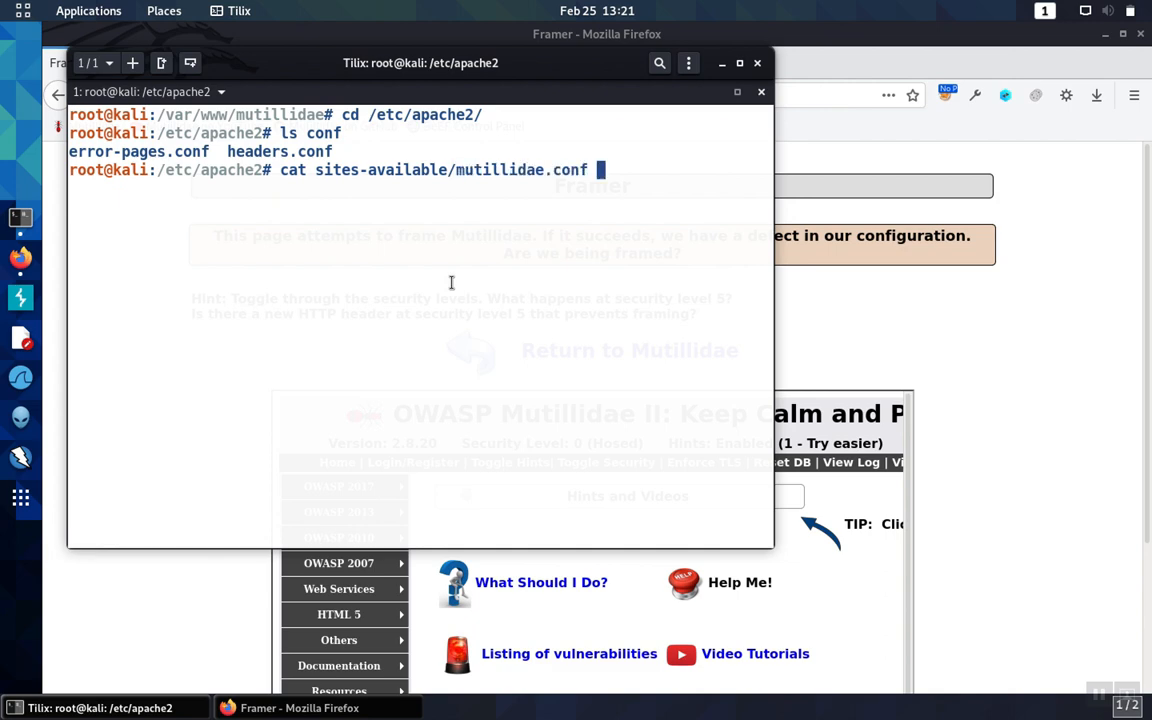
Step: Print mutillidae.conf and locate the conf/headers.conf include path
key("Return")
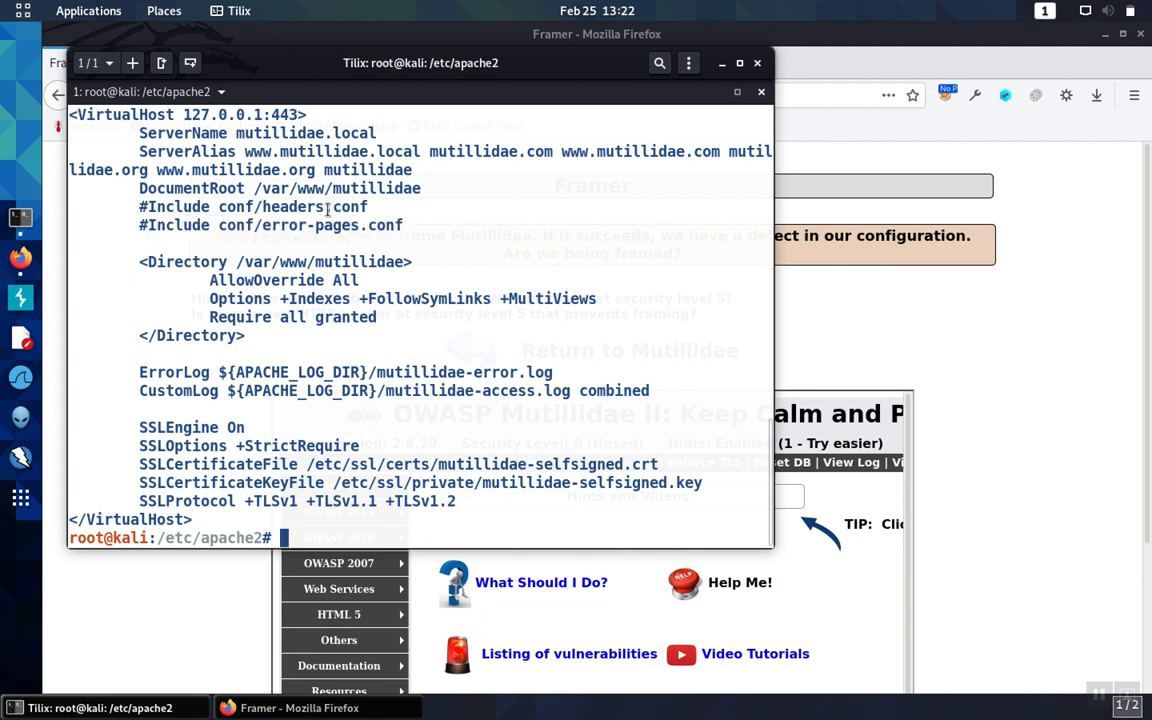
double_click(292, 207)
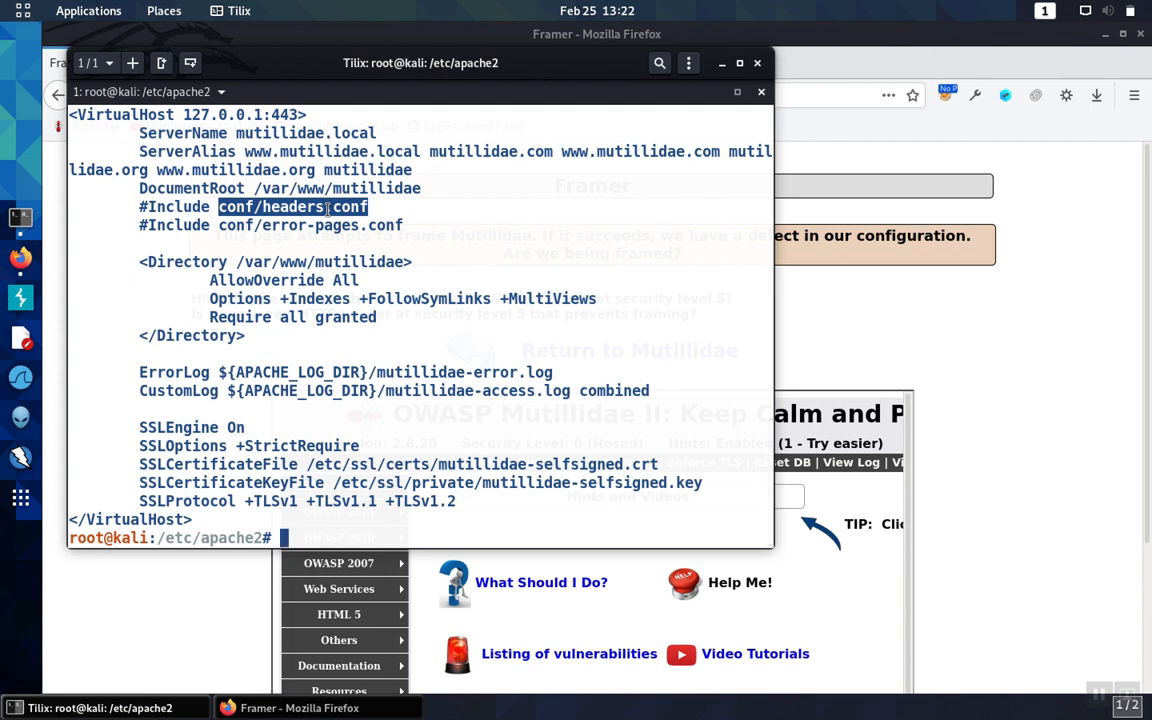
mouse_move(353, 367)
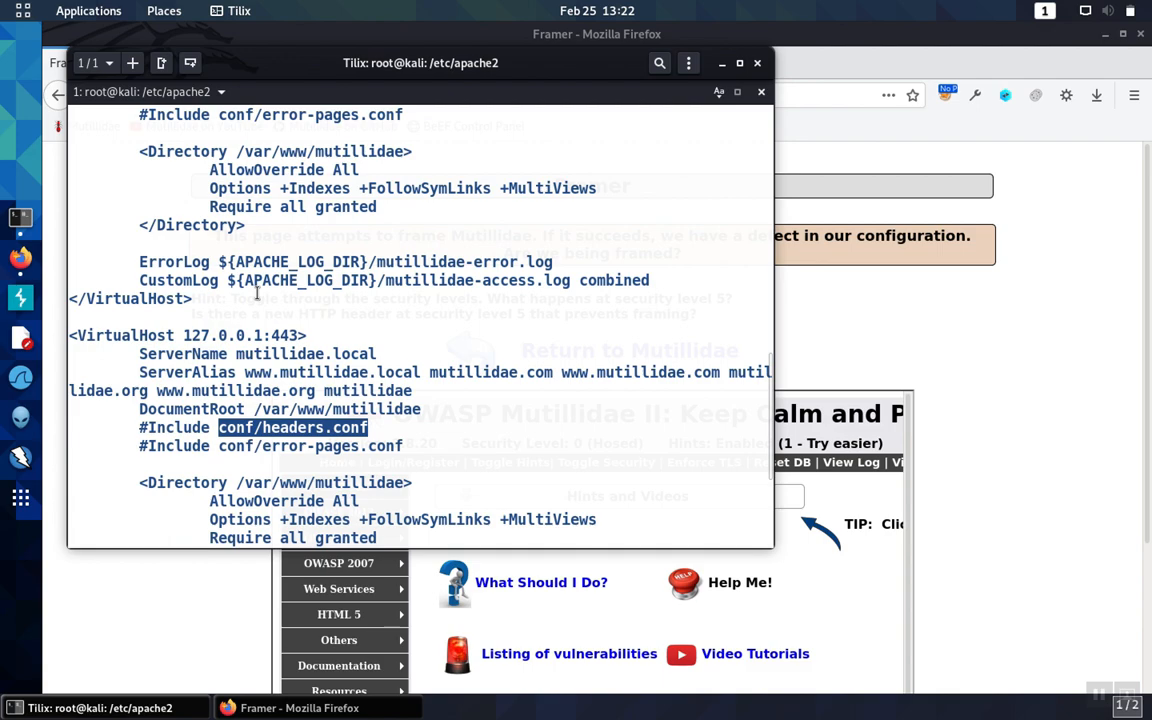
scroll("down", 3)
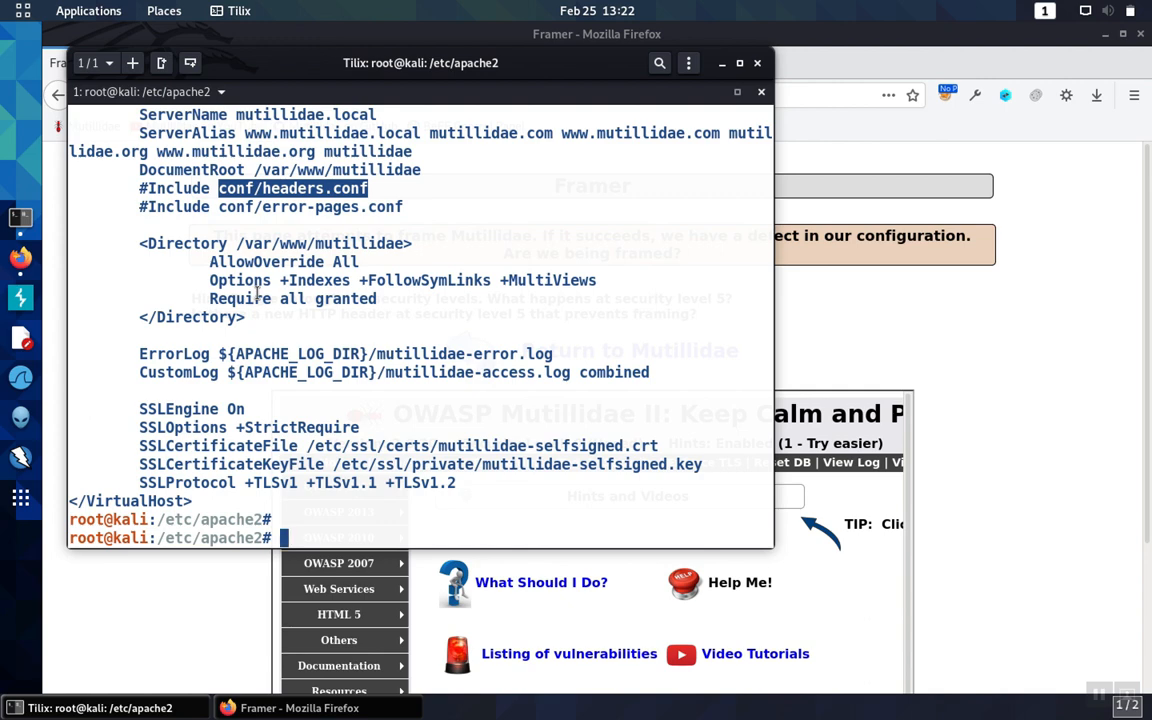
Step: Edit mutillidae.conf with sudo nano, uncomment both Include lines, and save
type("sudo nano sites-")
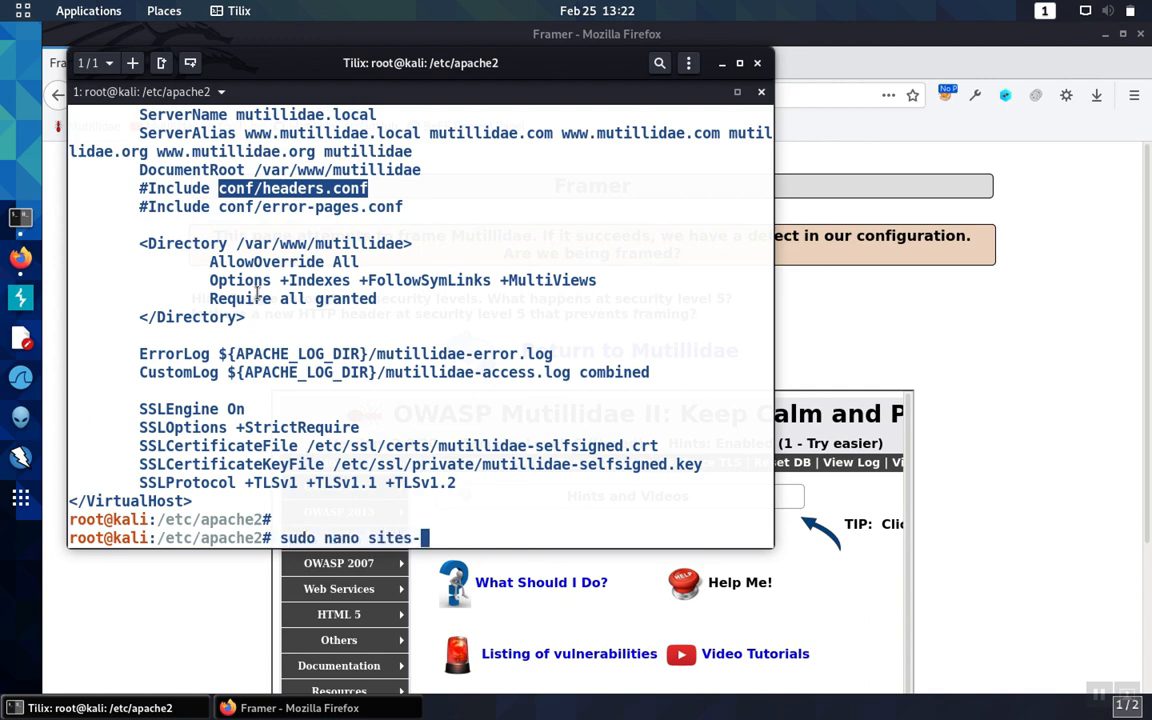
type("available/mutillidae.conf")
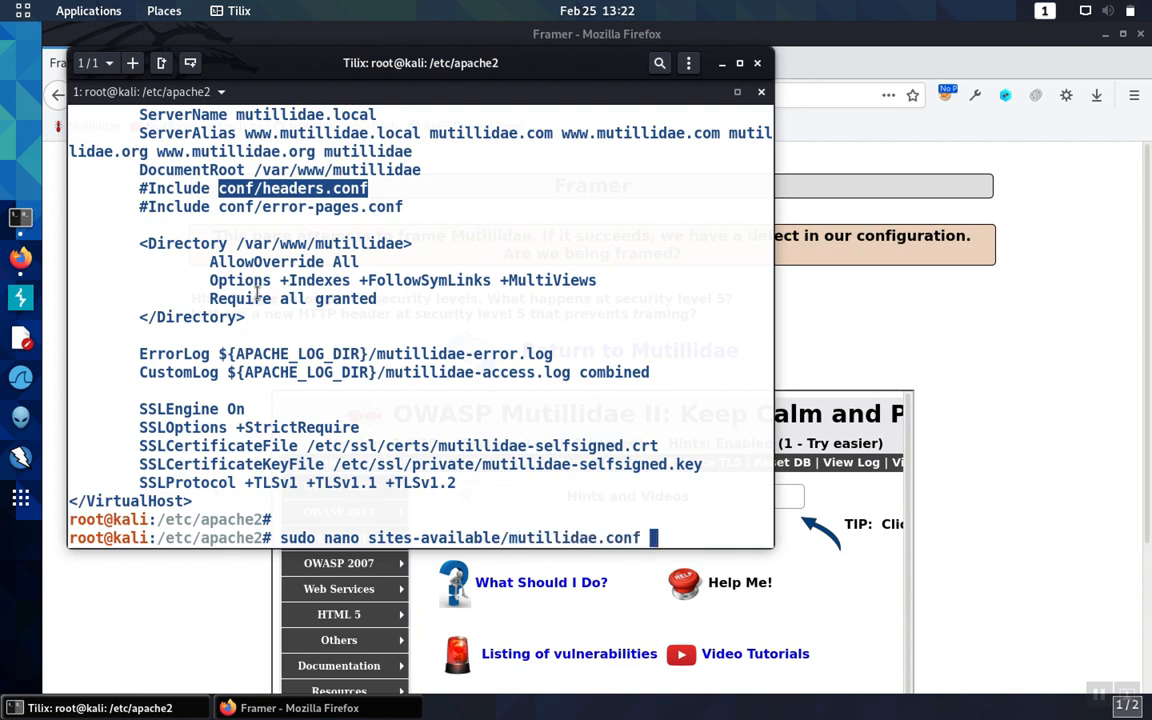
key("Return")
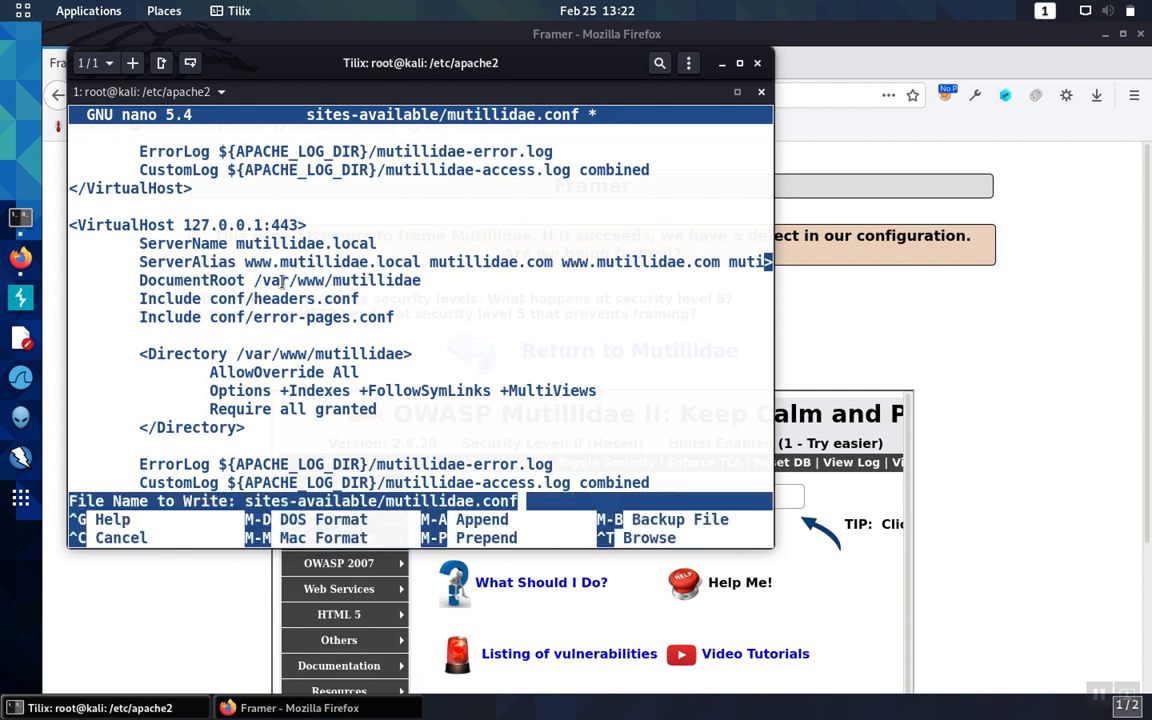
key("Return")
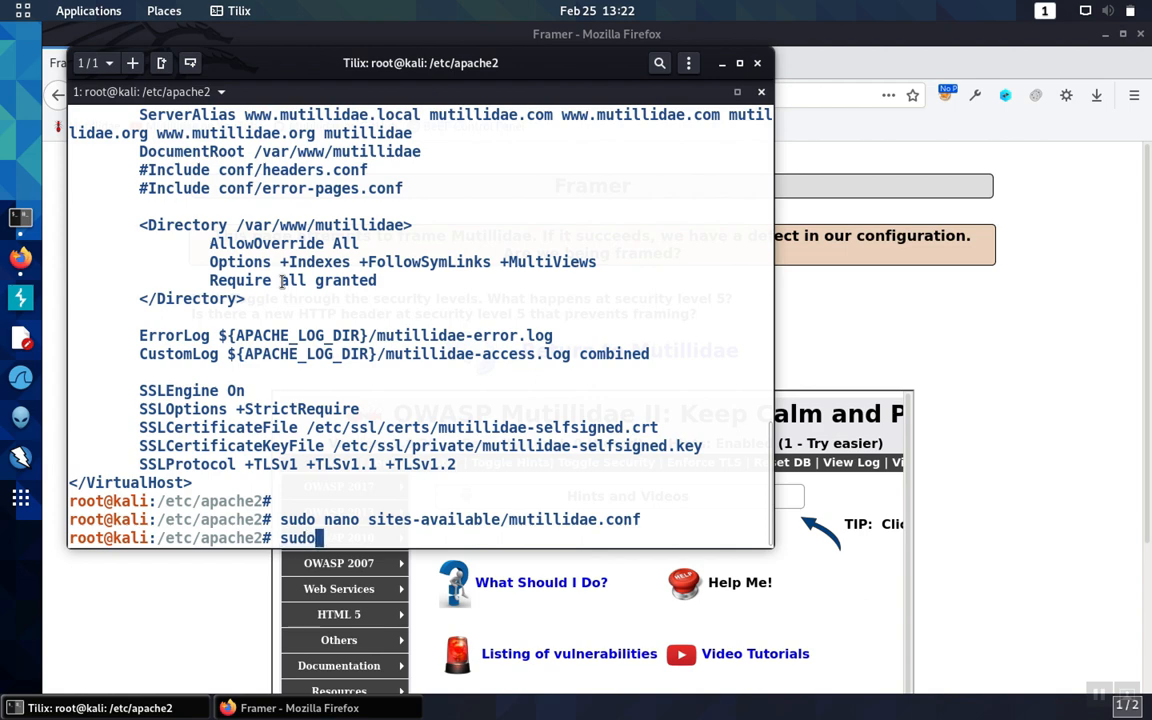
Step: Open conf/headers.conf in nano with sudo
type("nano")
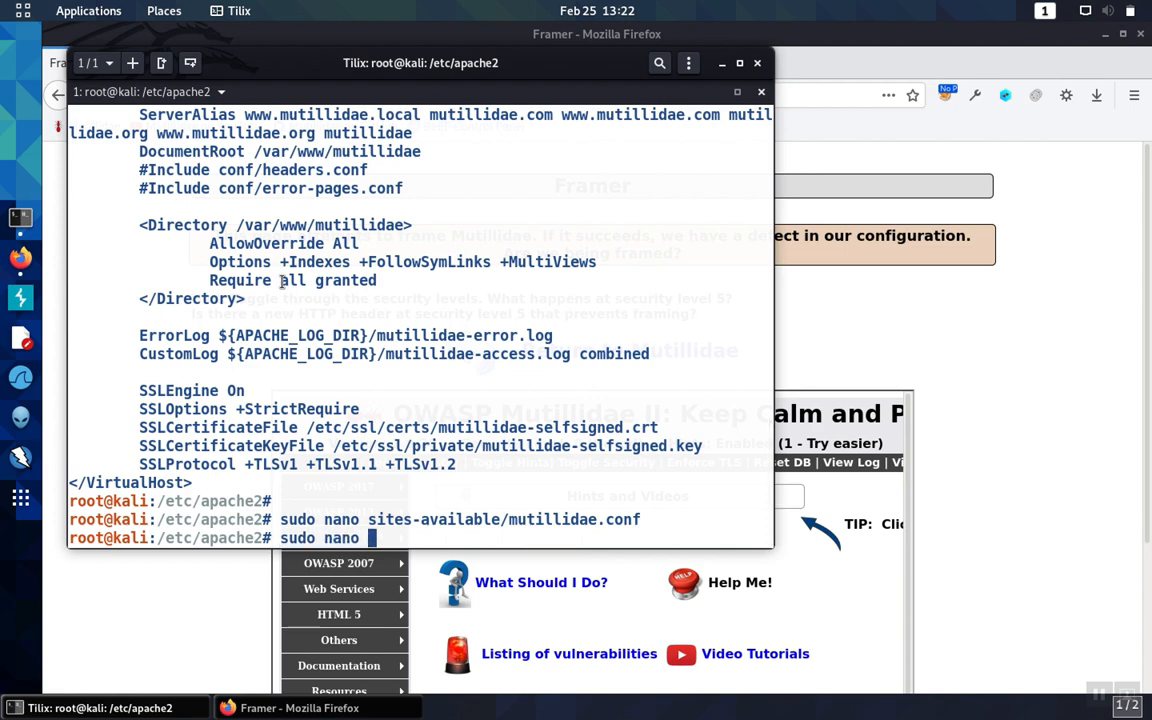
type("conf/headers.conf")
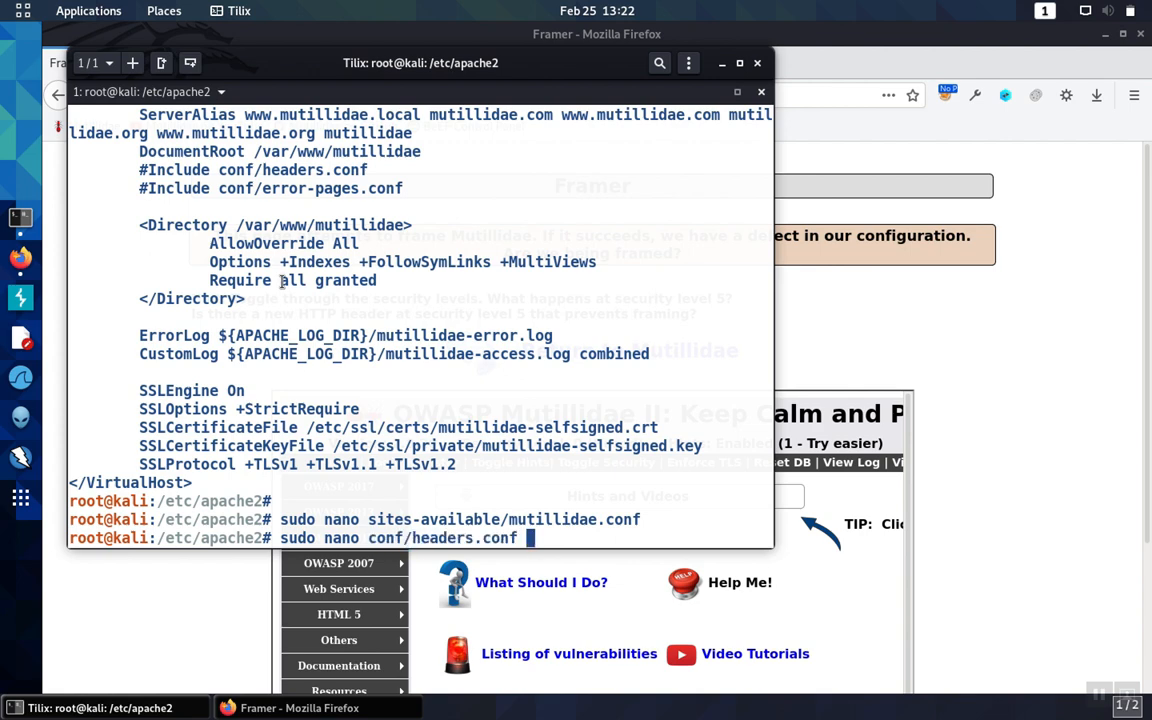
key("Return")
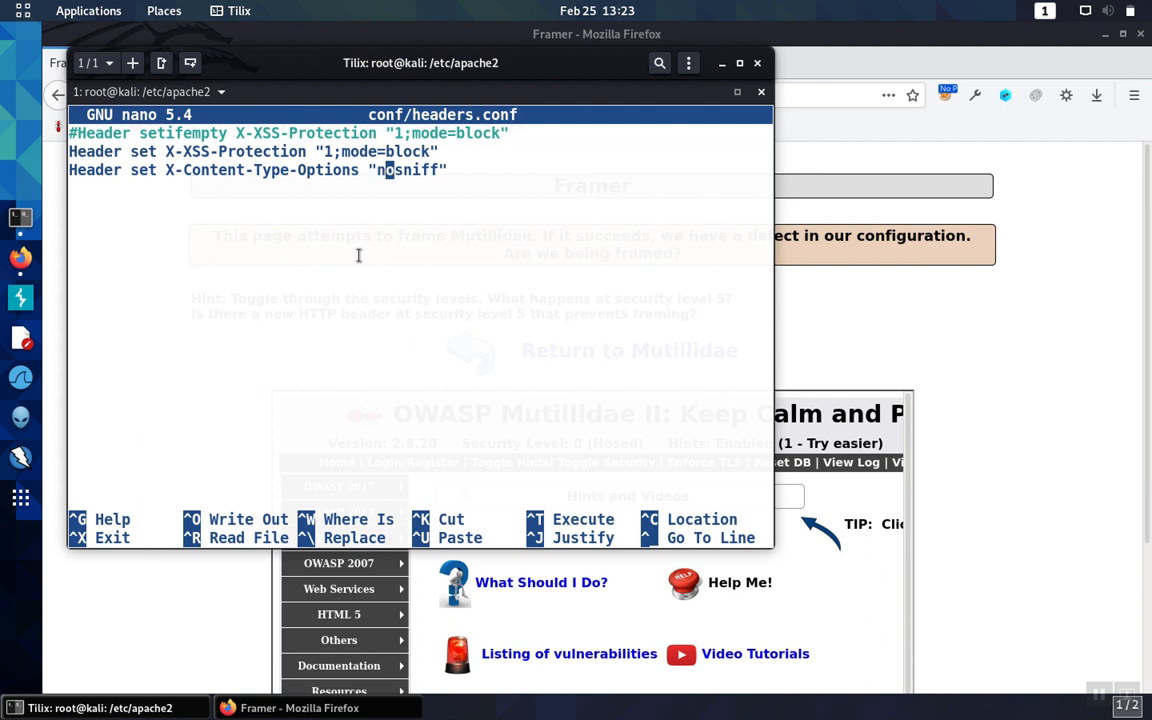
Step: Add the line Header set X-Frame-Options "SAMEORIGIN" to headers.conf and exit nano
key("Enter")
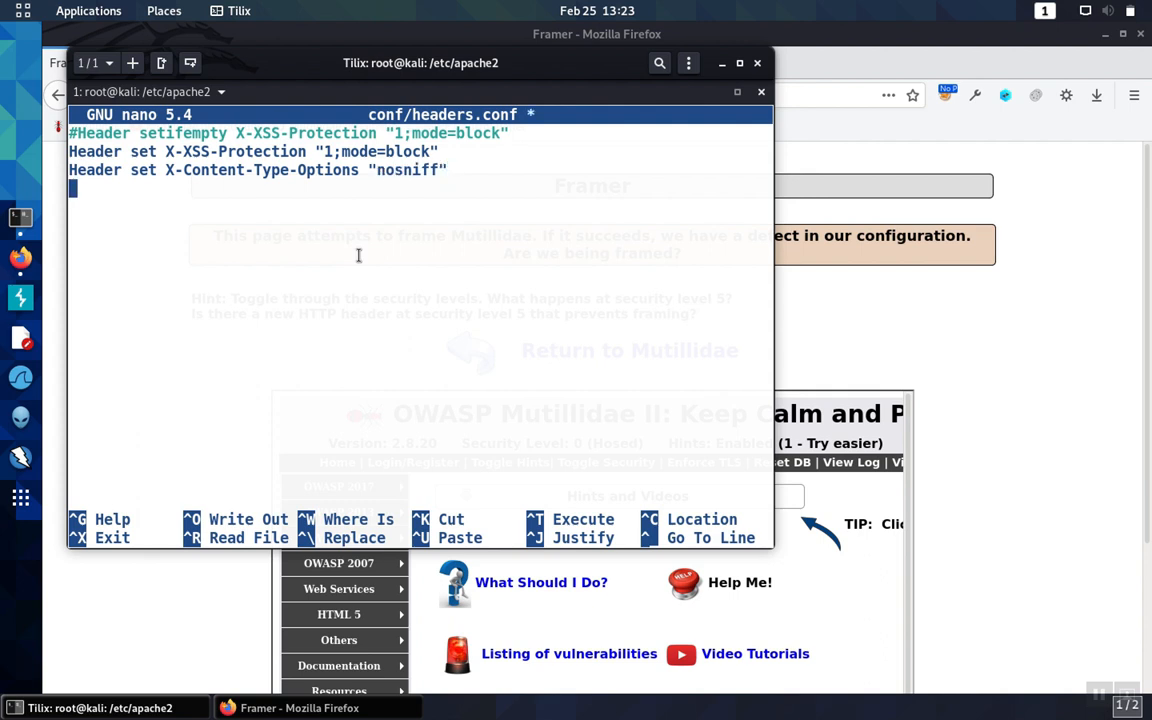
type("Header")
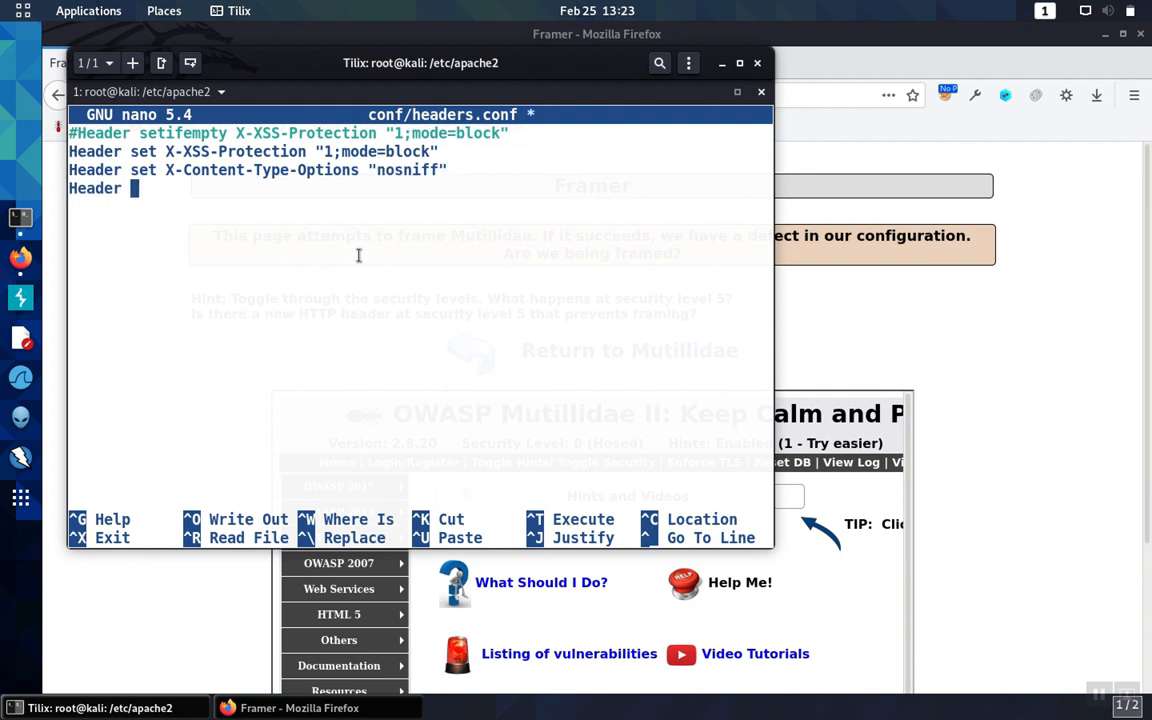
type("s")
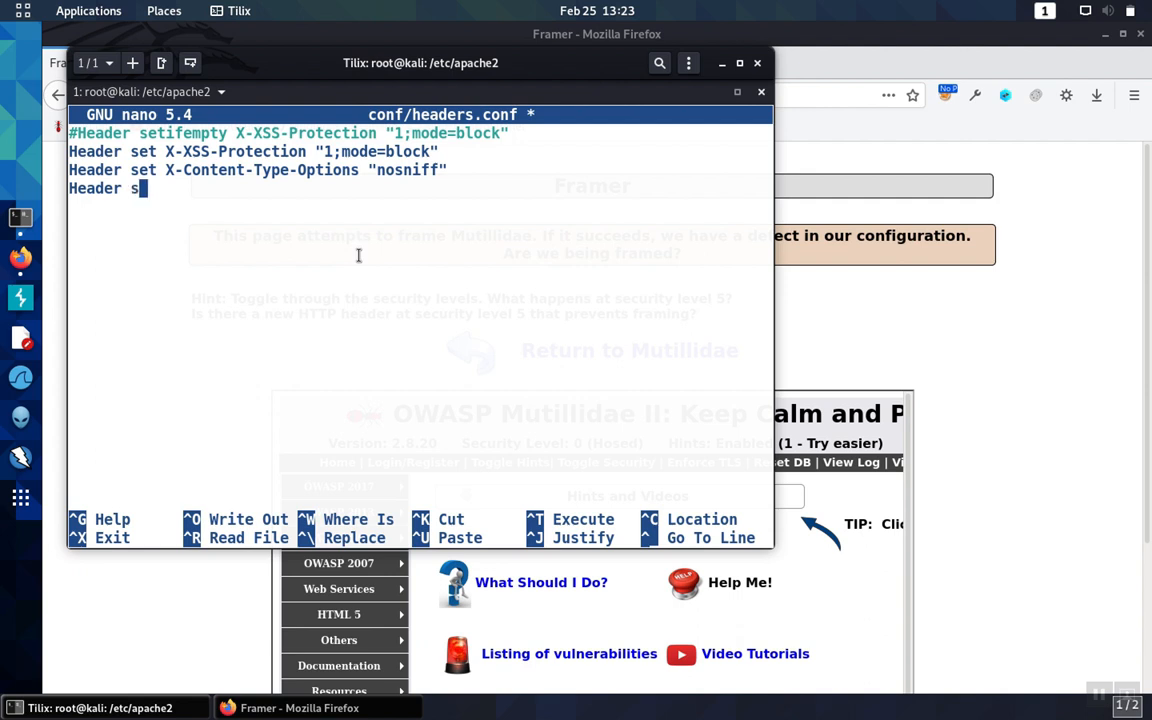
type("et")
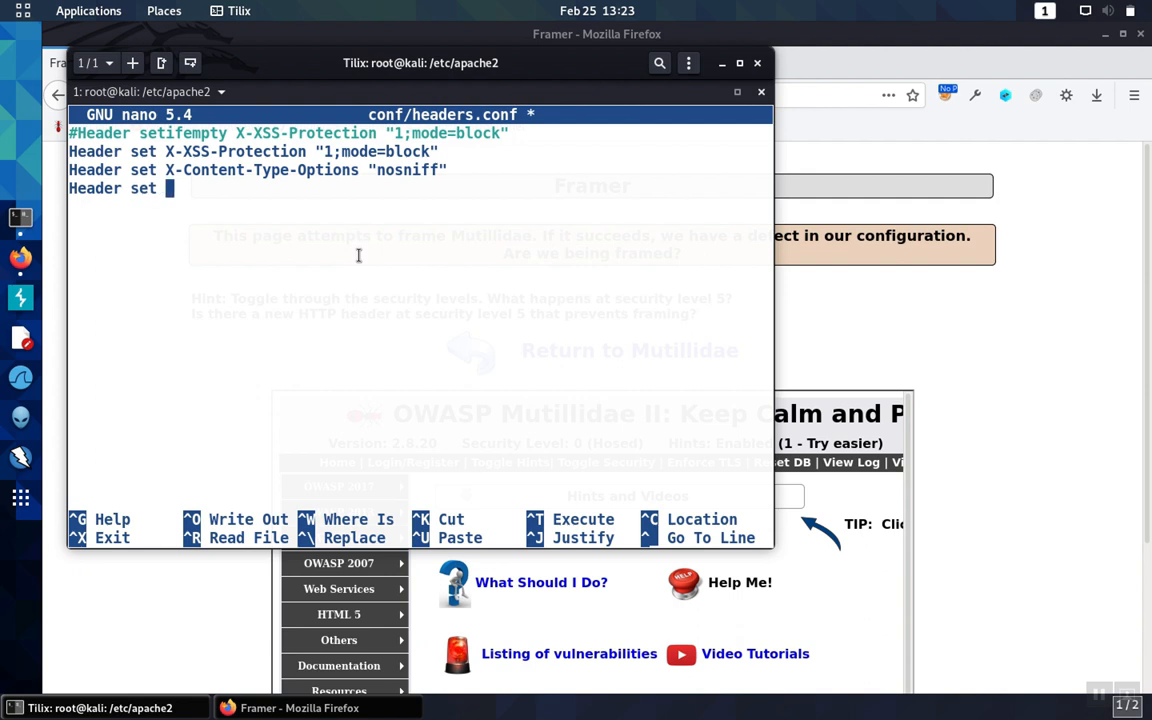
type("X")
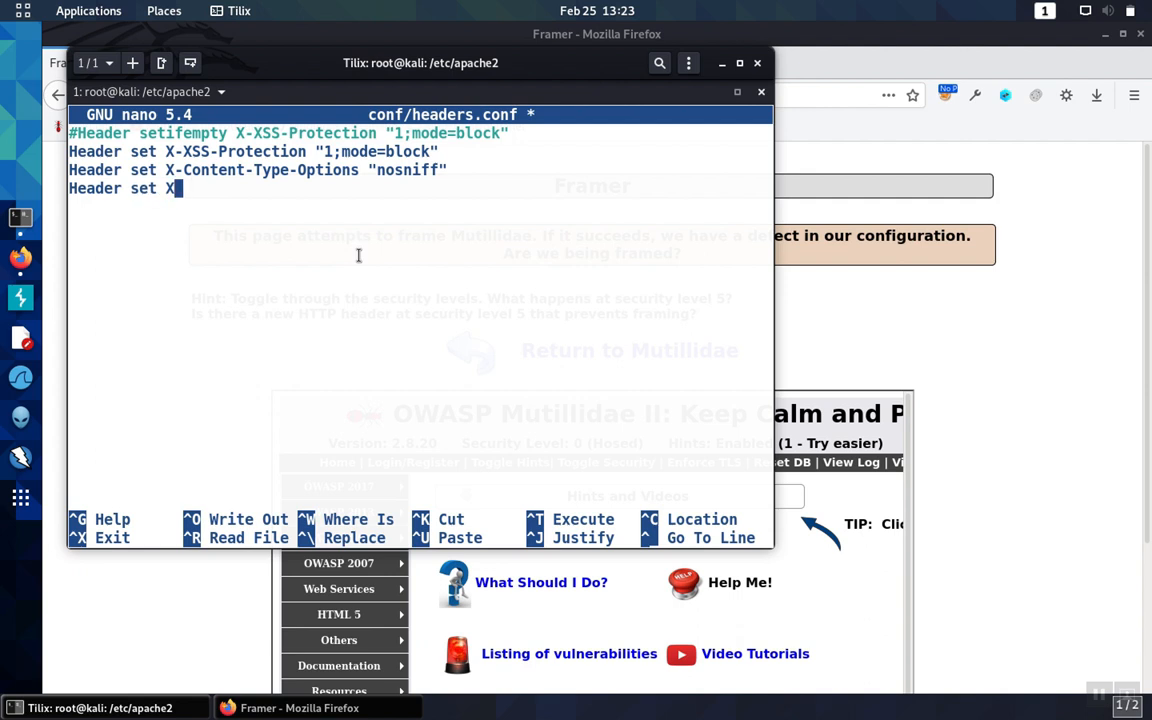
type("-")
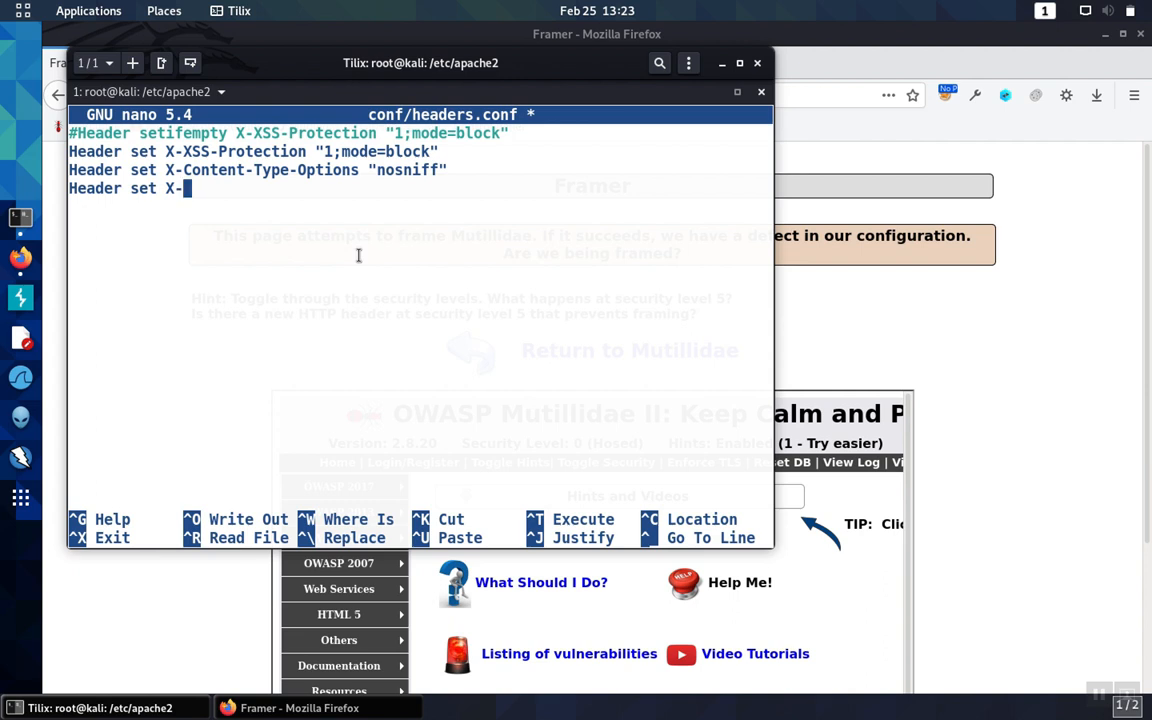
type("Frame")
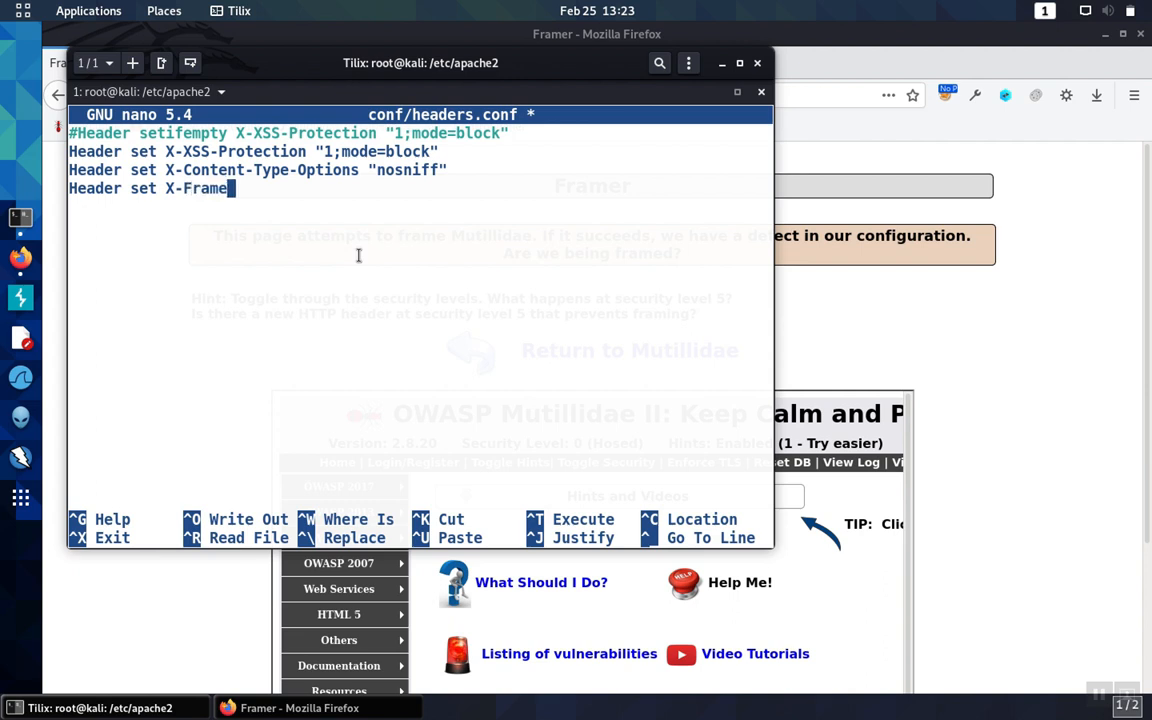
type("-Options")
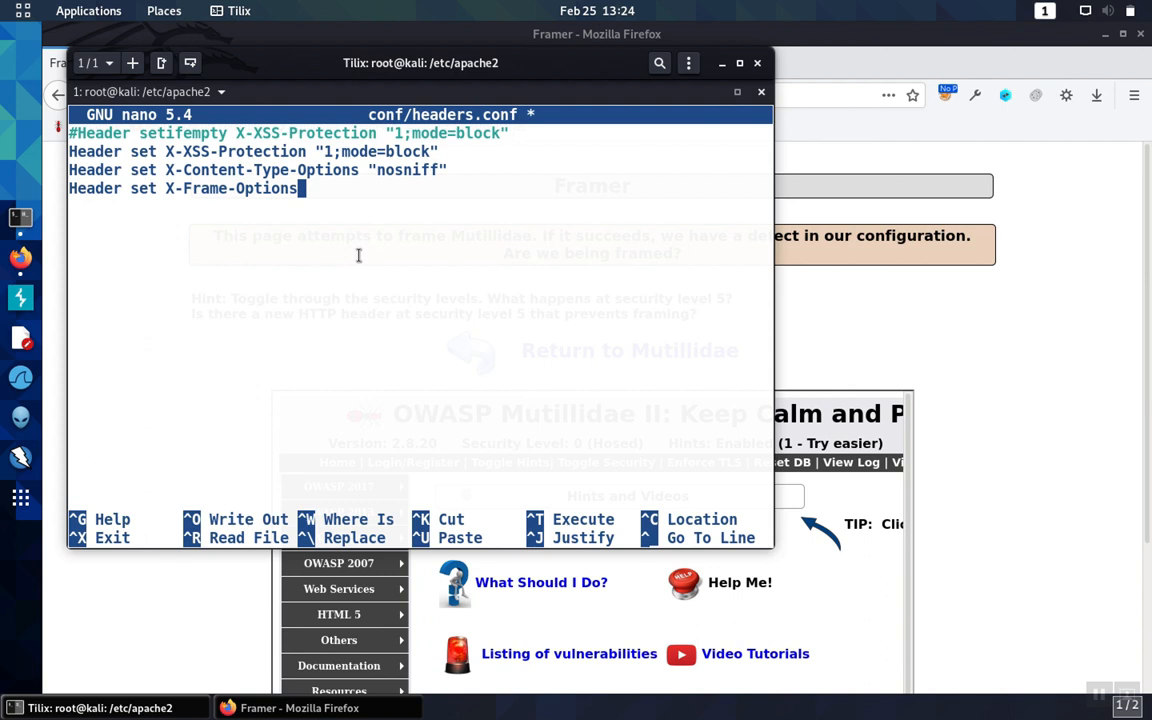
type("\"")
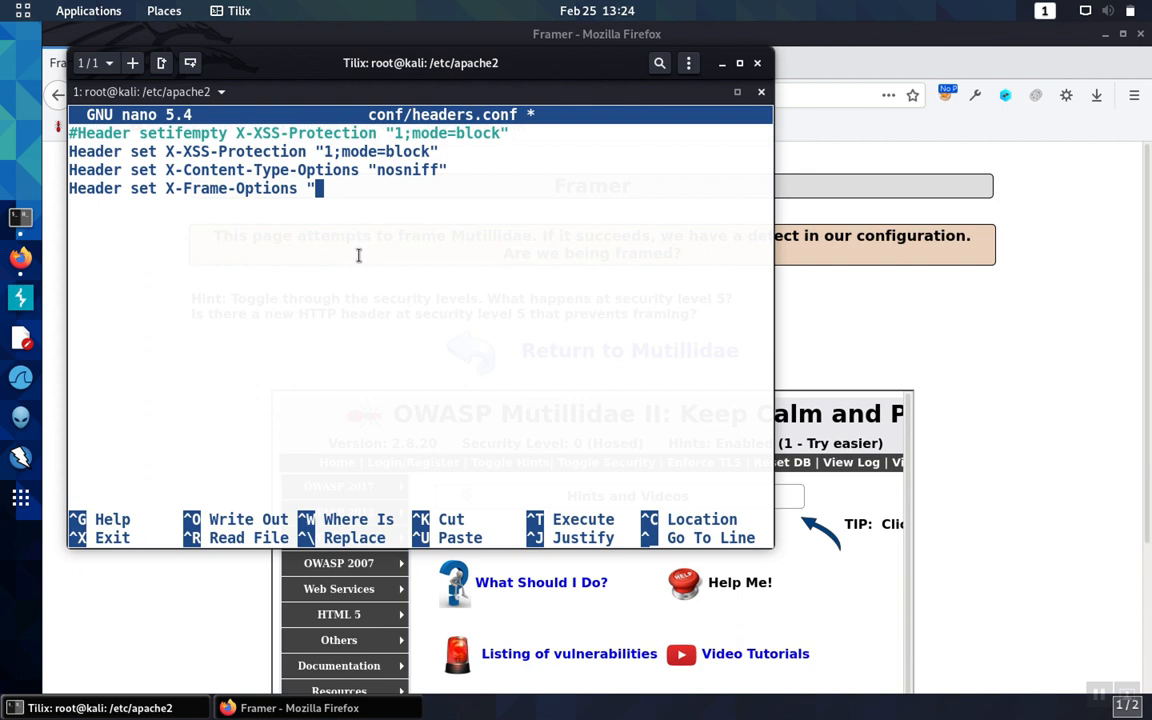
type("SAM")
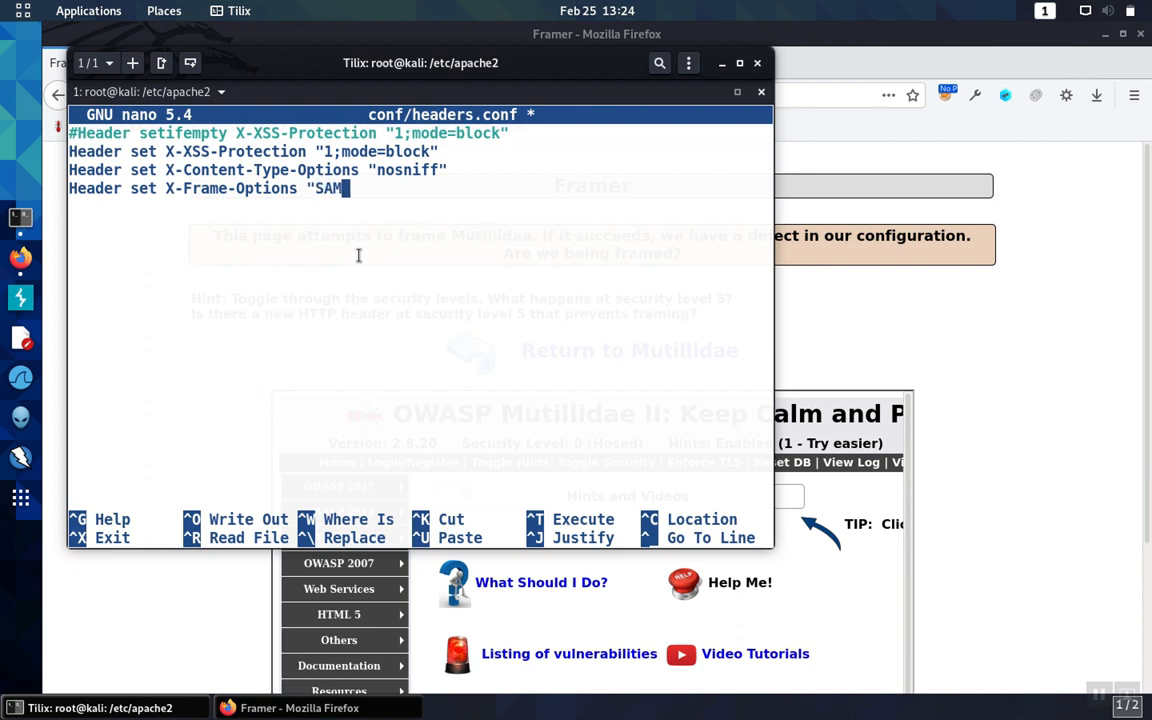
type("EORIGIN")
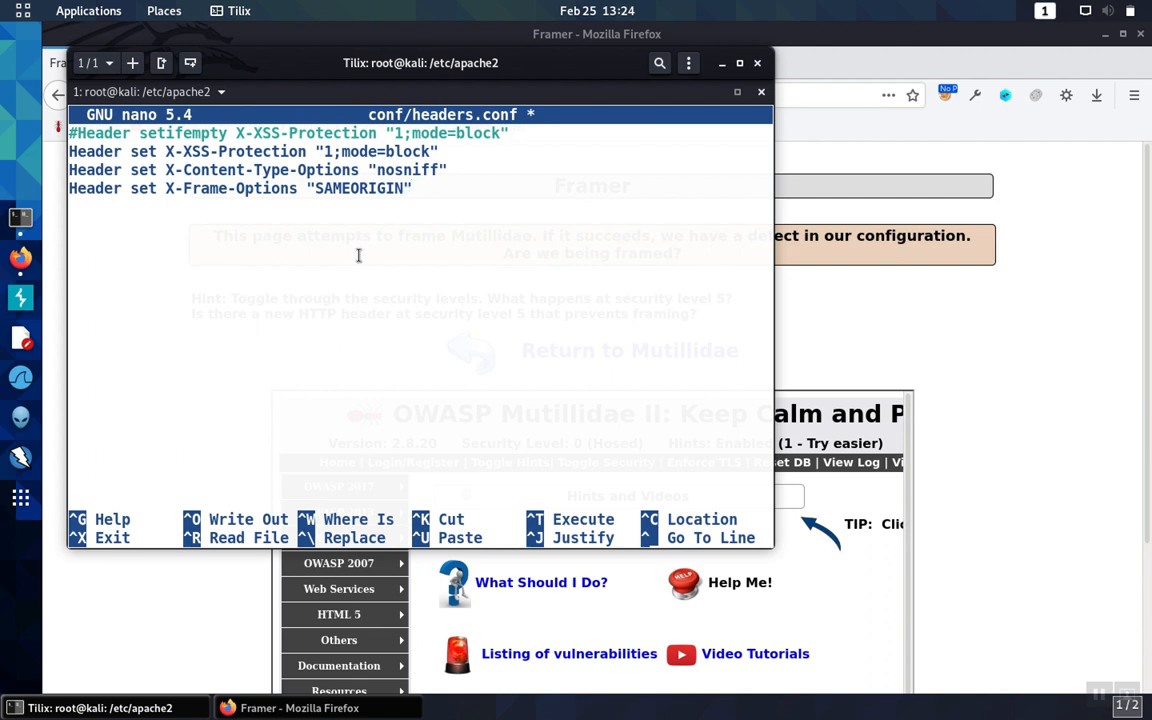
key("ctrl+x")
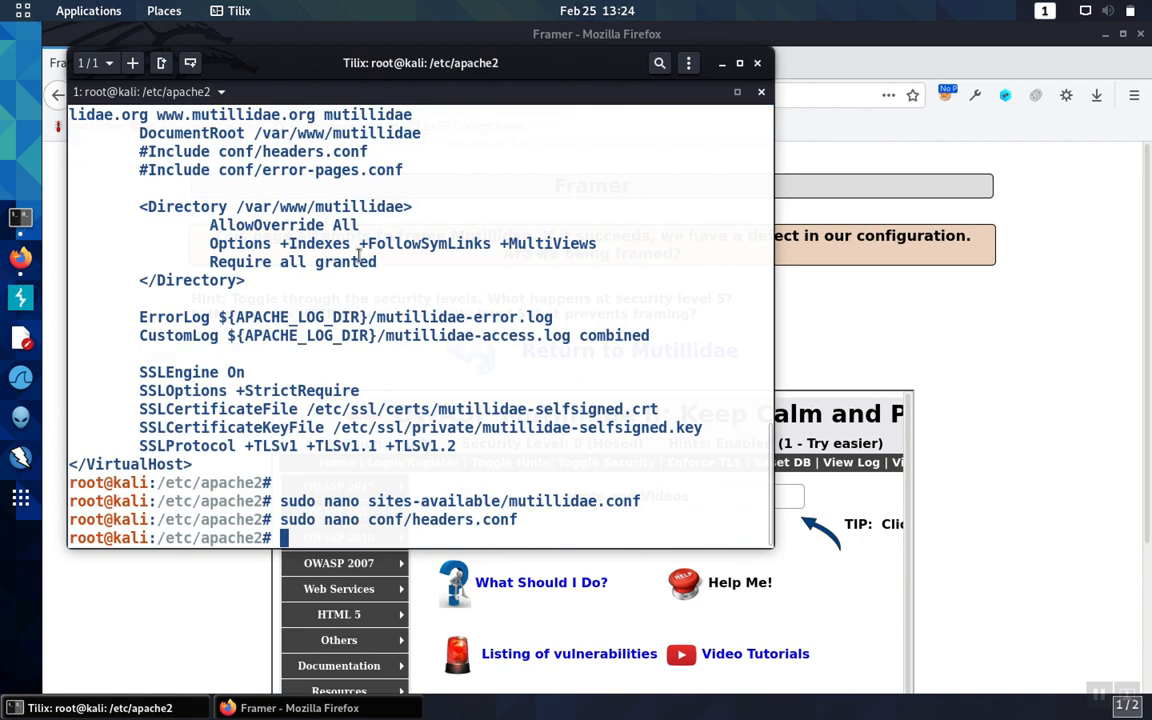
Step: Run sudo service apache2 restart
type("sudo")
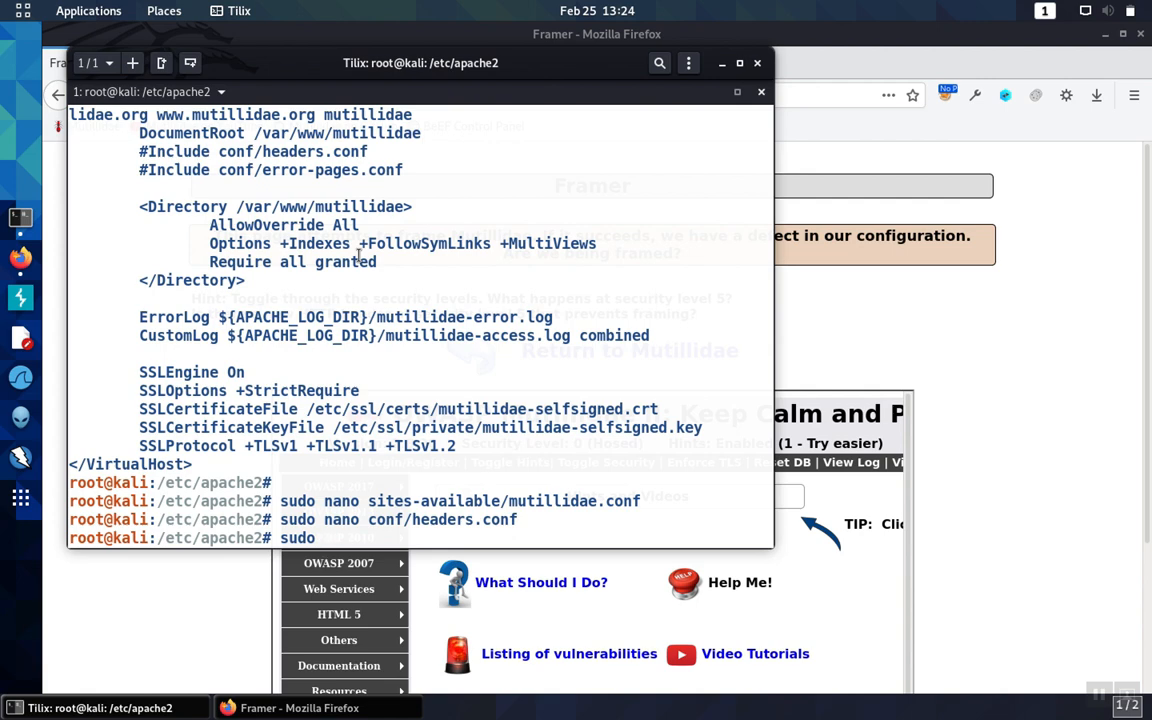
type("service")
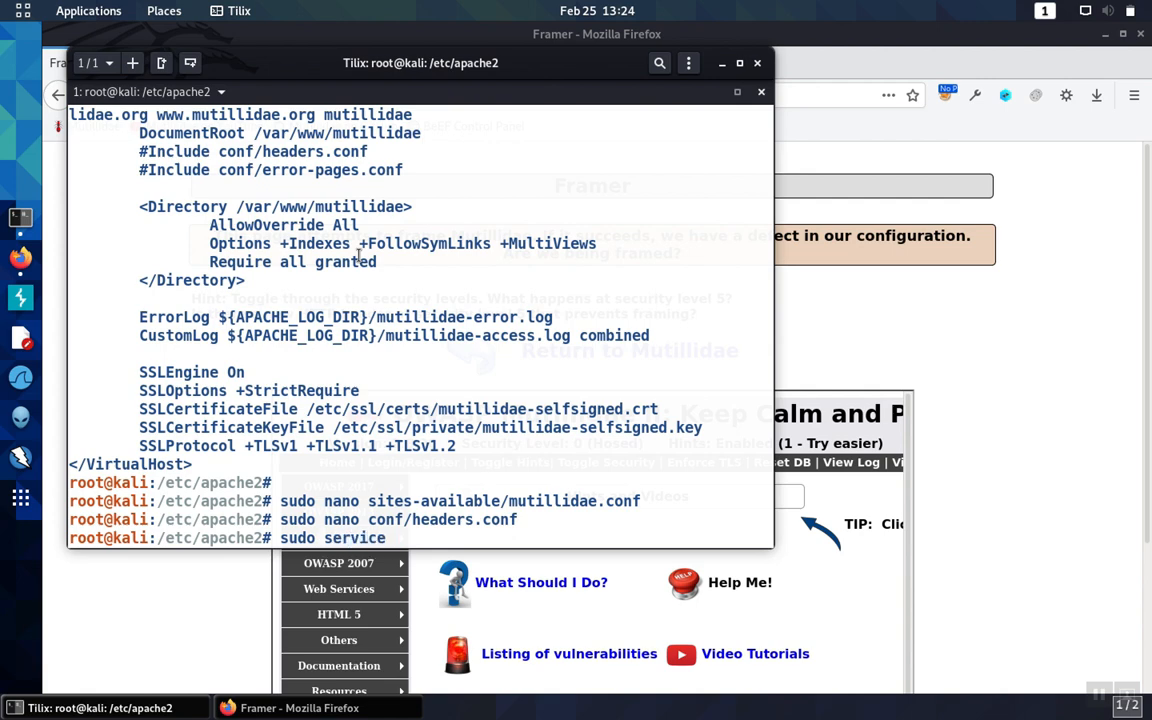
type("apache2")
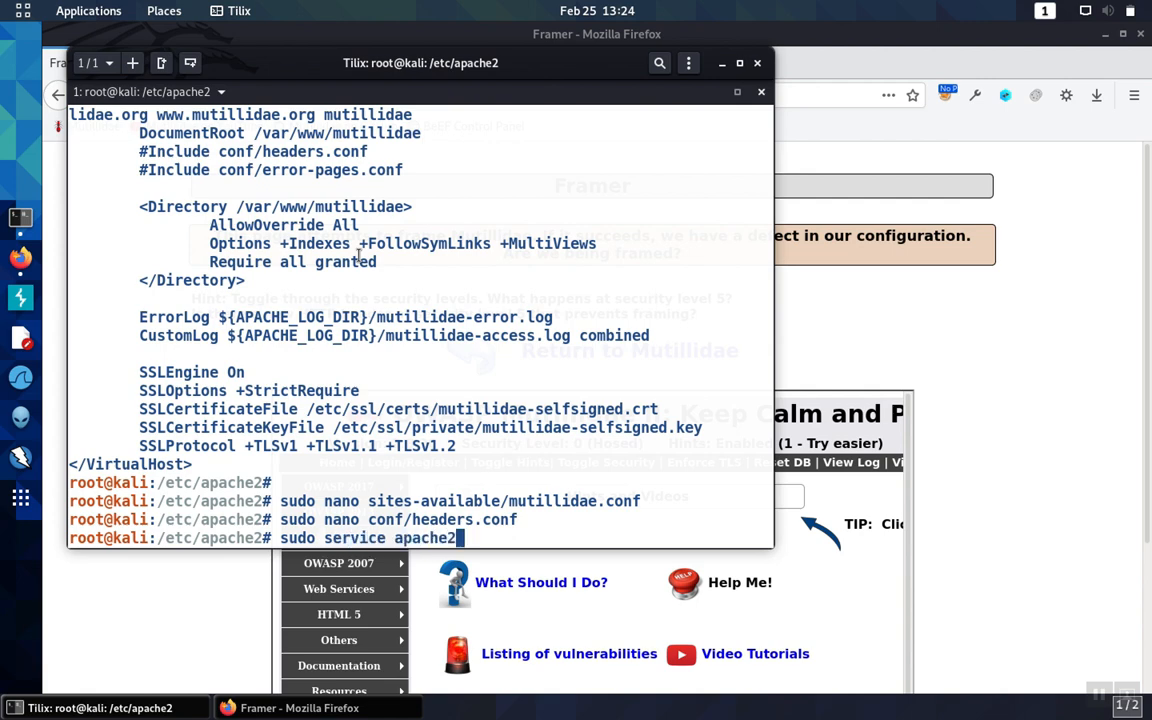
type("restart")
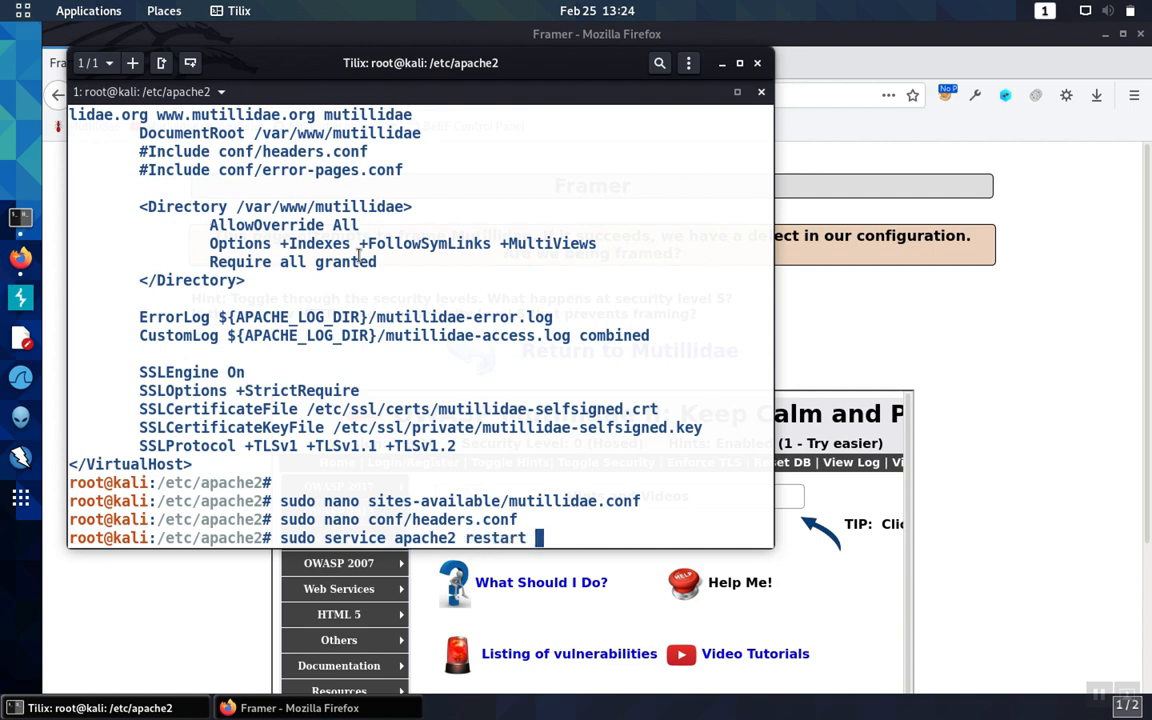
key("Return")
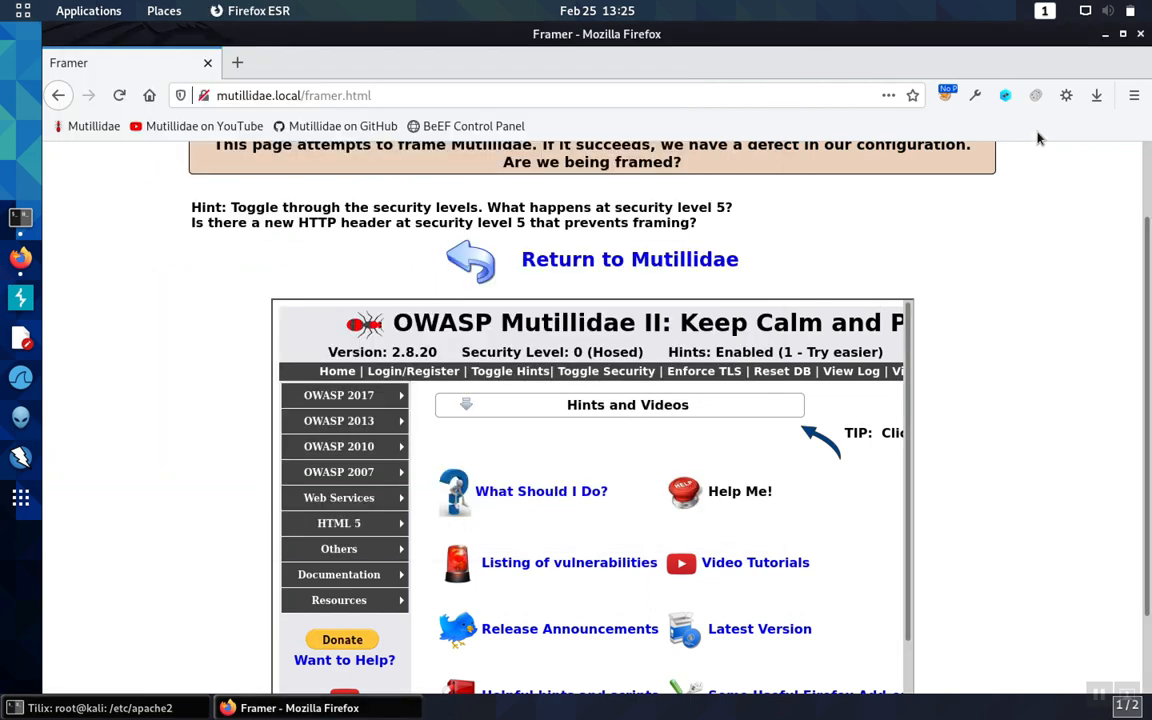
mouse_move(1006, 95)
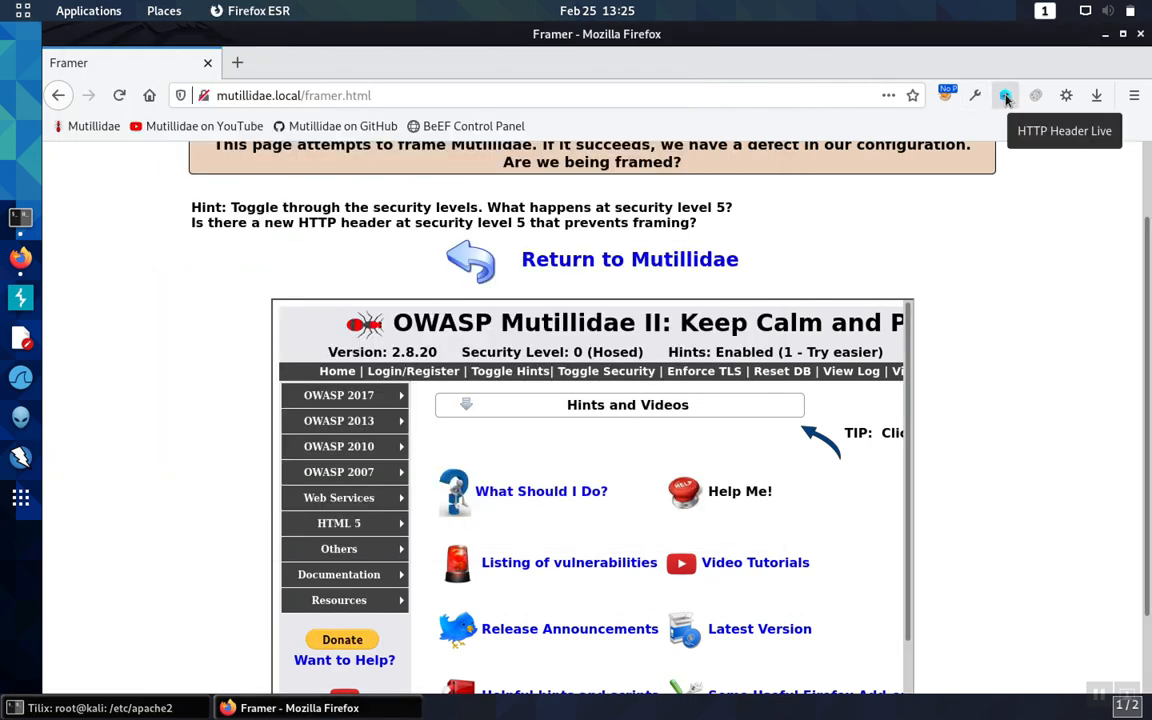
Step: Use HTTP Header Live to confirm mutillidae.local returns X-Frame-Options: SAMEORIGIN
left_click(1006, 95)
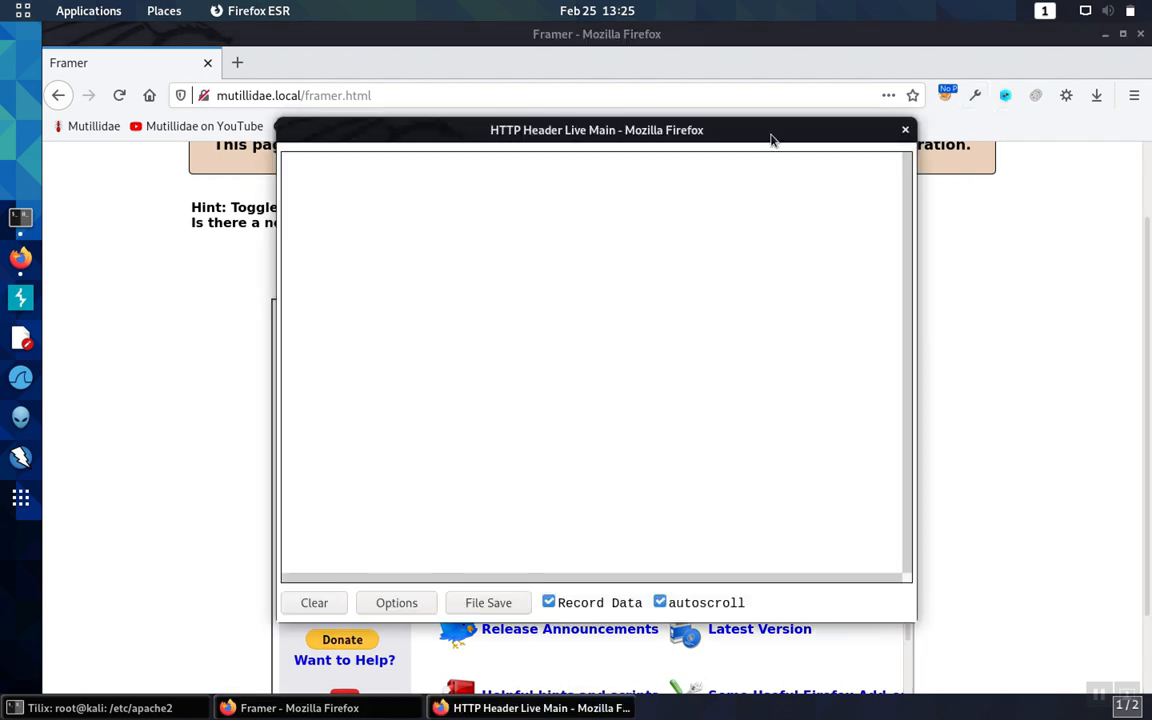
left_click_drag(597, 130, 819, 171)
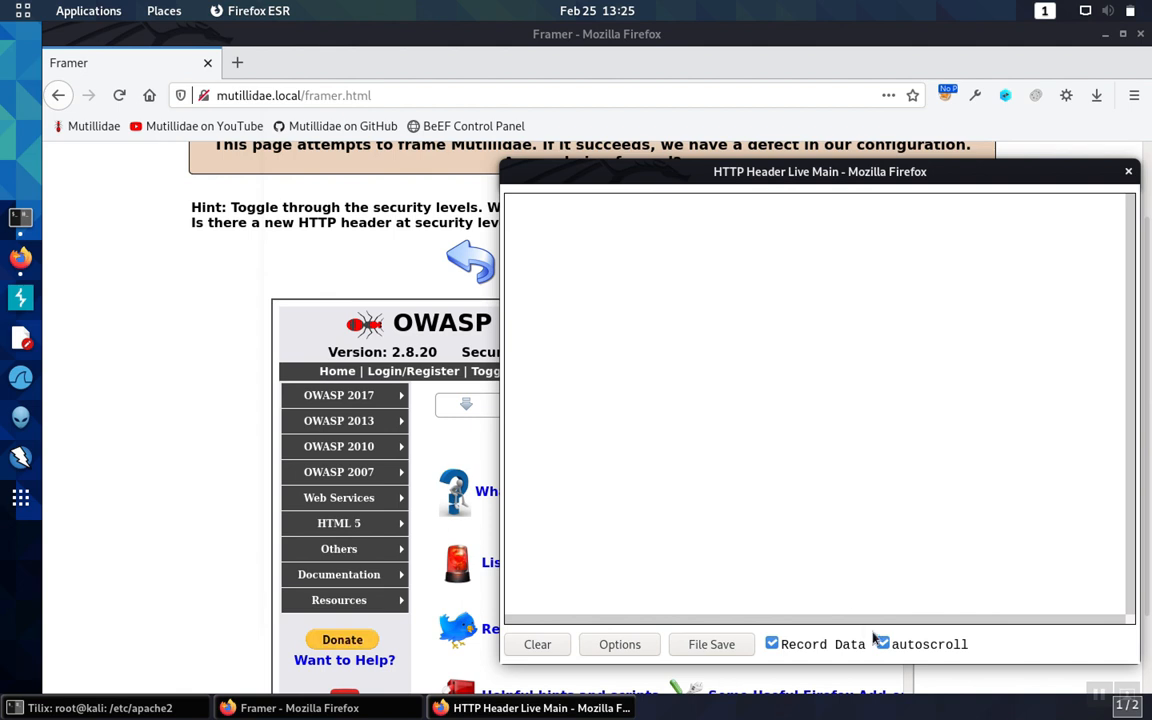
left_click(882, 644)
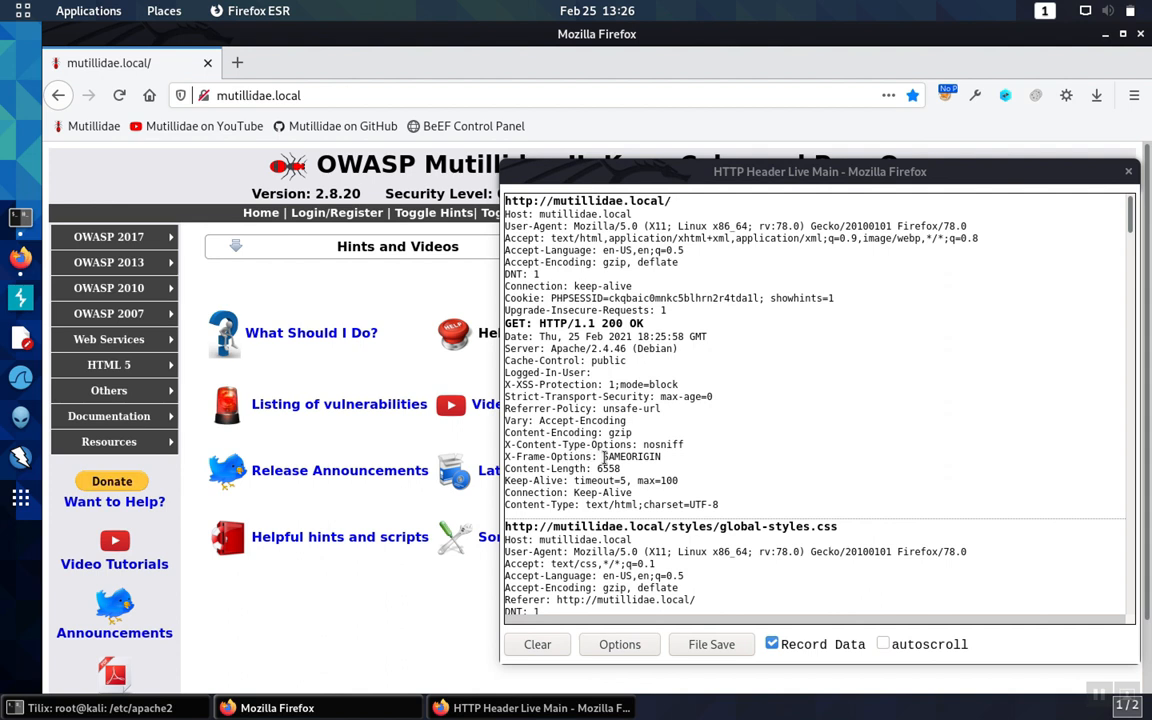
double_click(625, 456)
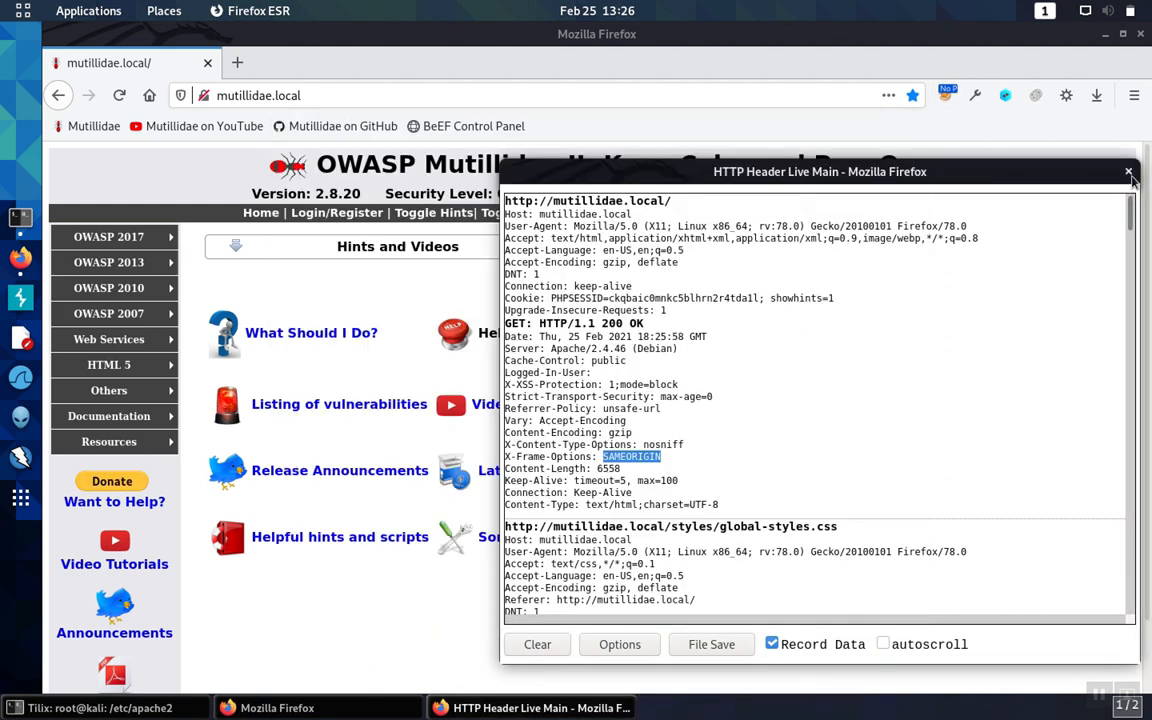
left_click(1129, 172)
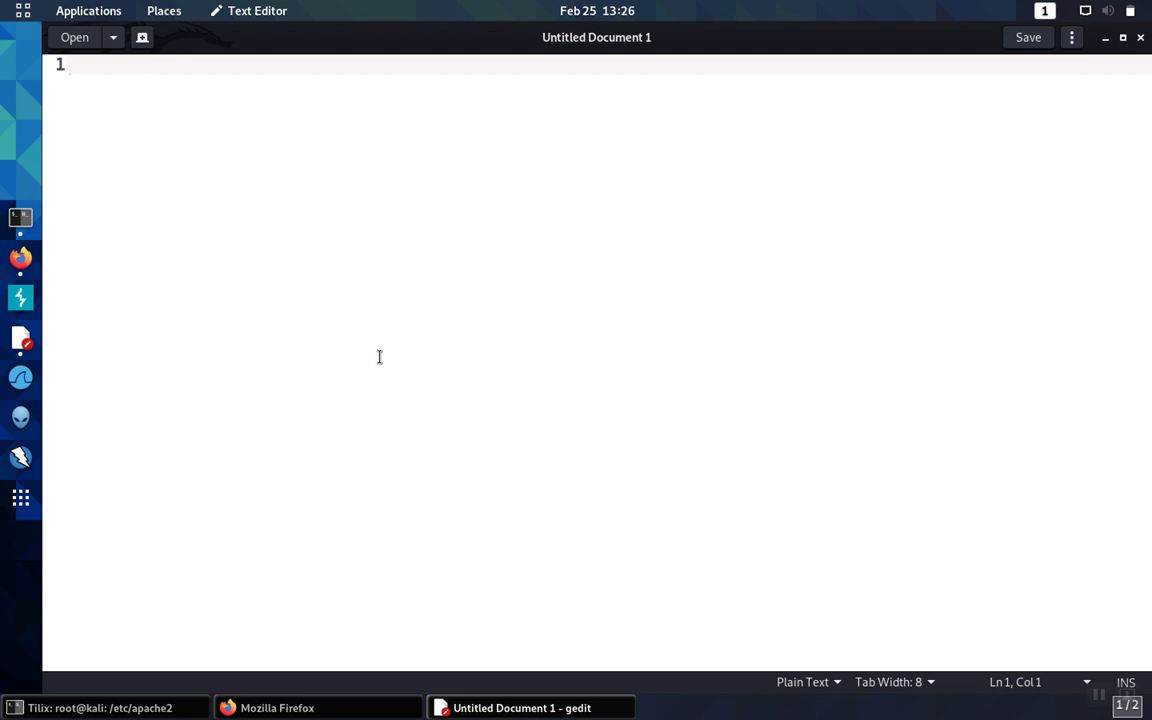
Step: Type an HTML page with <body>, an <iframe src=""/> element, and closing tags
type("<")
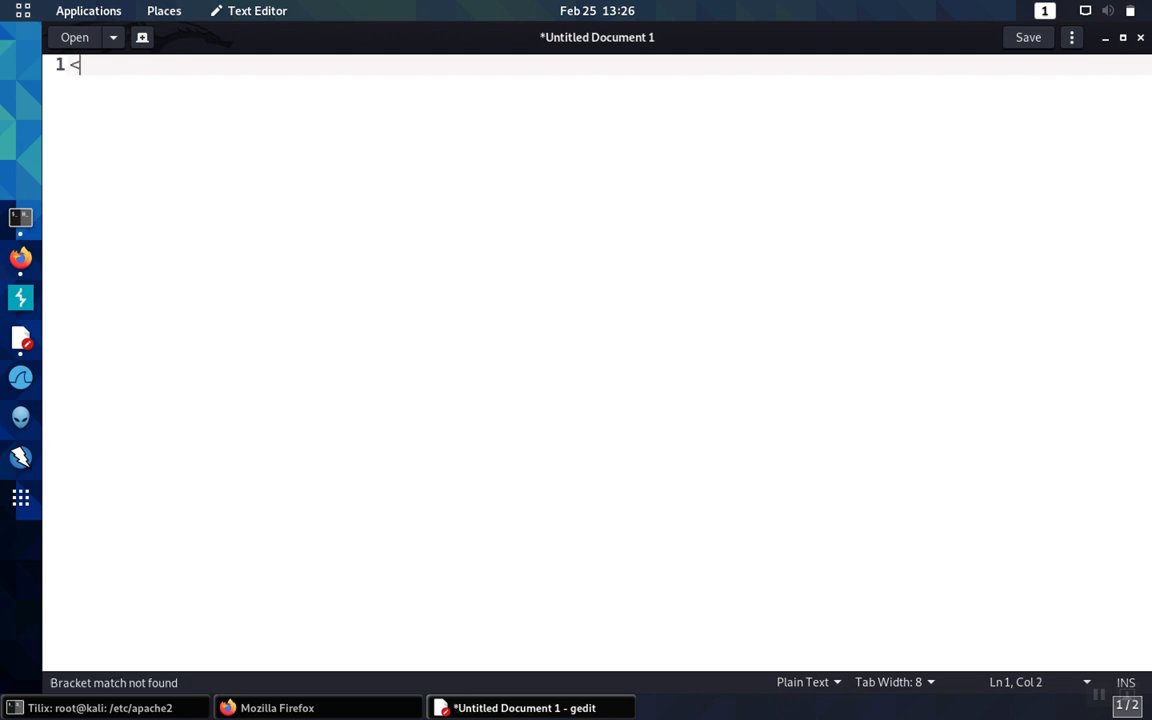
type("ht")
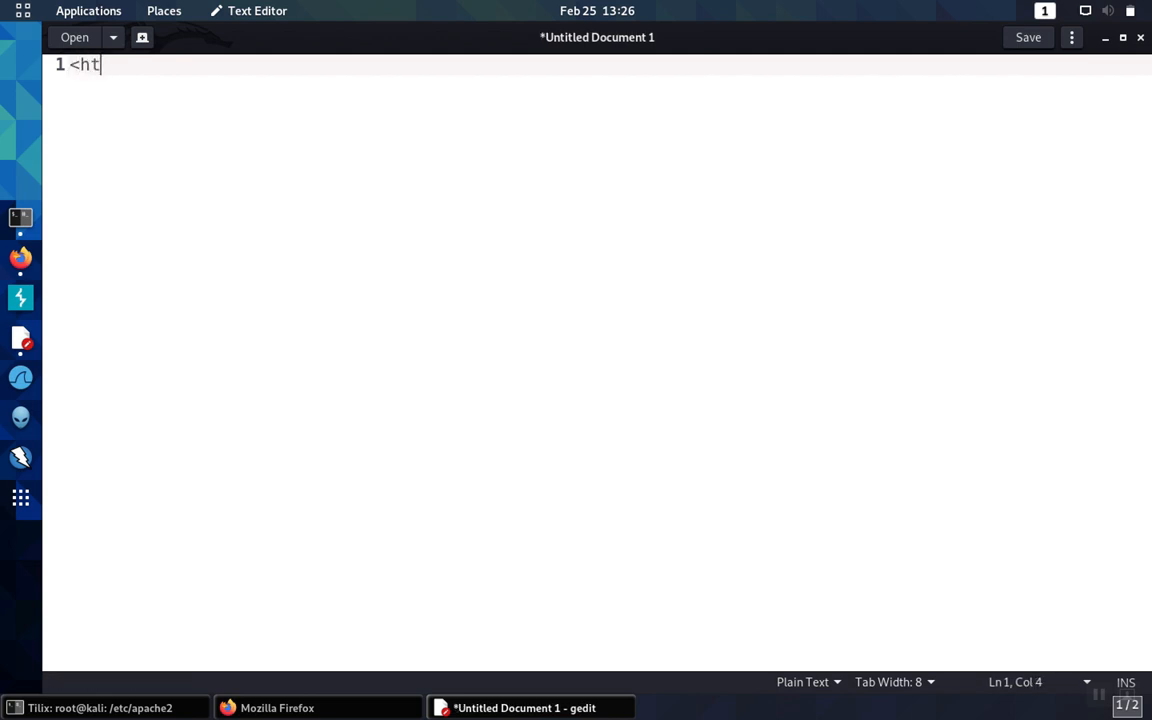
type("ml>")
type("<bo")
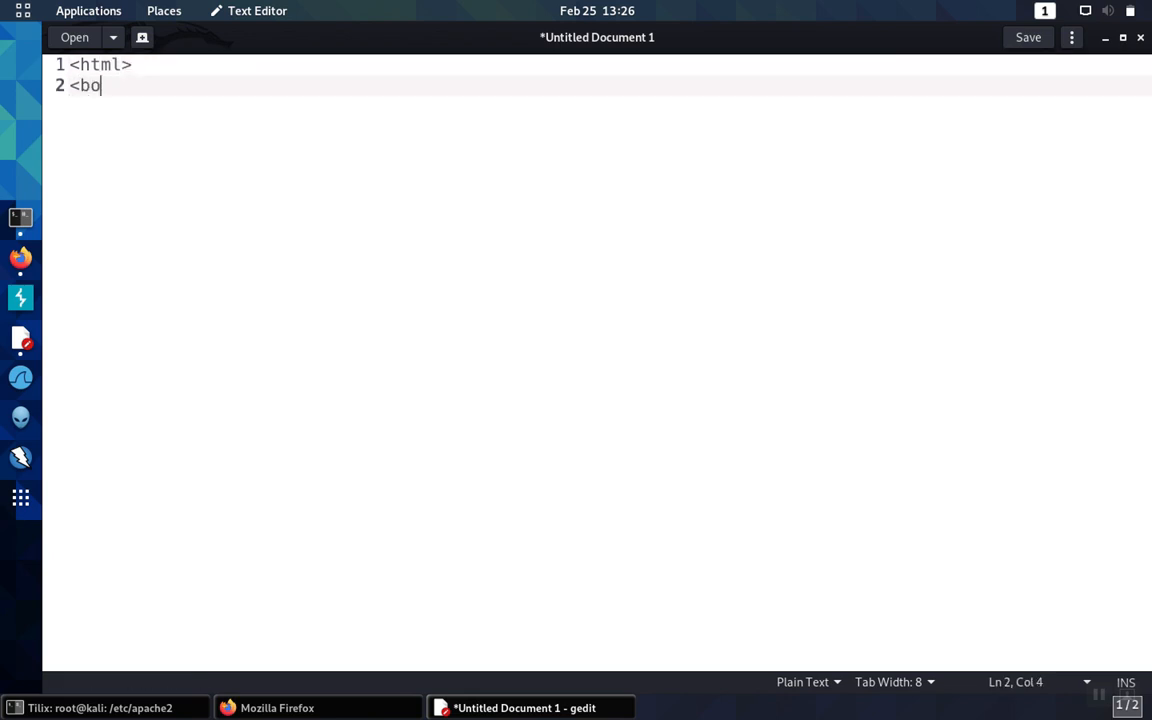
type("dy>")
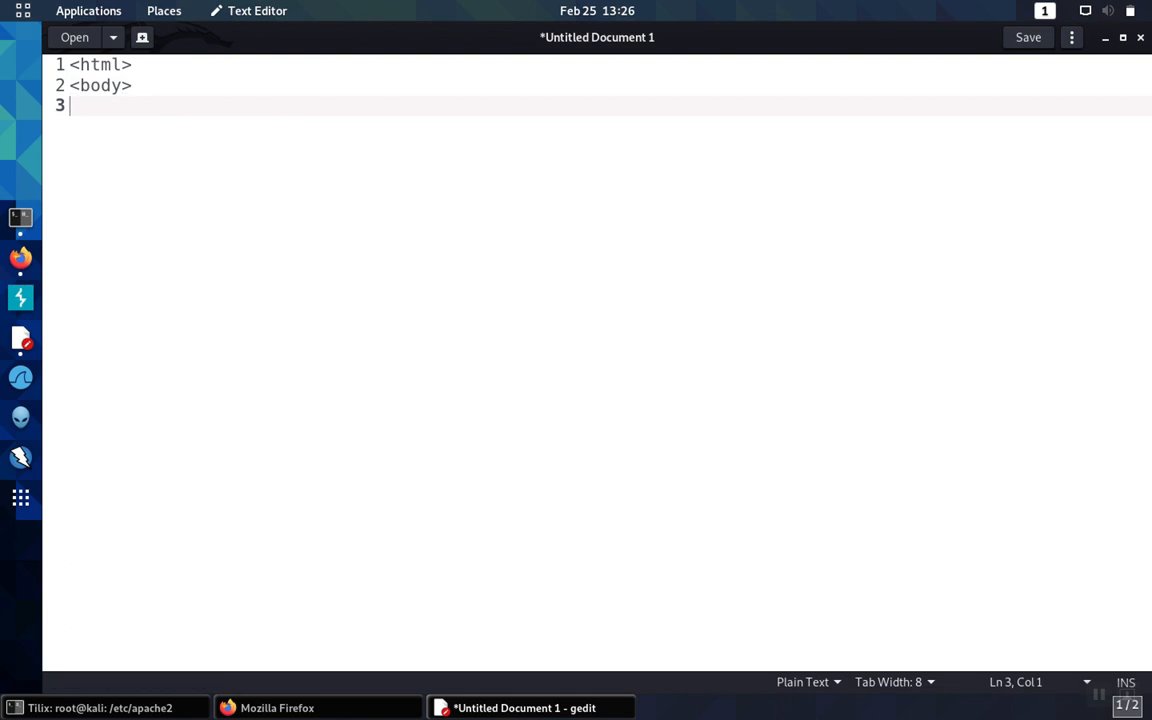
type("<ifra")
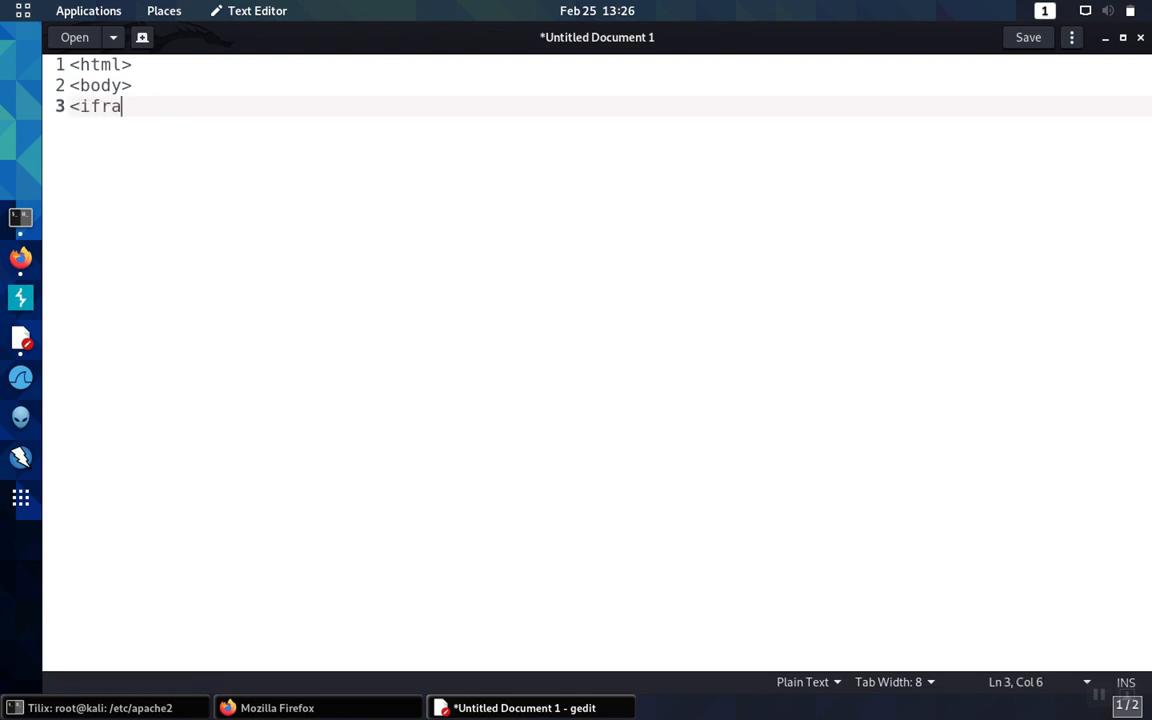
type("me src")
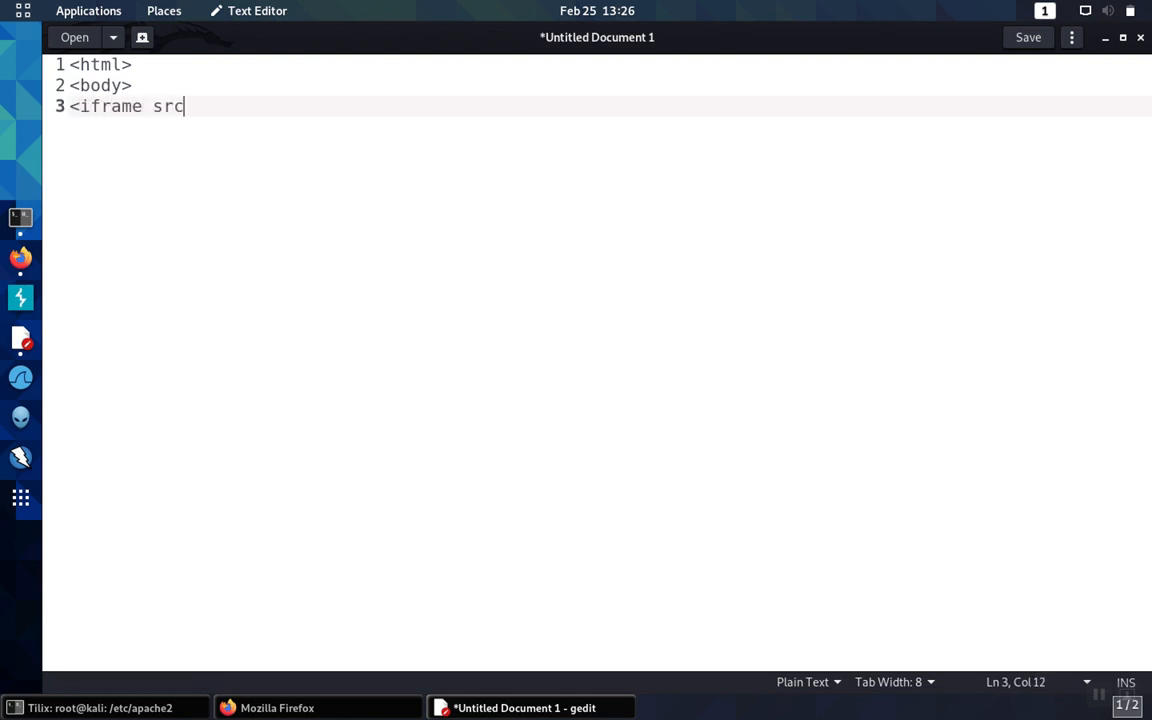
type("=")
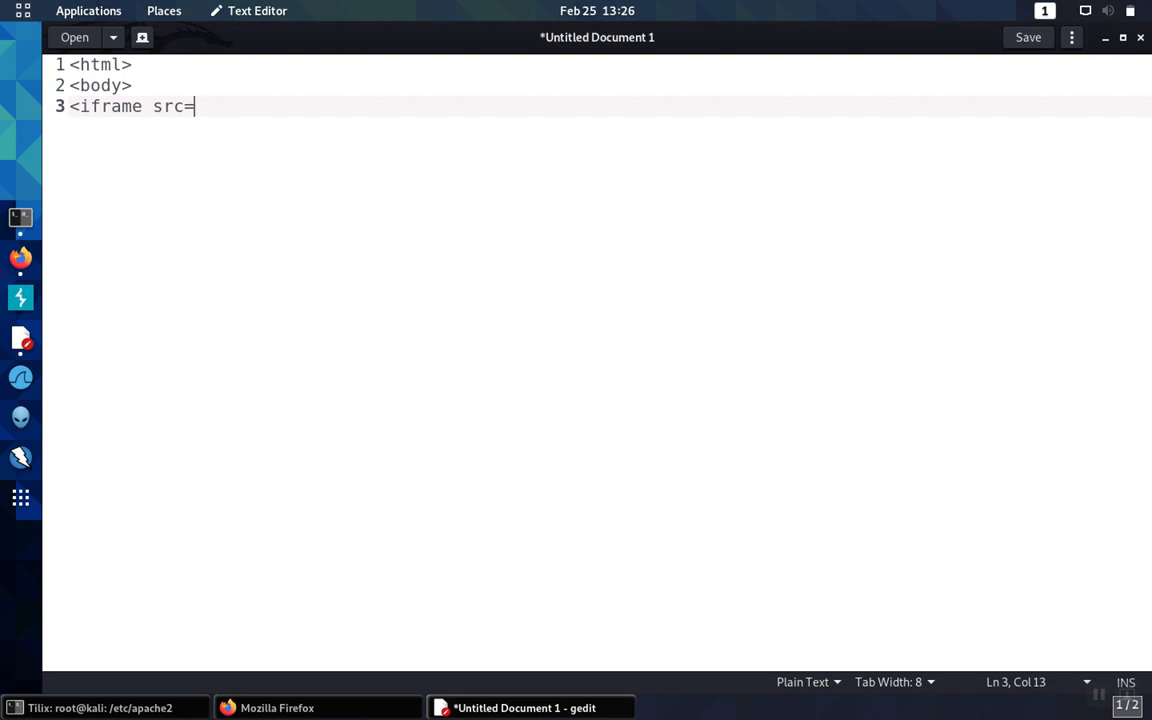
type("\"\"/>")
type("</")
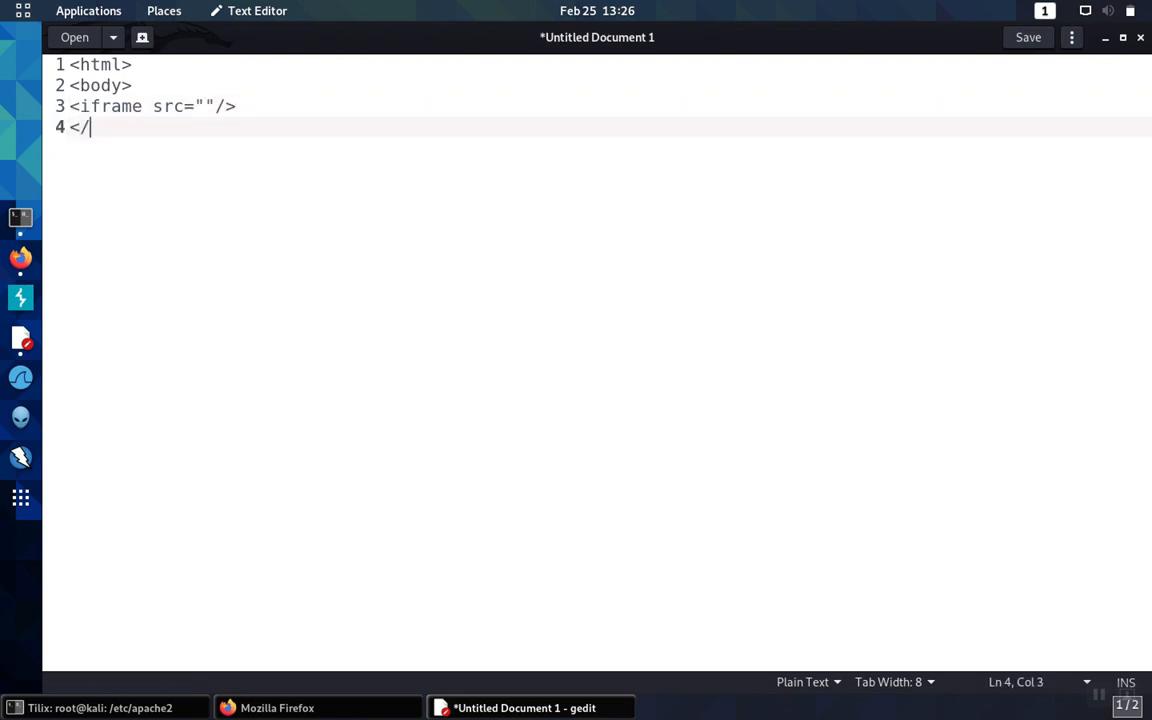
type("body>")
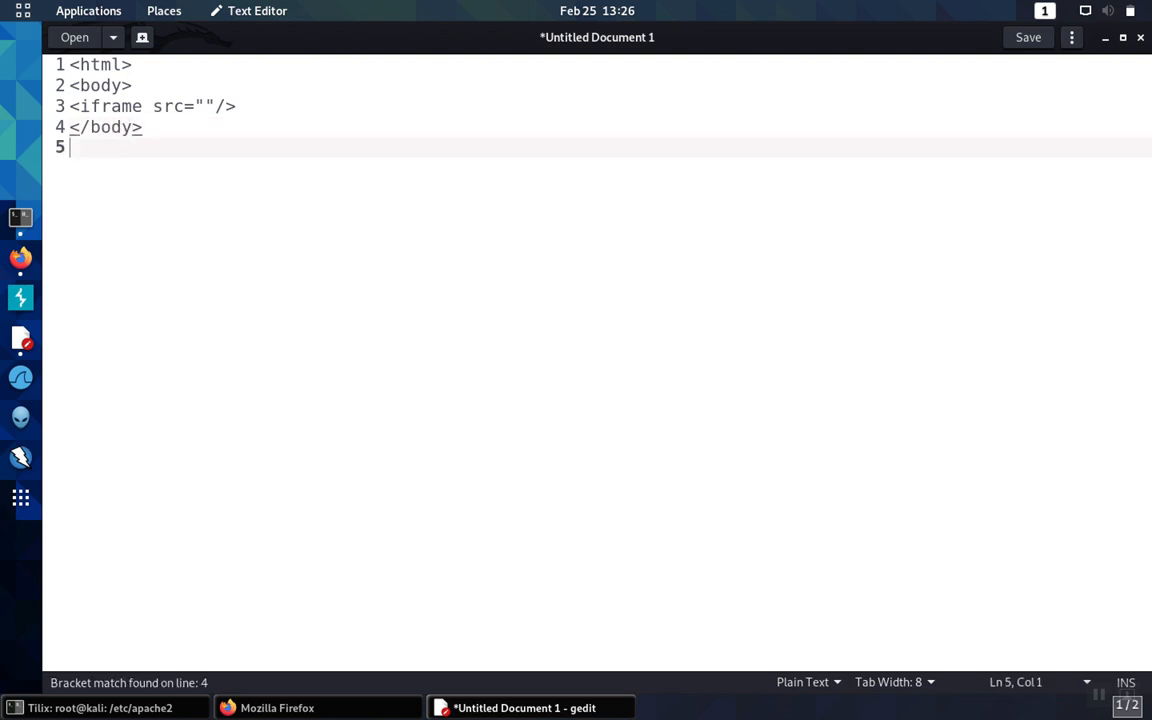
type("</htm")
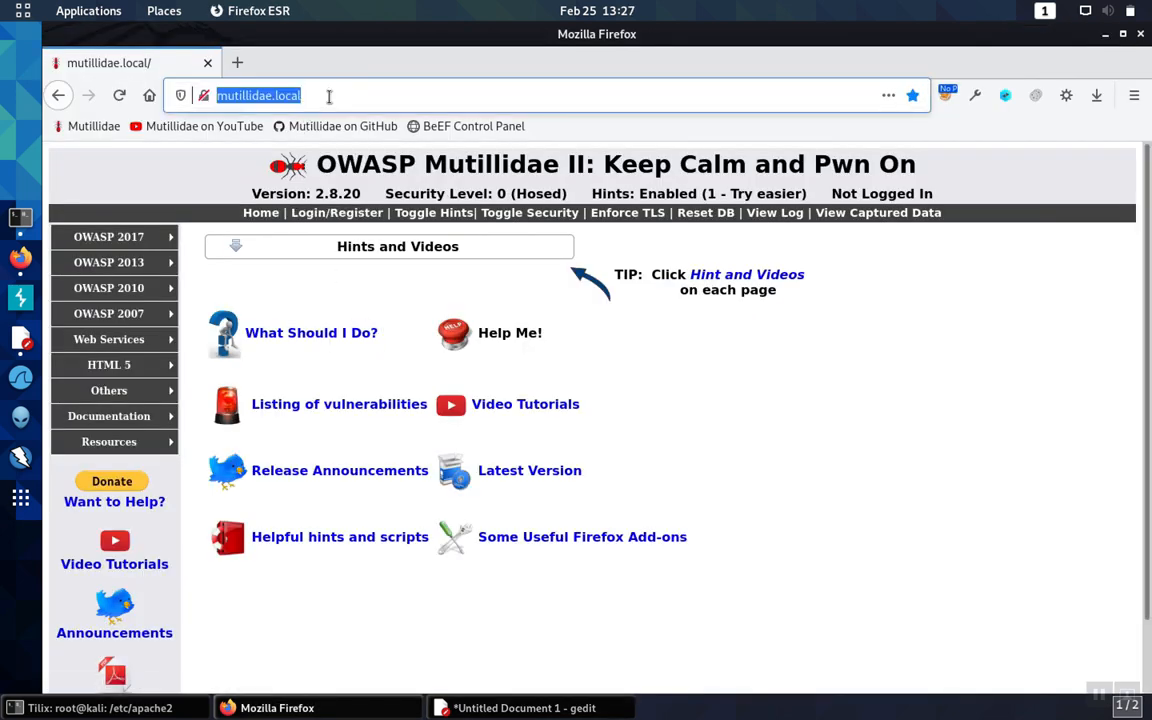
left_click(525, 707)
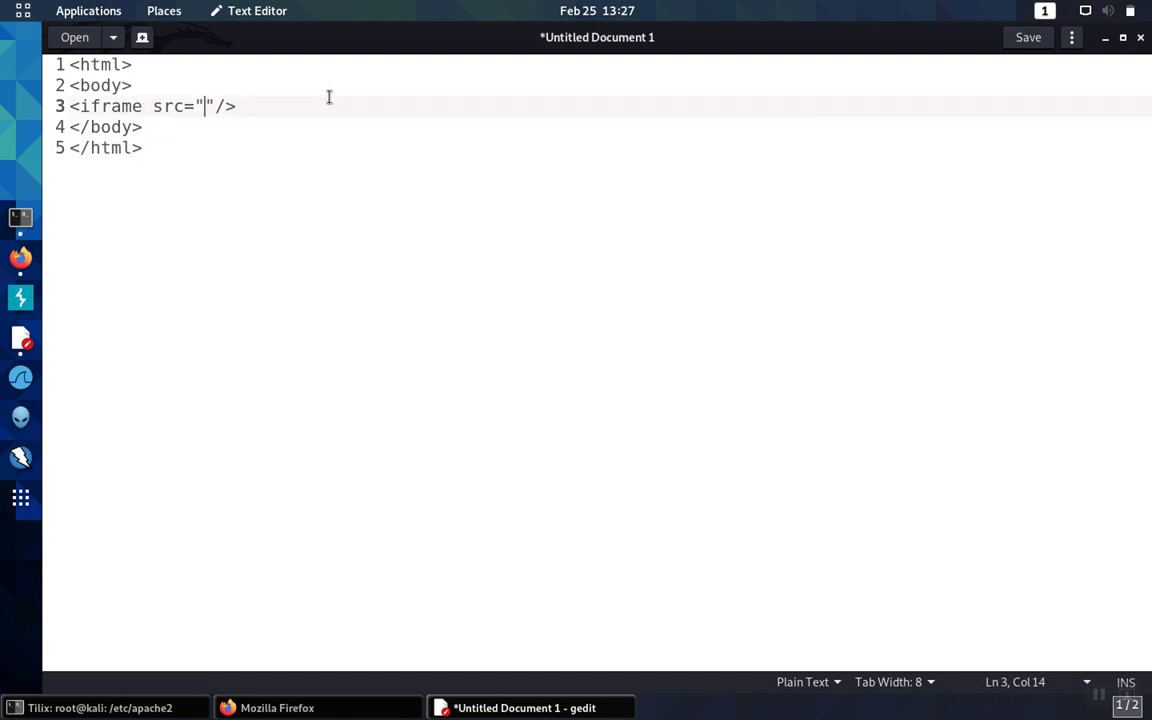
type("http://mutillidae.local/")
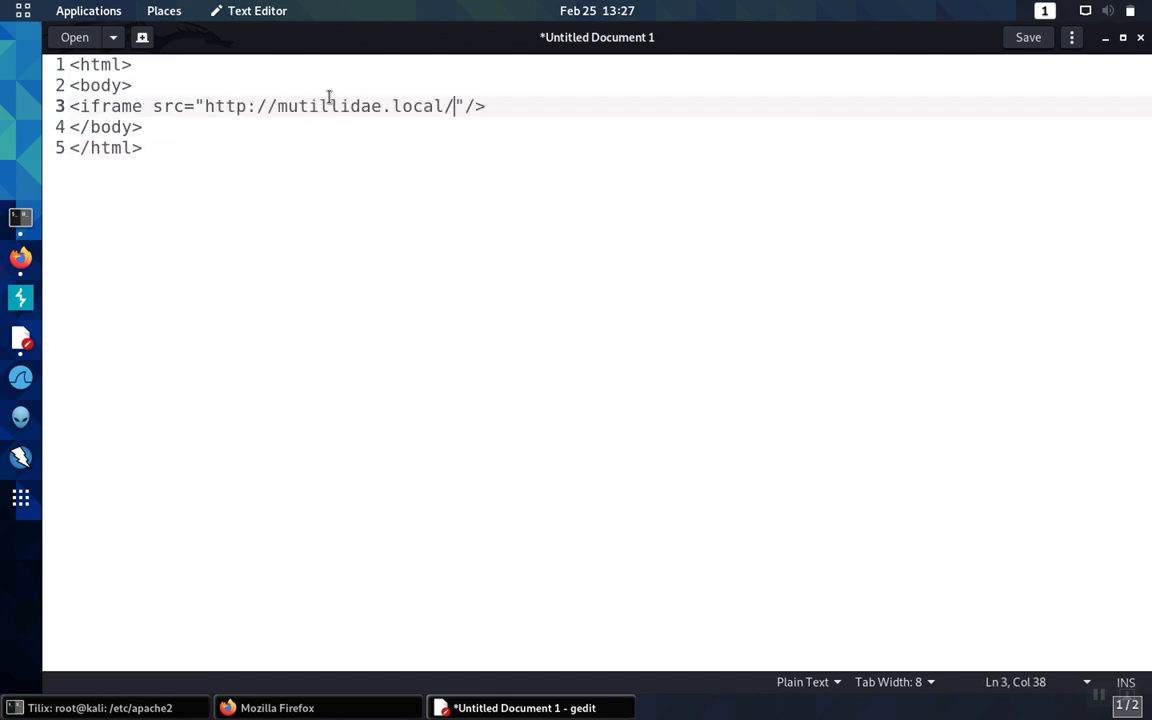
left_click(1027, 37)
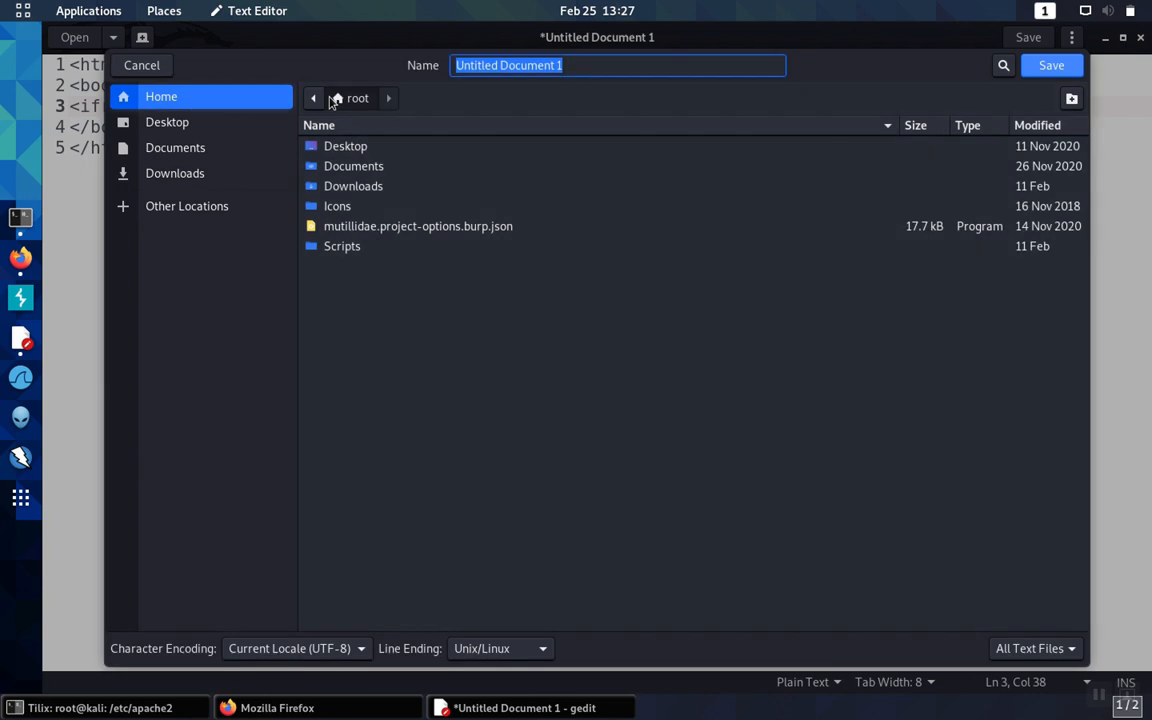
Step: Name the file test.html in the Save dialog
type("test")
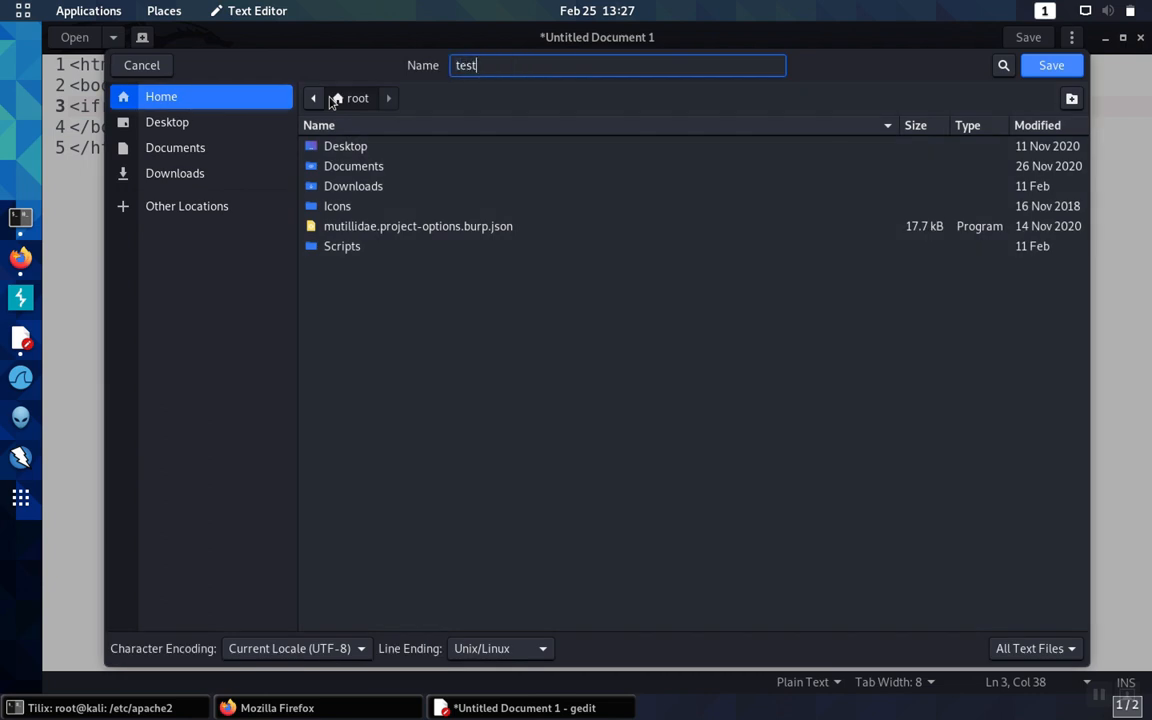
type(".")
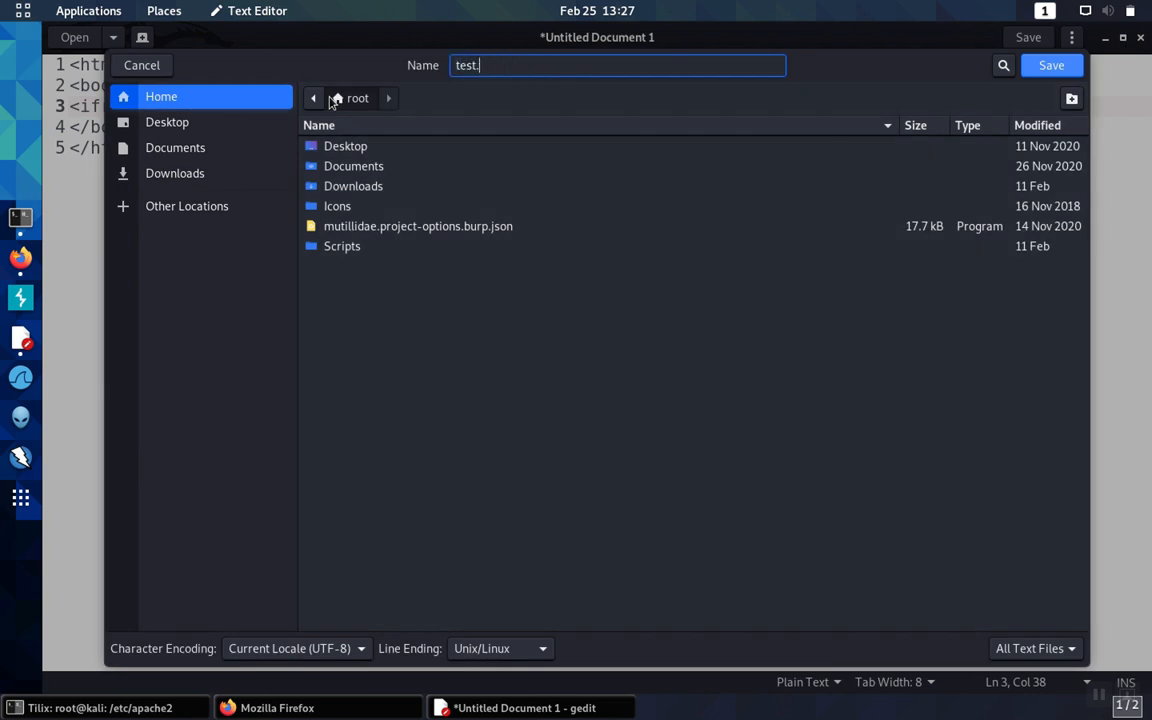
type("html")
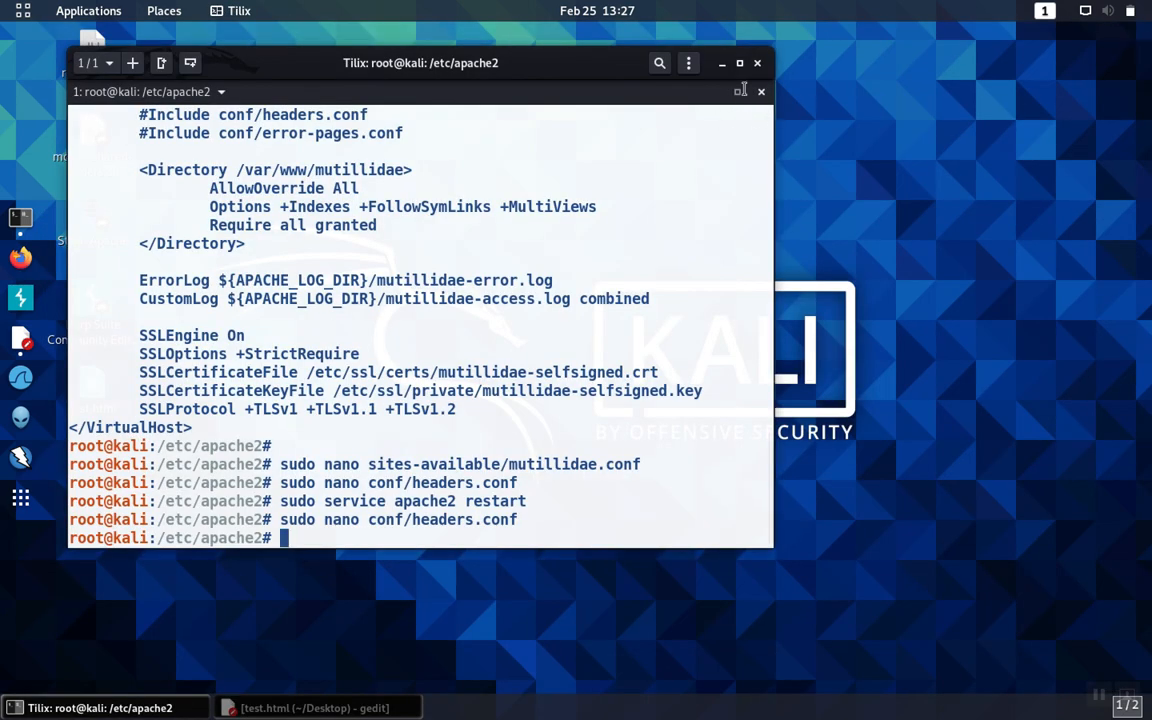
Step: Minimize Tilix and open test.html from the desktop with Firefox
left_click(757, 63)
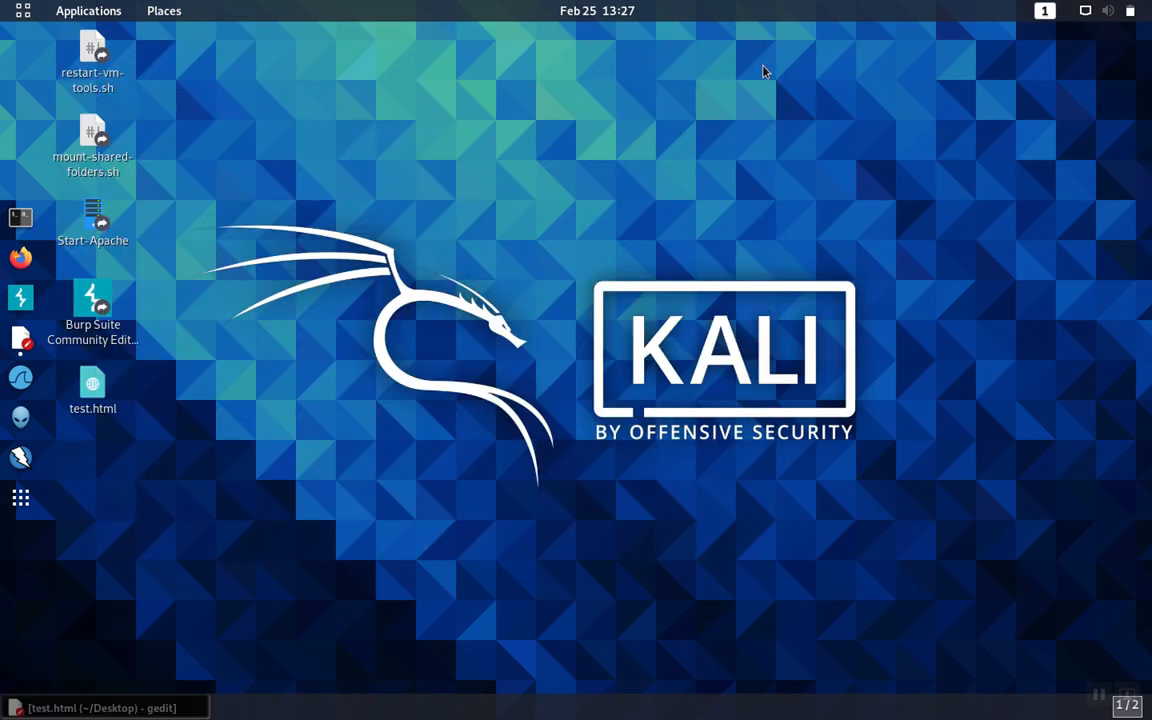
left_click(92, 390)
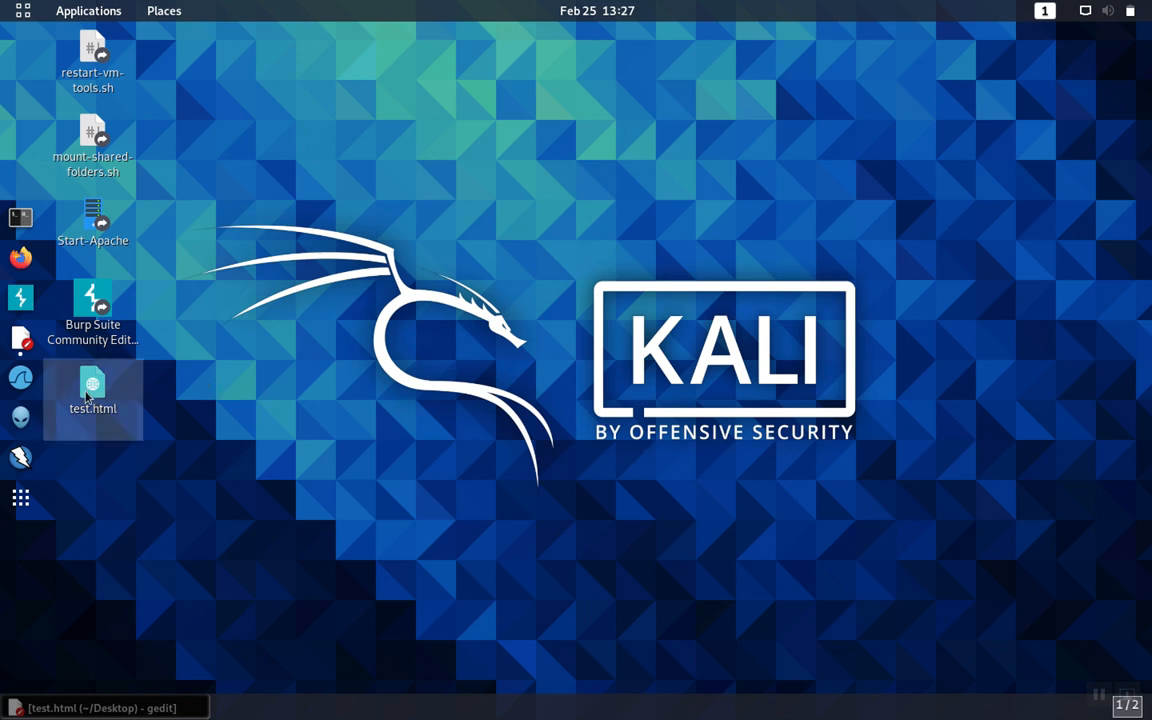
right_click(92, 390)
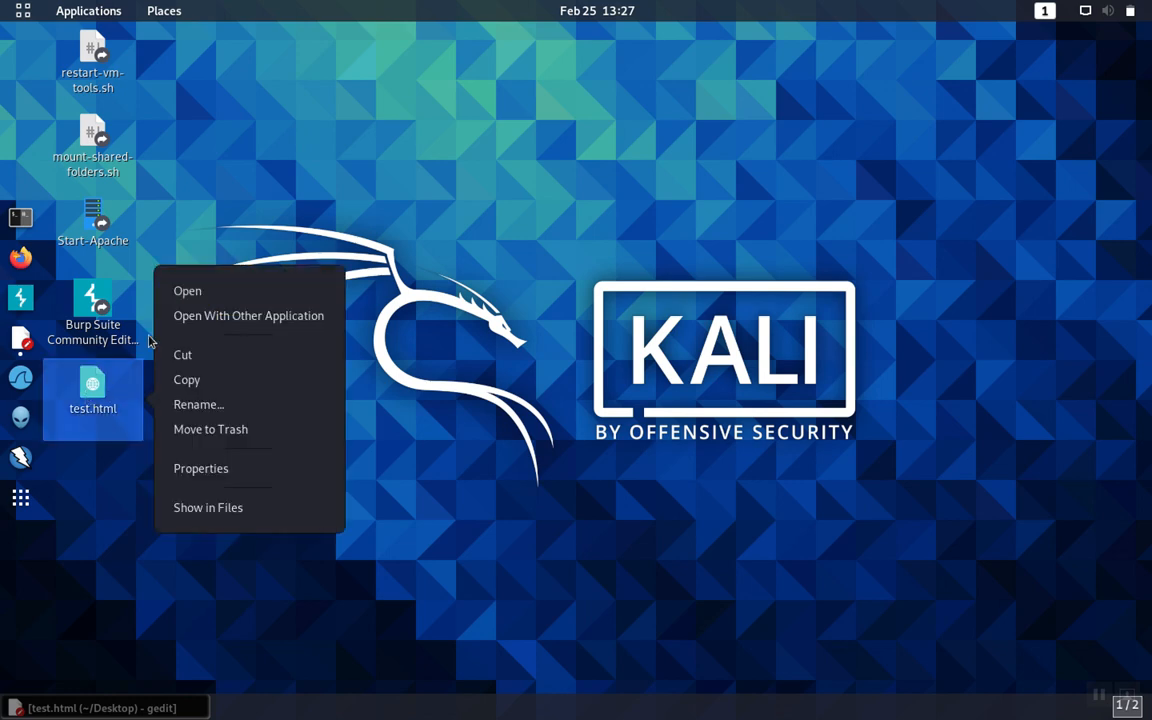
left_click(197, 294)
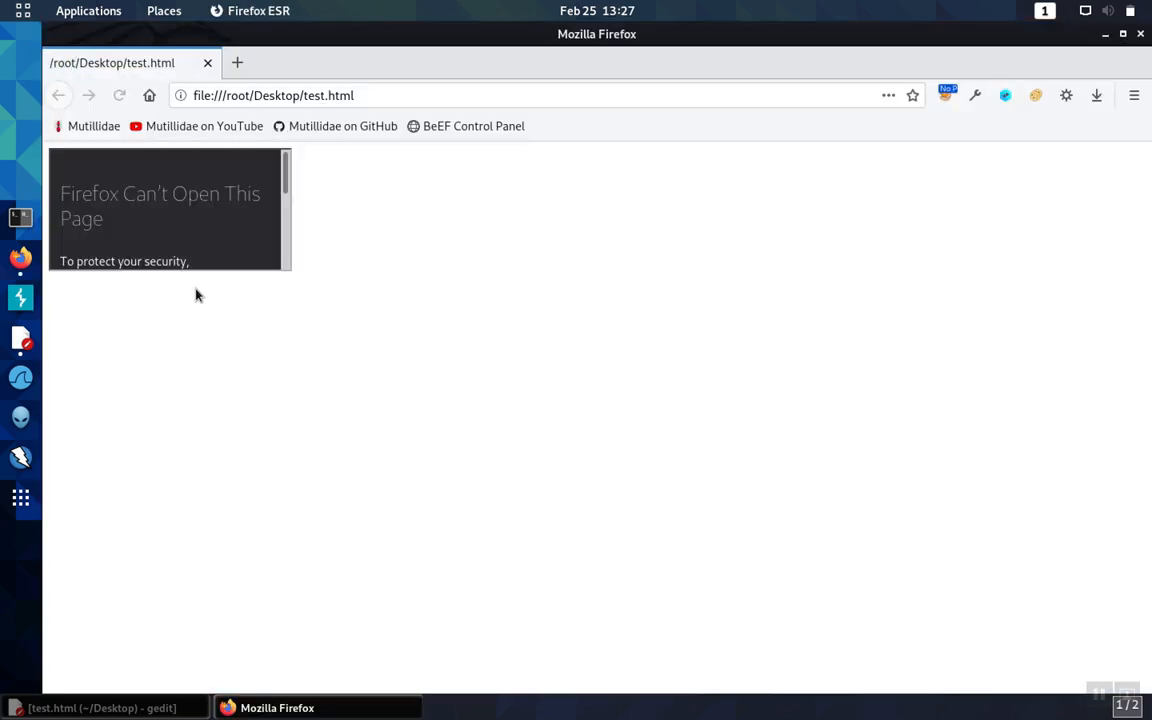
mouse_move(293, 290)
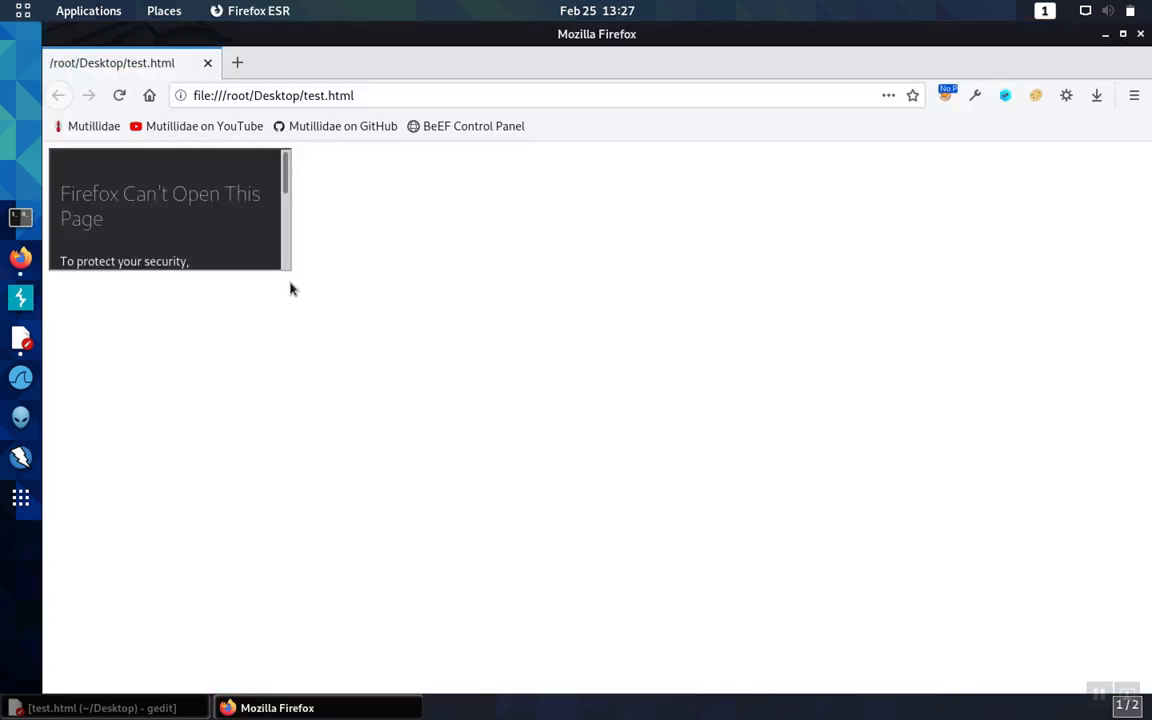
mouse_move(323, 266)
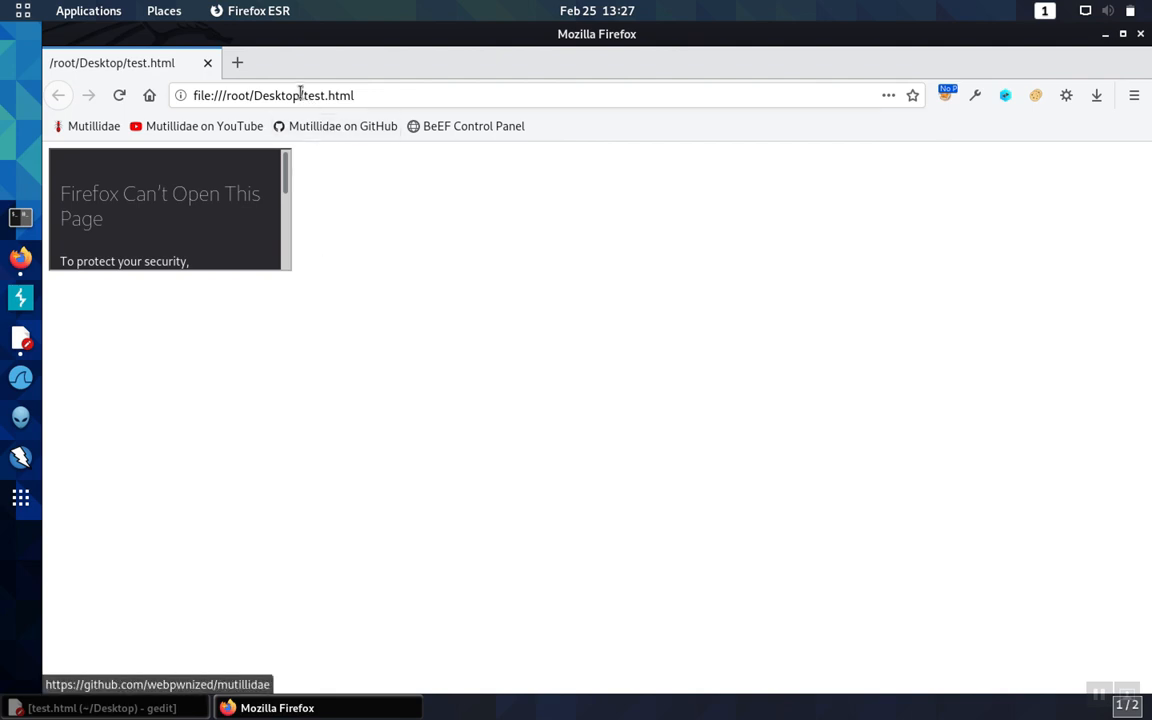
mouse_move(302, 281)
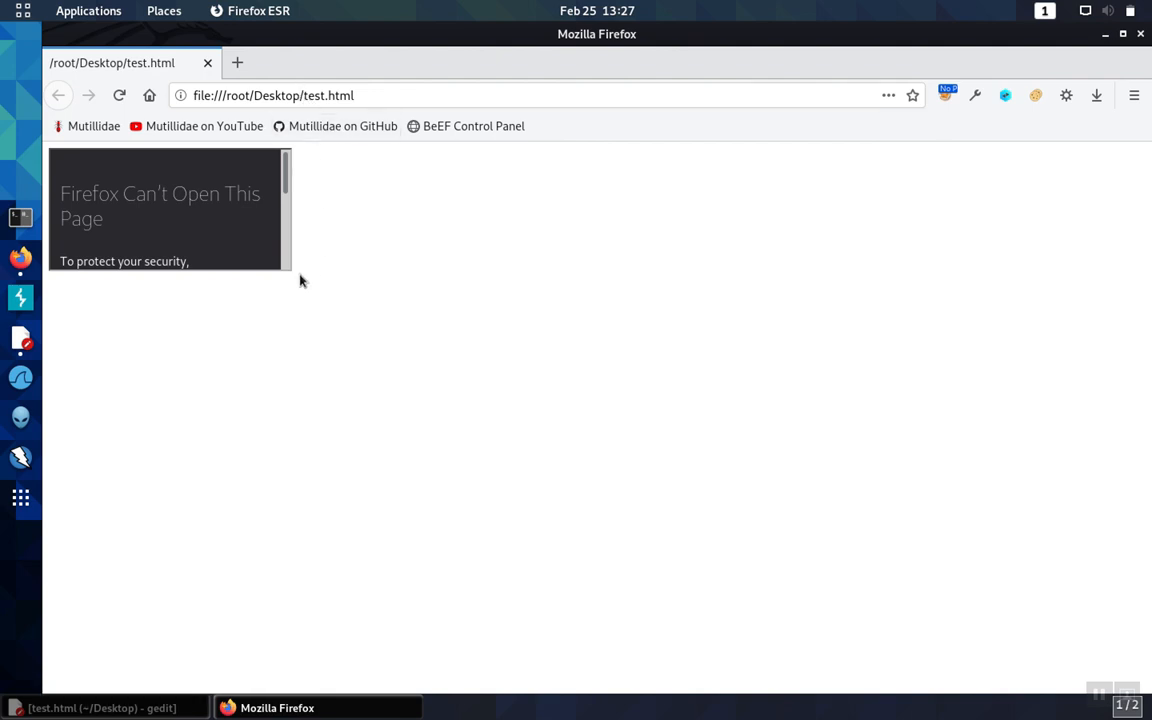
mouse_move(44, 288)
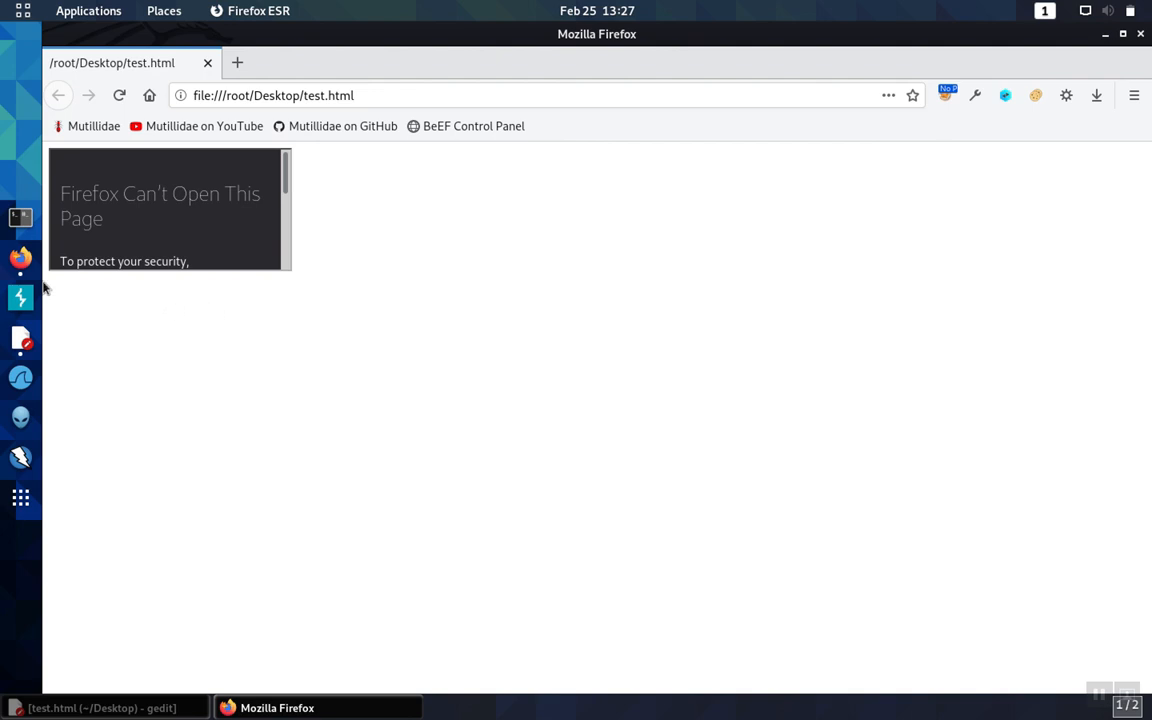
mouse_move(93, 126)
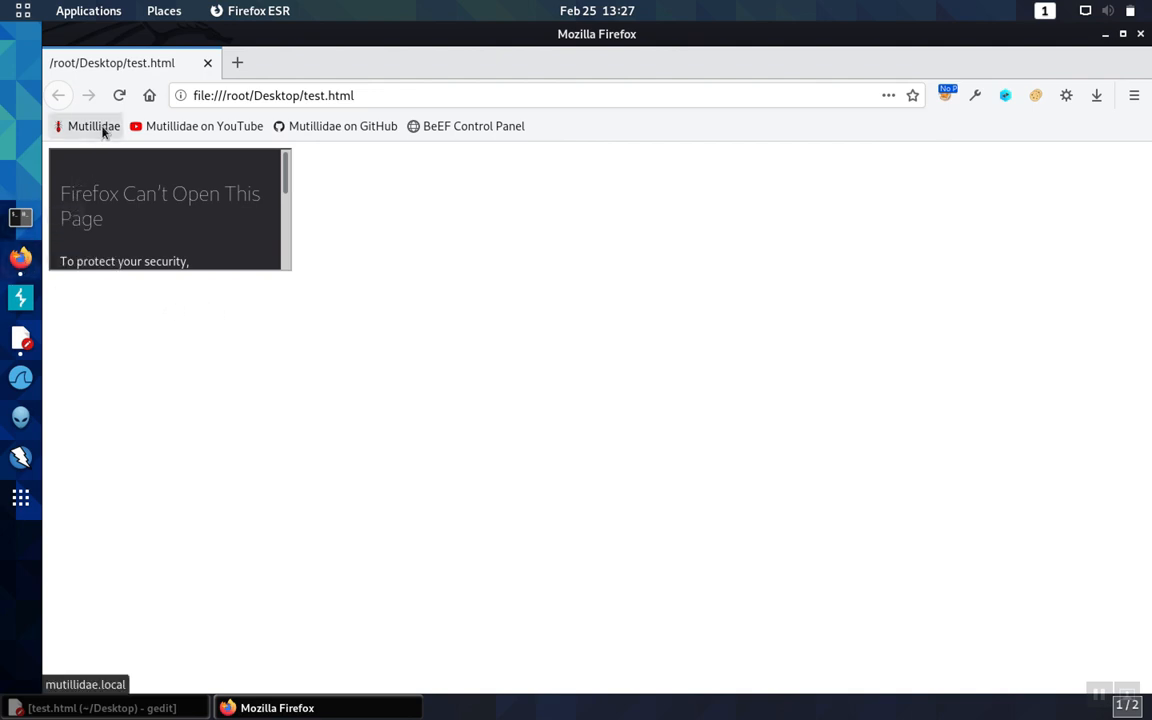
Step: Load the Mutillidae home page and expand its Others menu
left_click(93, 126)
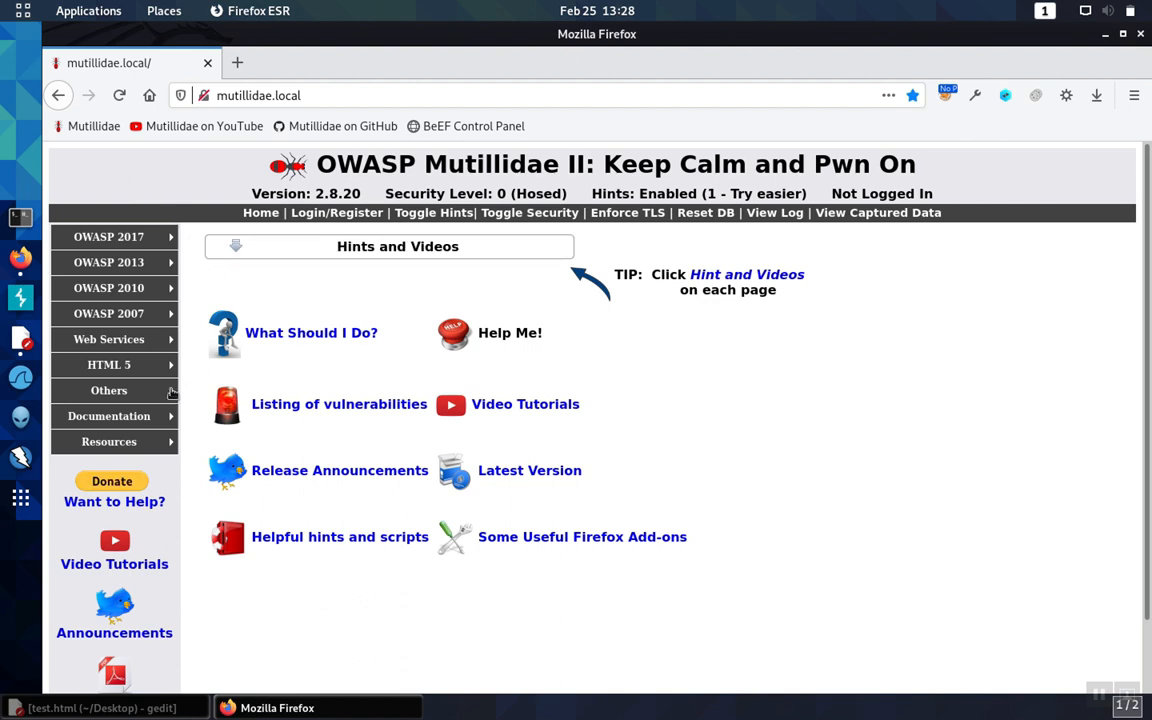
left_click(108, 390)
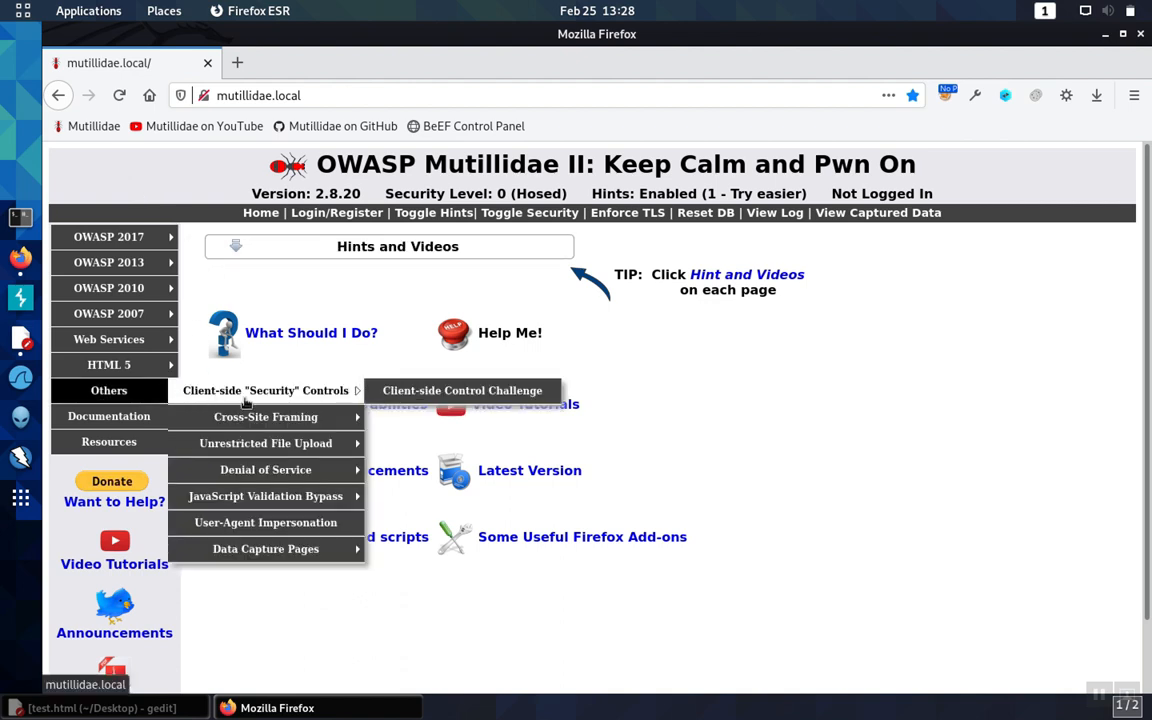
mouse_move(335, 390)
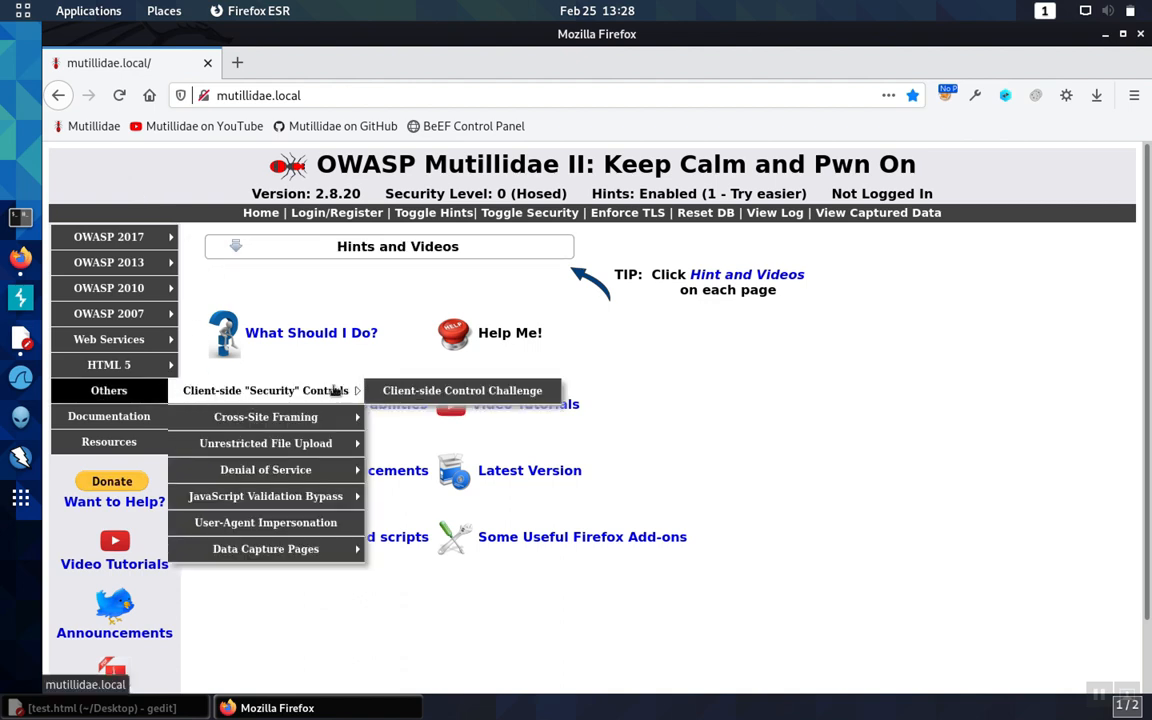
mouse_move(950, 244)
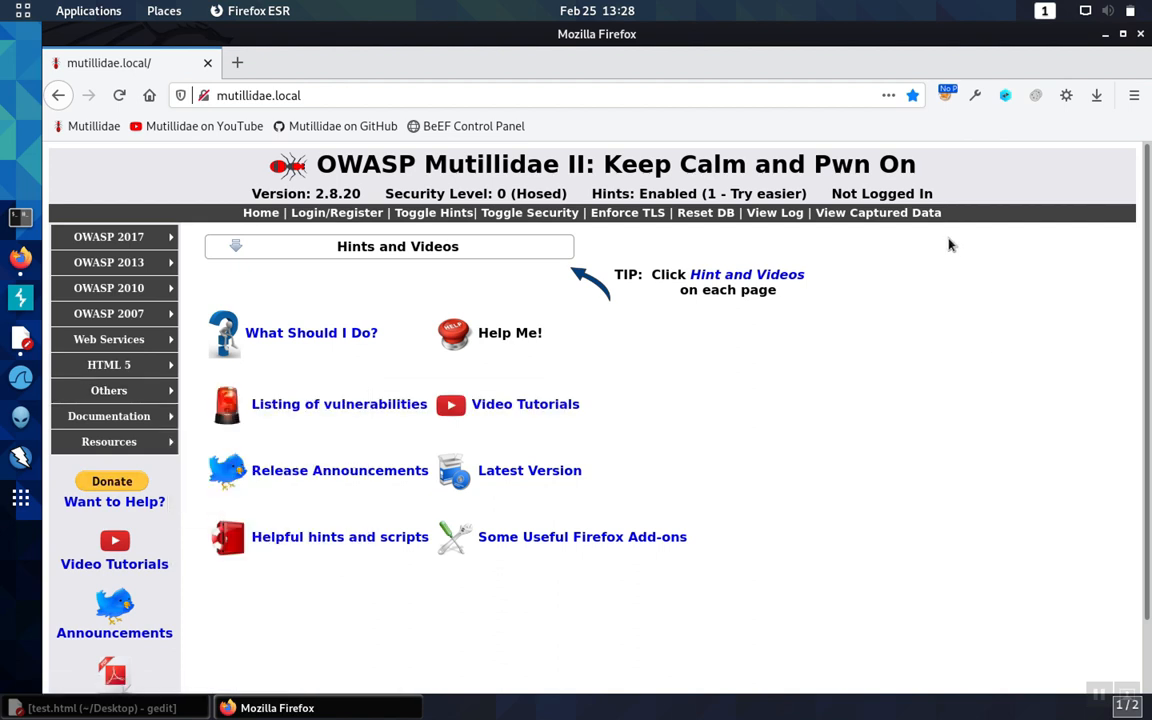
mouse_move(315, 536)
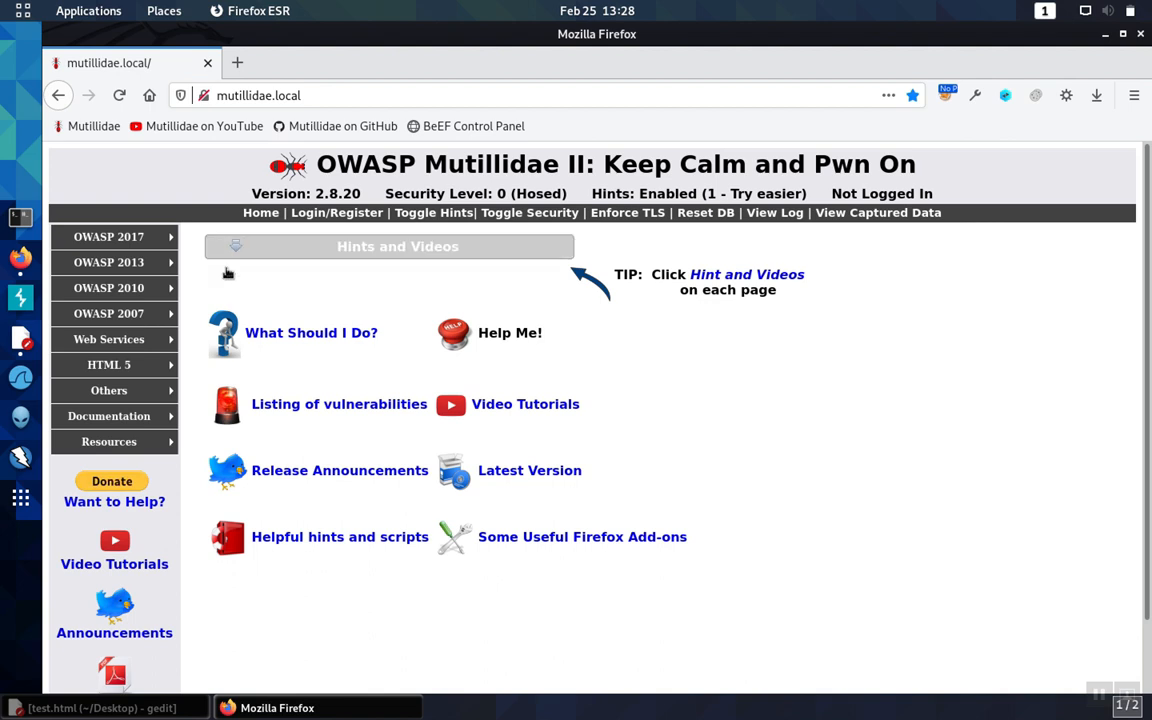
mouse_move(237, 553)
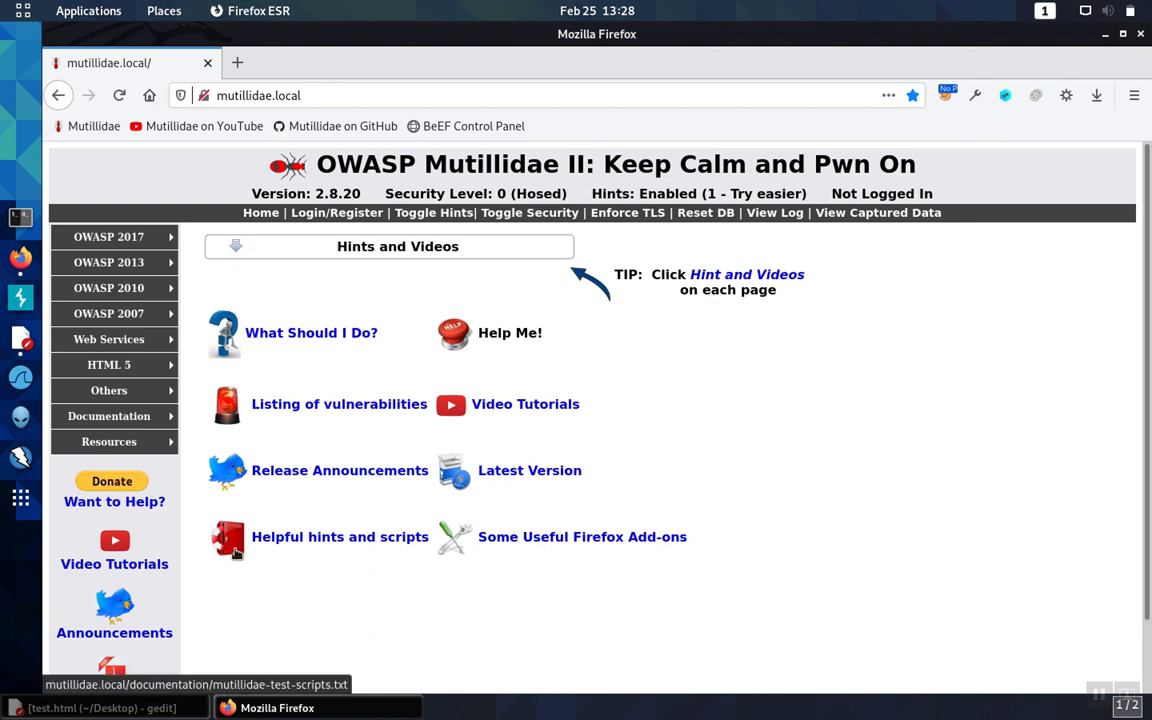
mouse_move(183, 240)
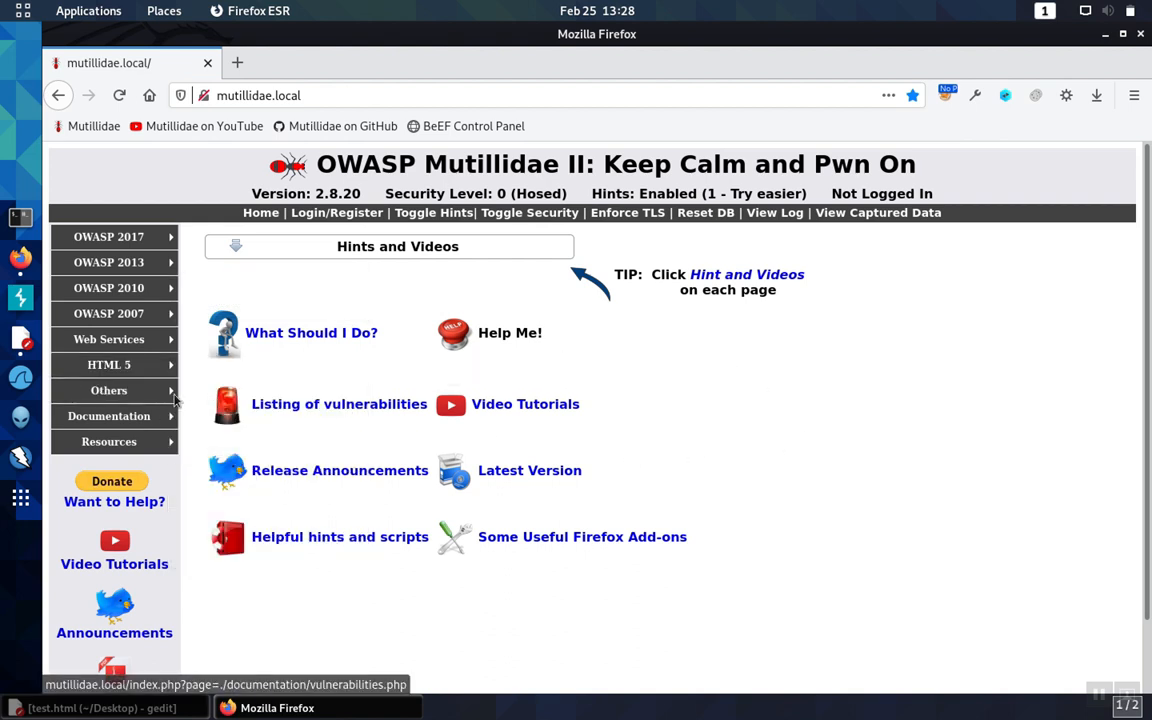
Step: Choose Others > Cross-Site Framing > Framer
left_click(108, 390)
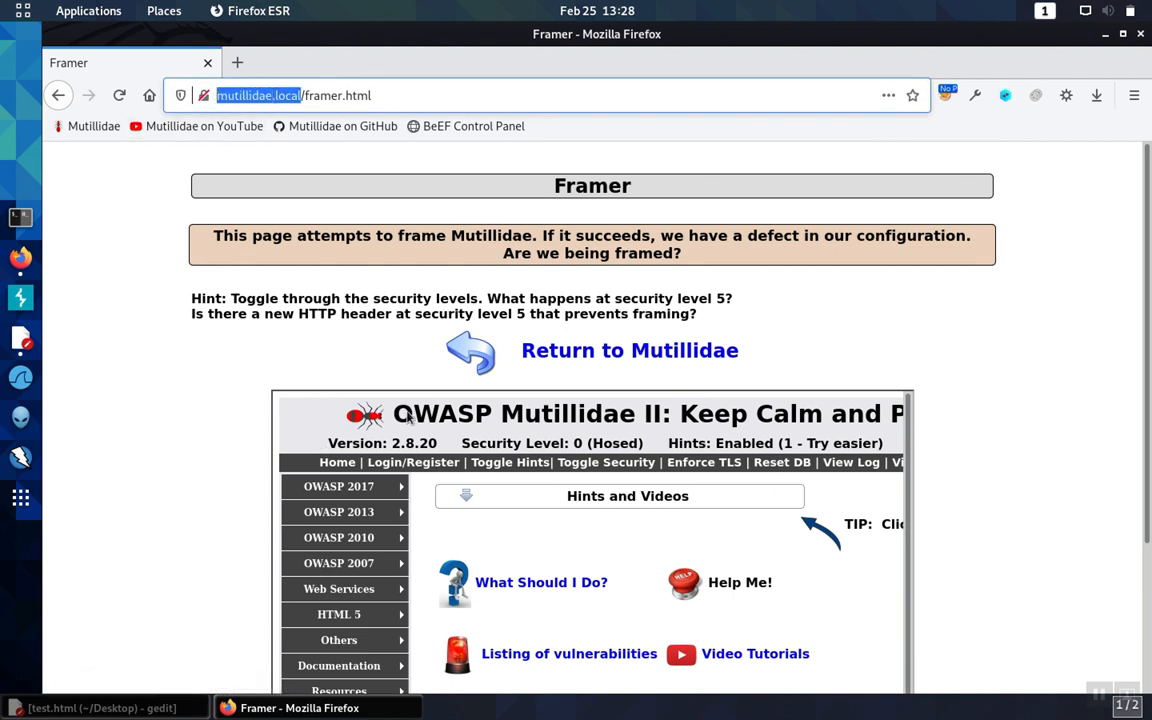
mouse_move(210, 474)
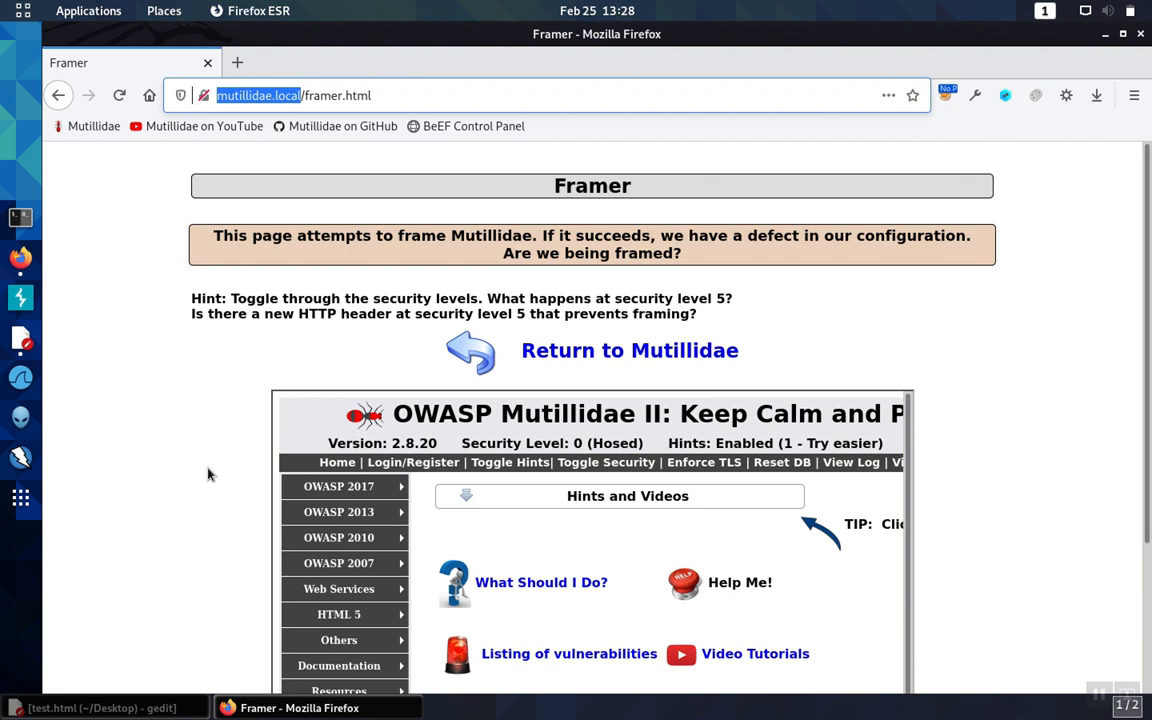